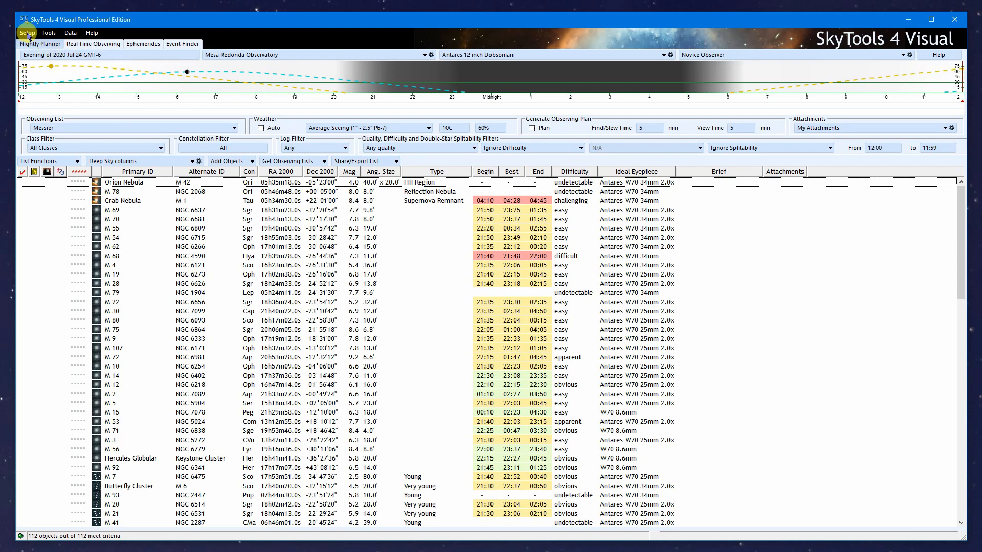
# - Show the Observing Locations dialog listing Mesa Redonda Observatory
pyautogui.click(26, 33)
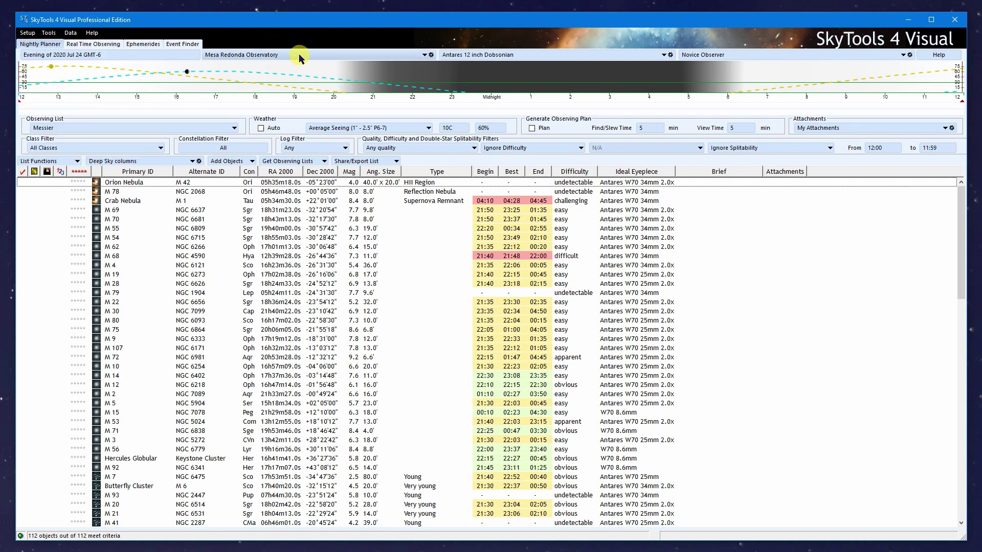
pyautogui.click(431, 55)
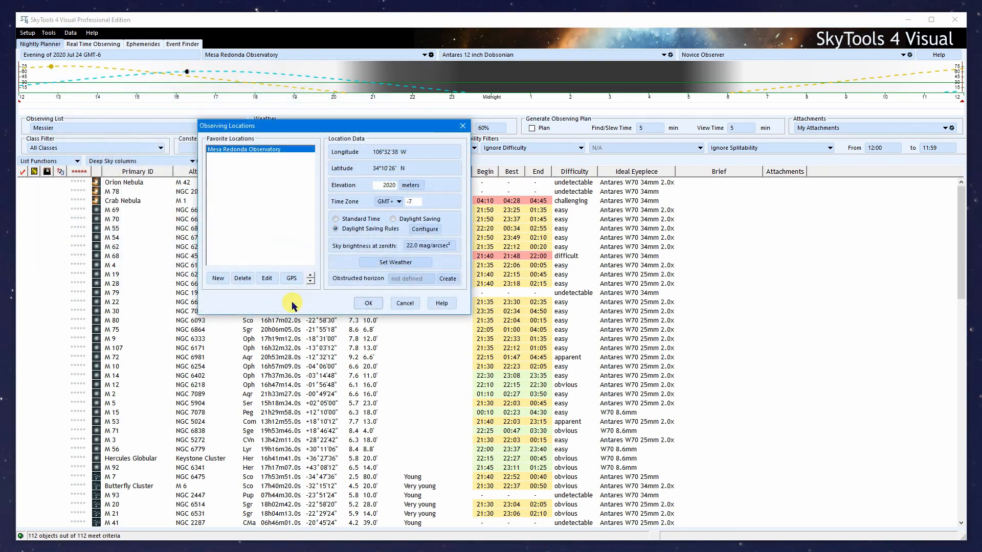
pyautogui.moveTo(217, 278)
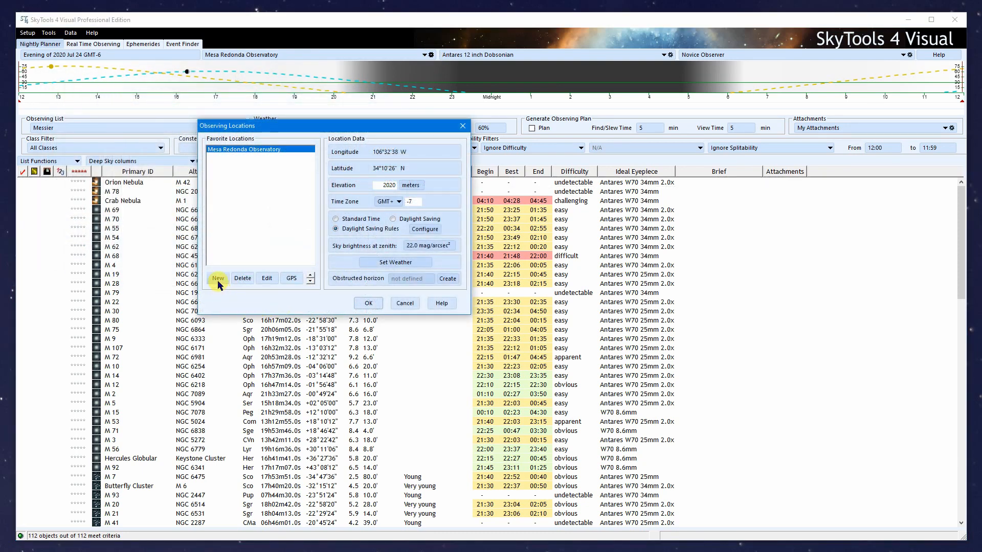
# - Begin a new location and browse North America > USA > Colorado towns
pyautogui.click(217, 279)
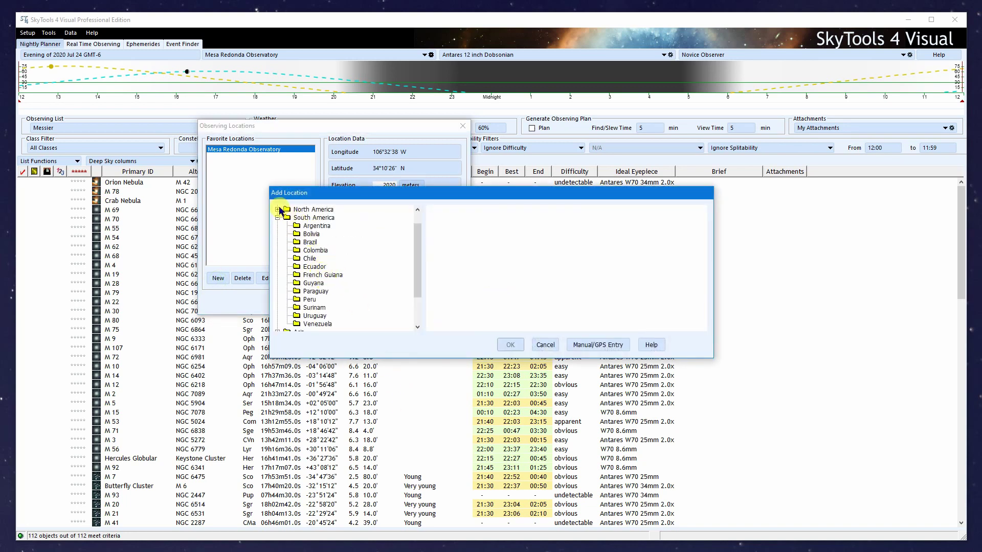
pyautogui.click(288, 208)
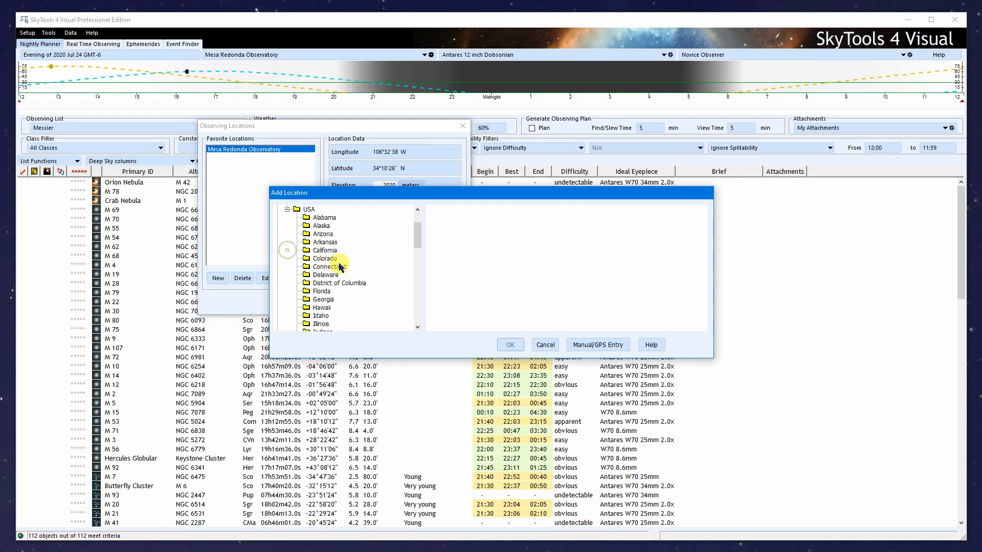
pyautogui.click(324, 257)
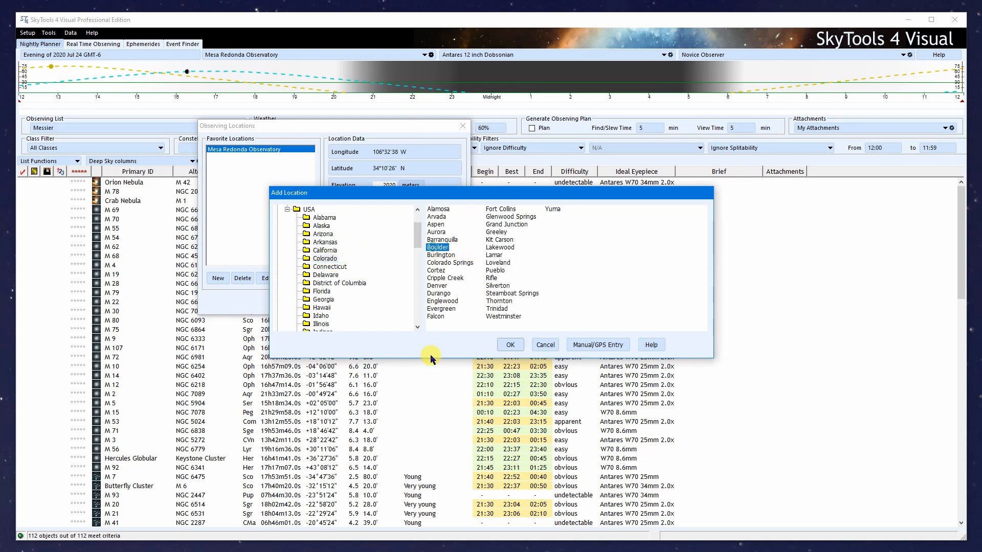
pyautogui.moveTo(416, 355)
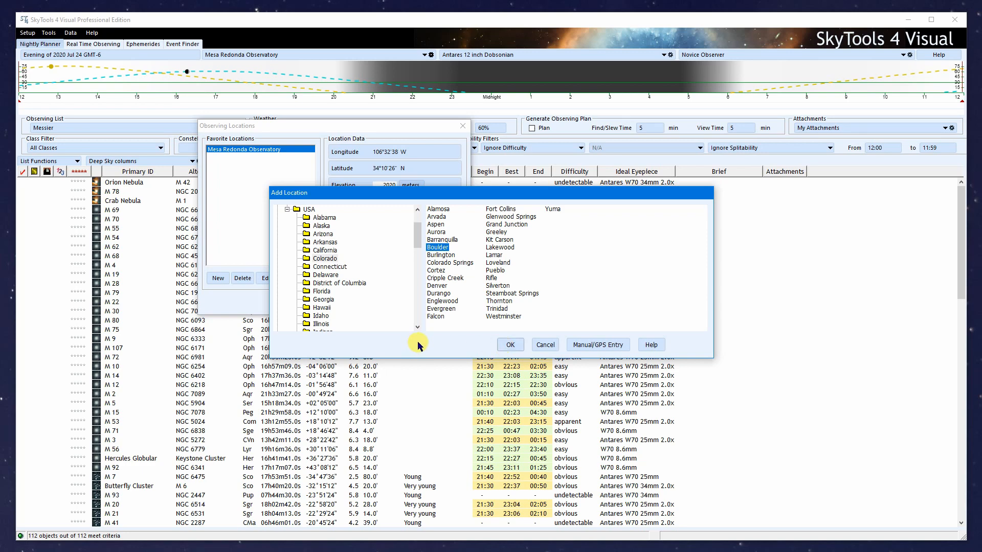
pyautogui.moveTo(530, 381)
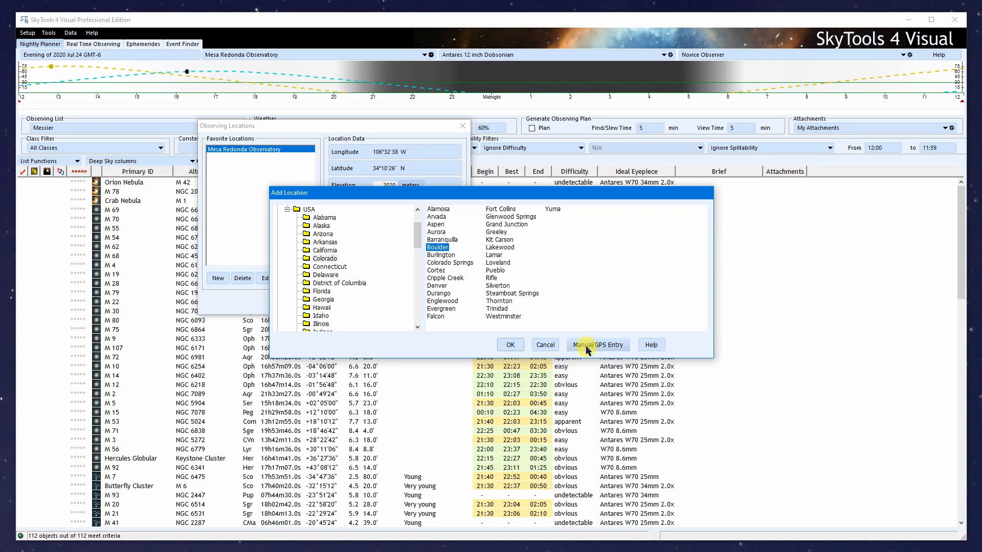
# - Enter manual coordinates: longitude 105.5674 W and latitude 32 17 12 N
pyautogui.click(597, 345)
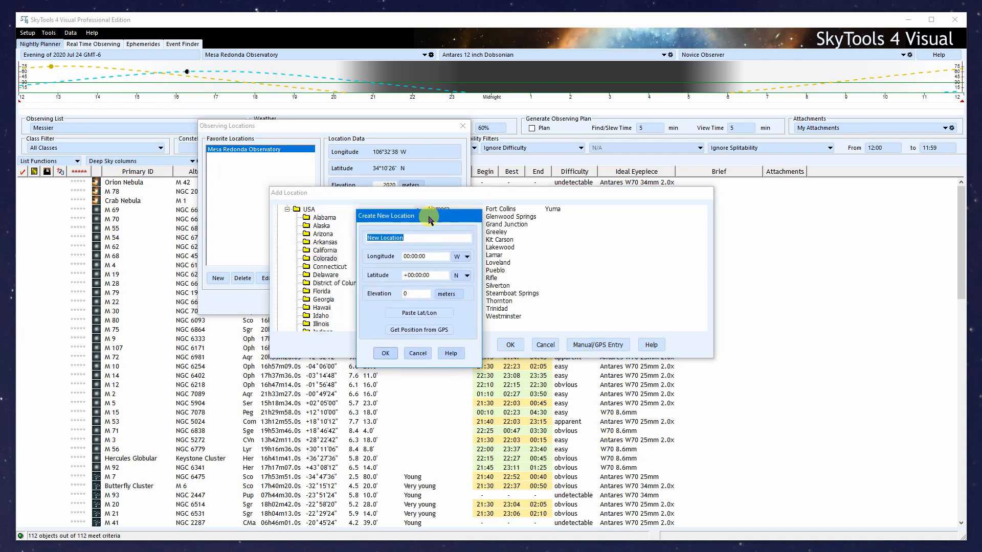
pyautogui.click(417, 256)
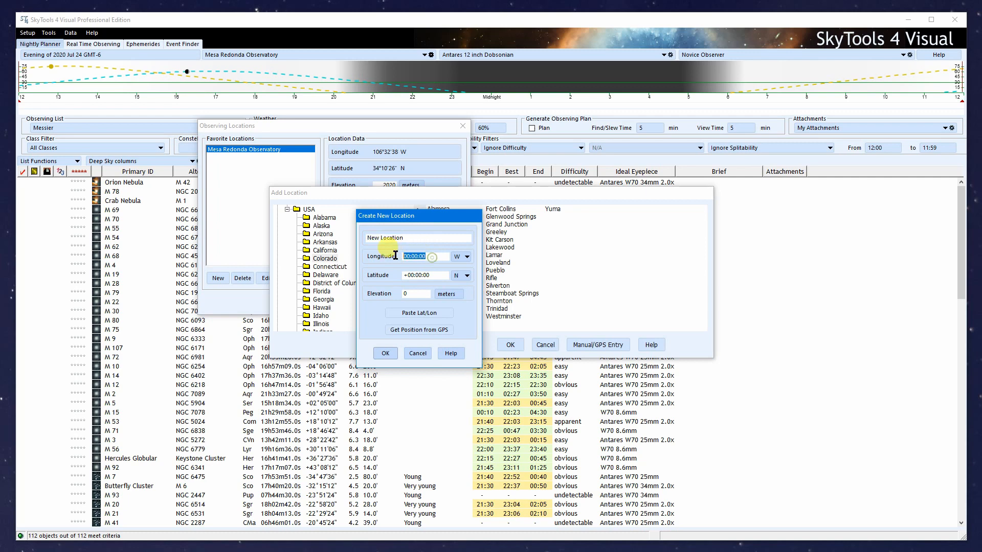
pyautogui.write('105 33 16')
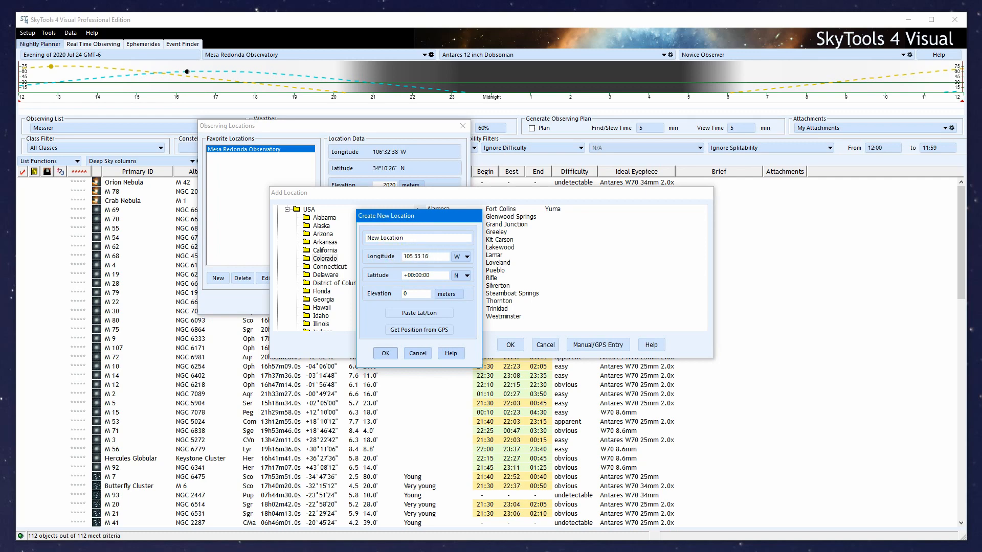
pyautogui.write('3')
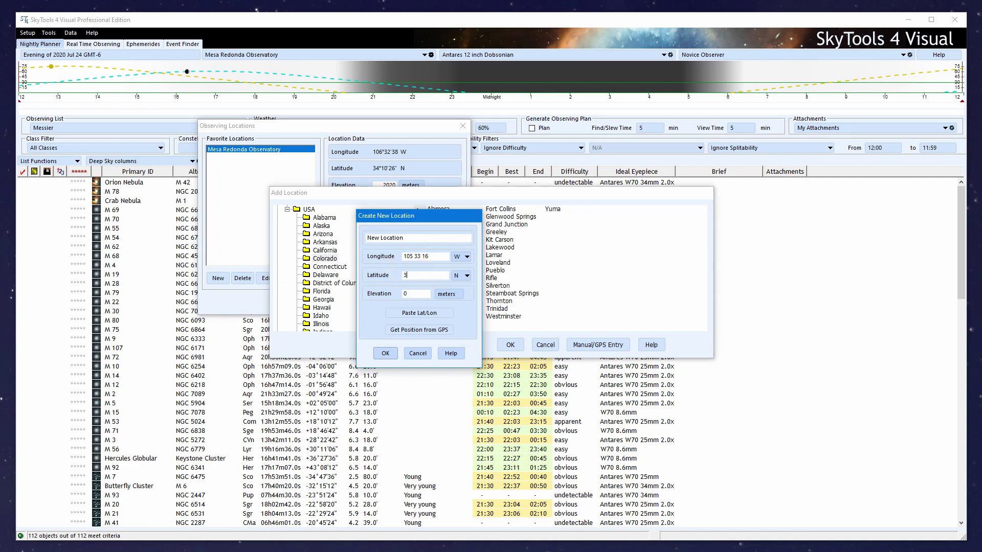
pyautogui.write('2 17 12')
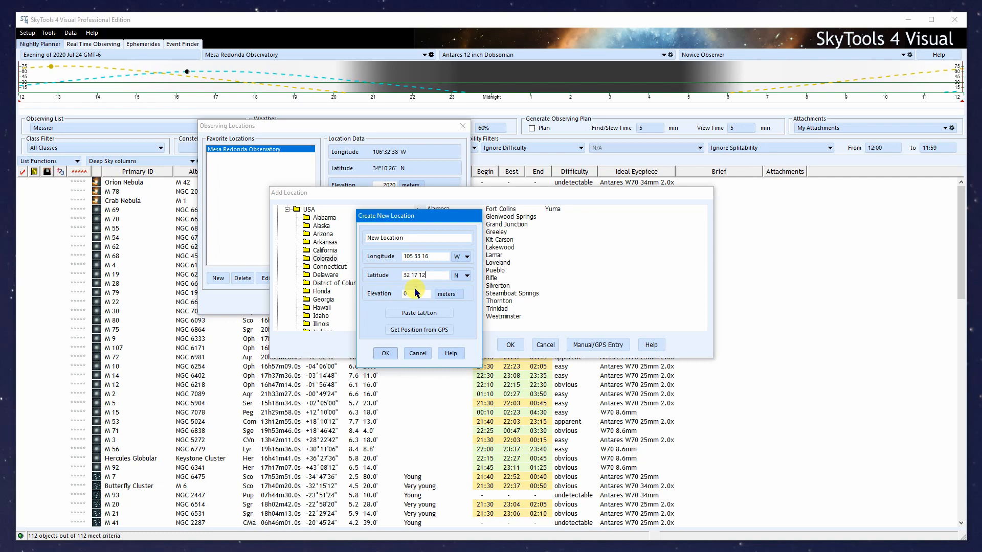
pyautogui.click(425, 275)
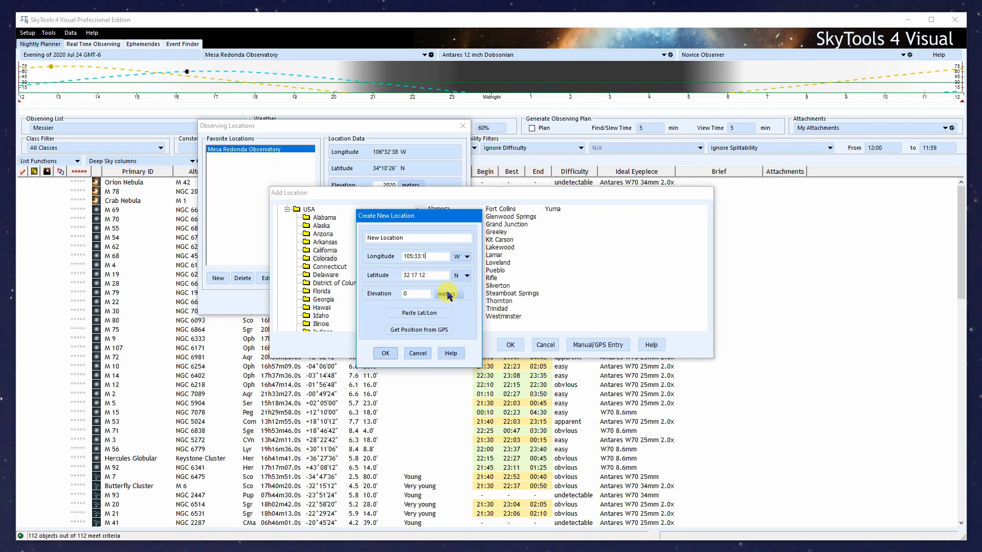
pyautogui.write('25')
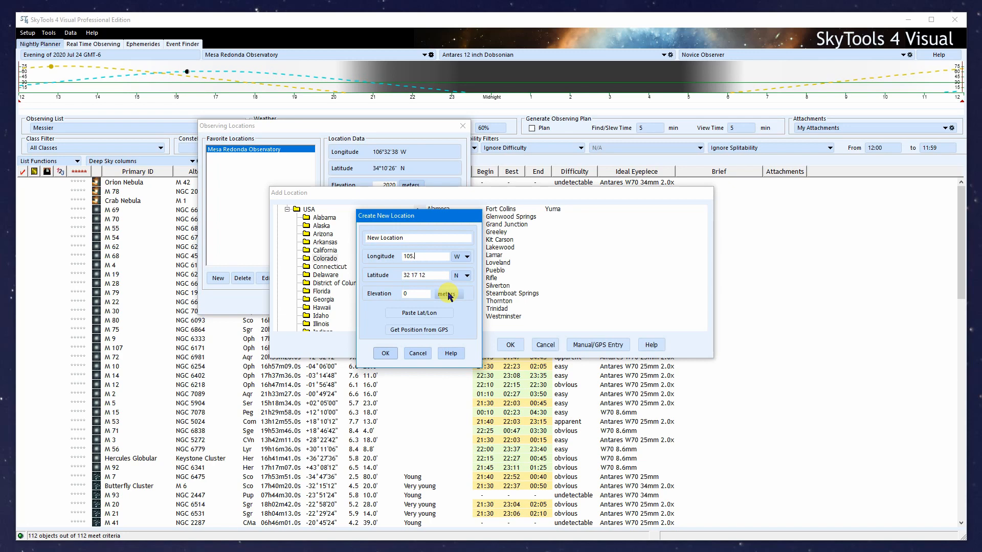
pyautogui.write('5674')
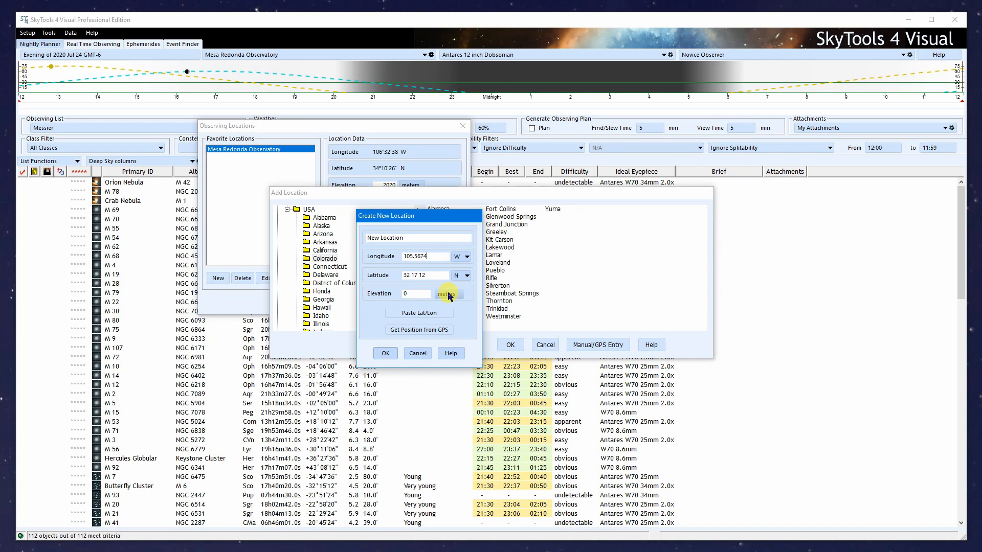
pyautogui.moveTo(469, 314)
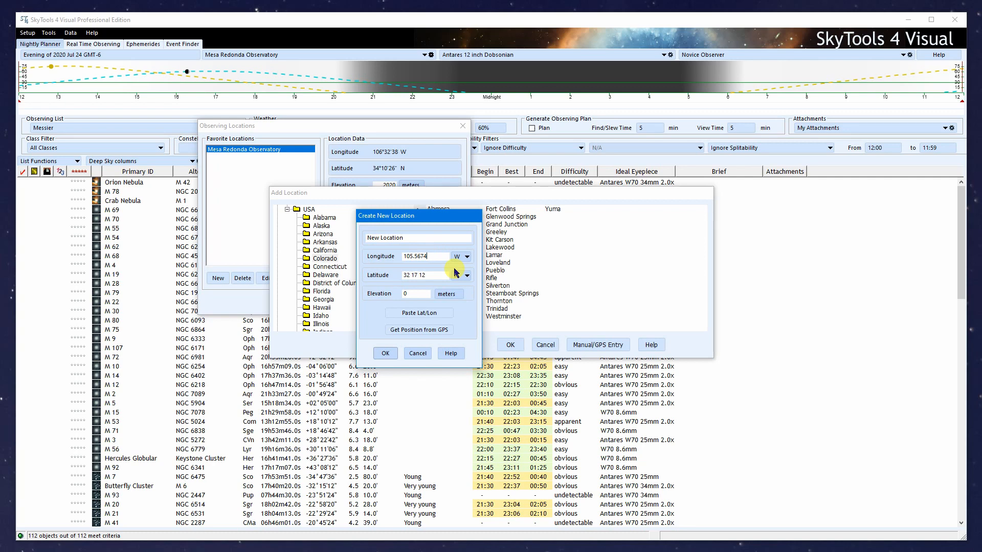
pyautogui.click(460, 275)
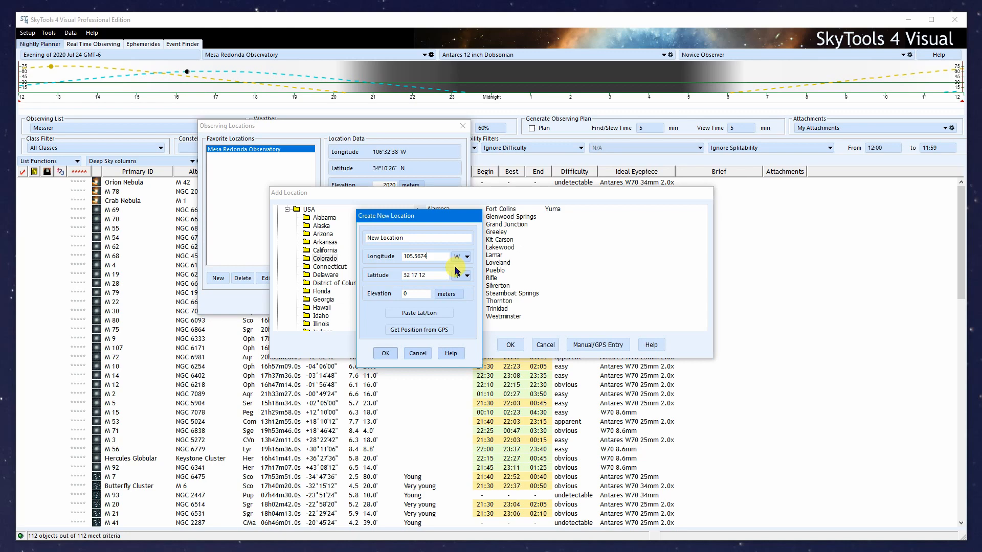
pyautogui.click(466, 256)
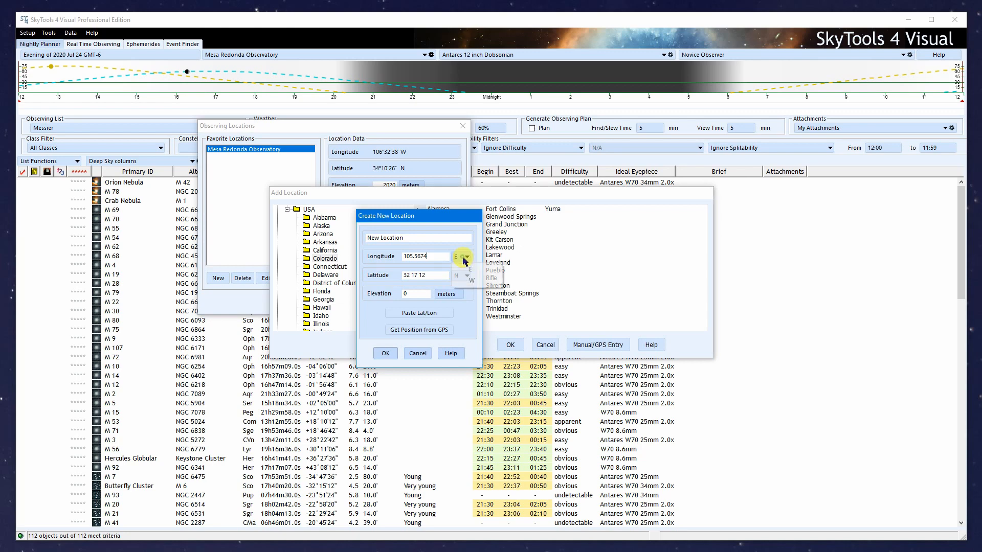
pyautogui.click(463, 255)
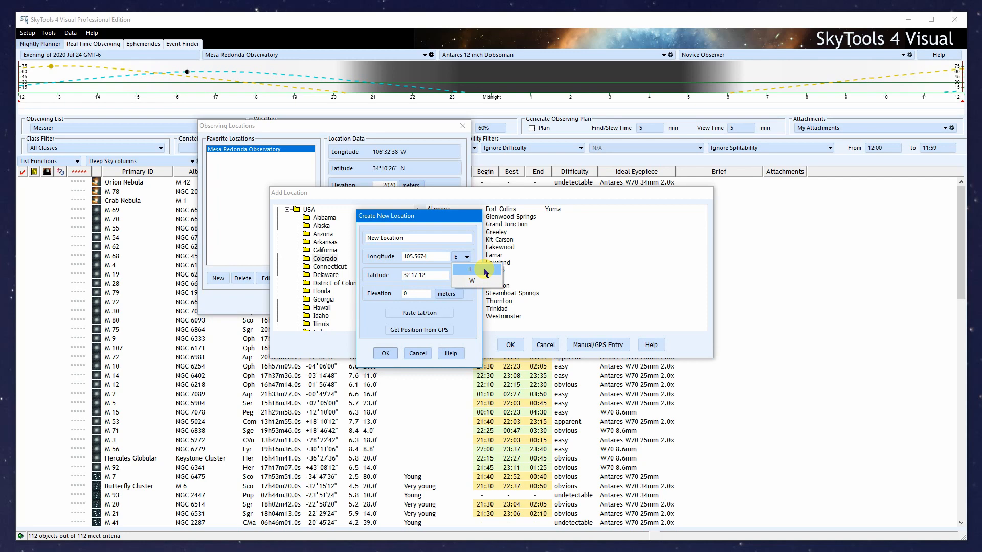
pyautogui.click(473, 280)
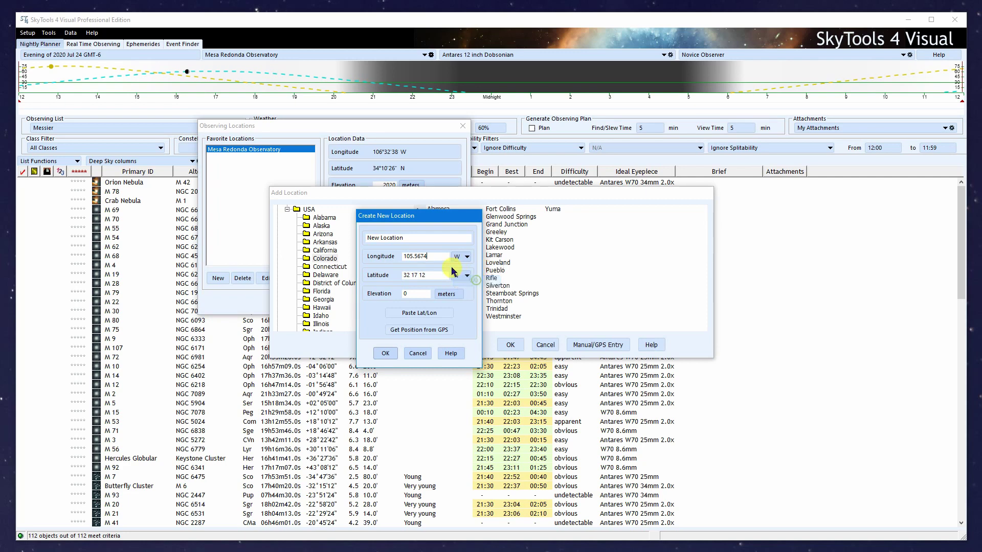
pyautogui.click(466, 275)
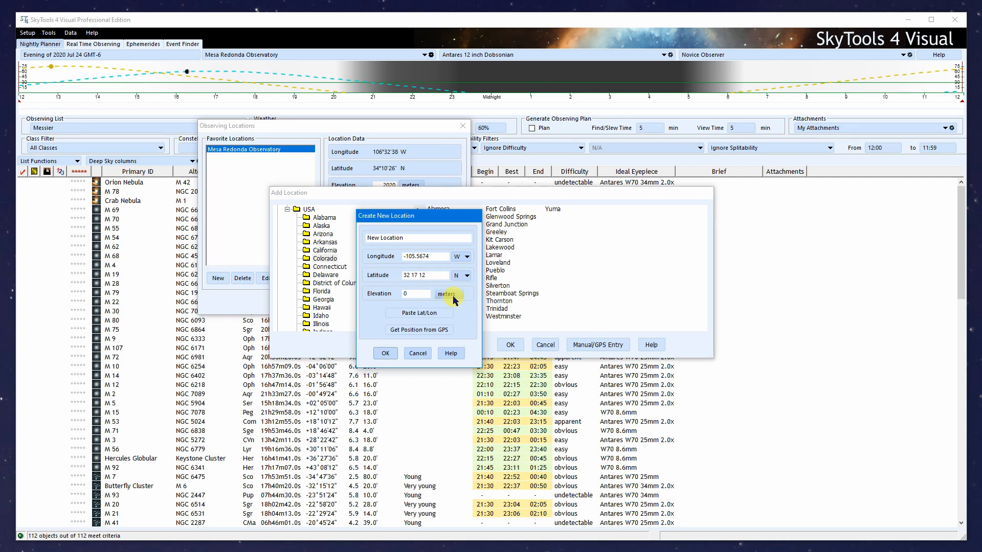
pyautogui.moveTo(450, 260)
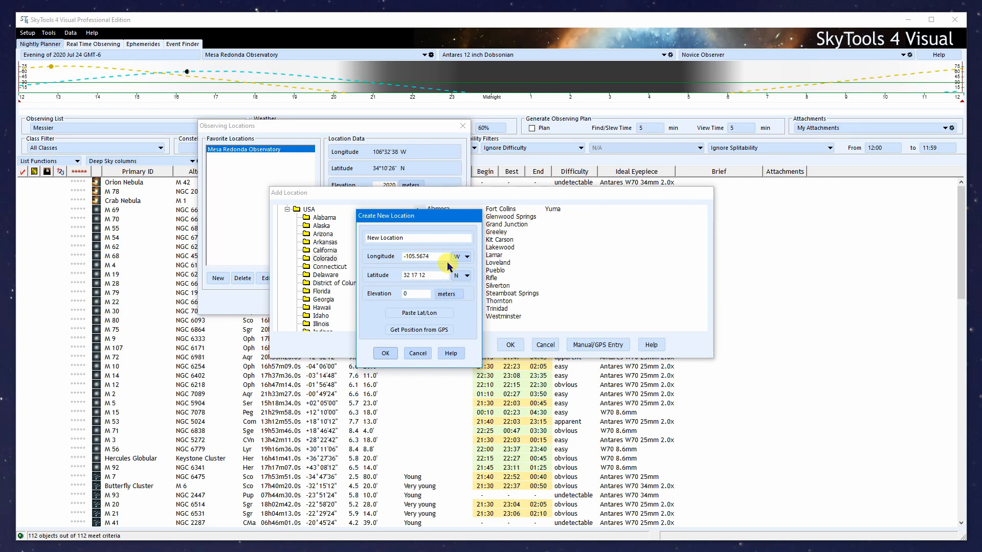
pyautogui.click(465, 257)
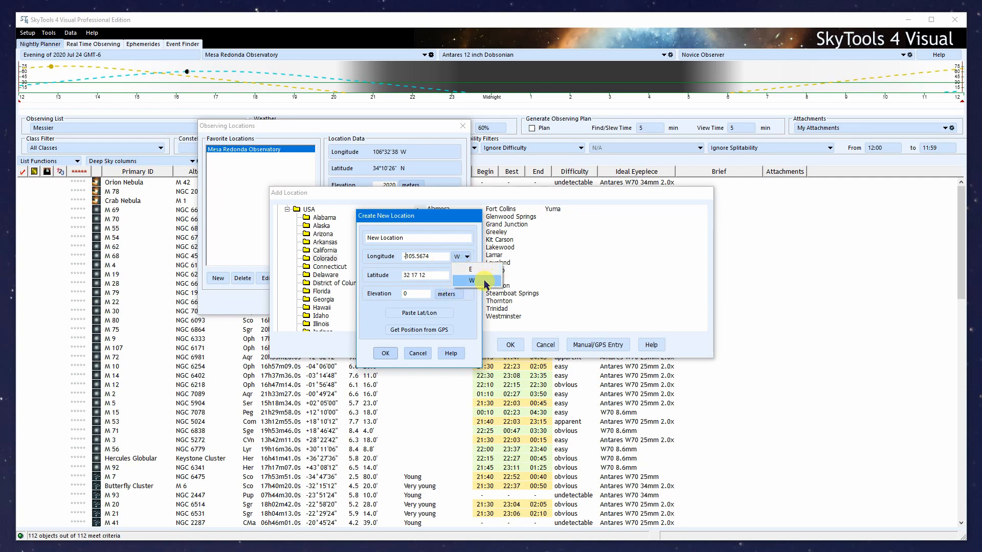
pyautogui.click(474, 273)
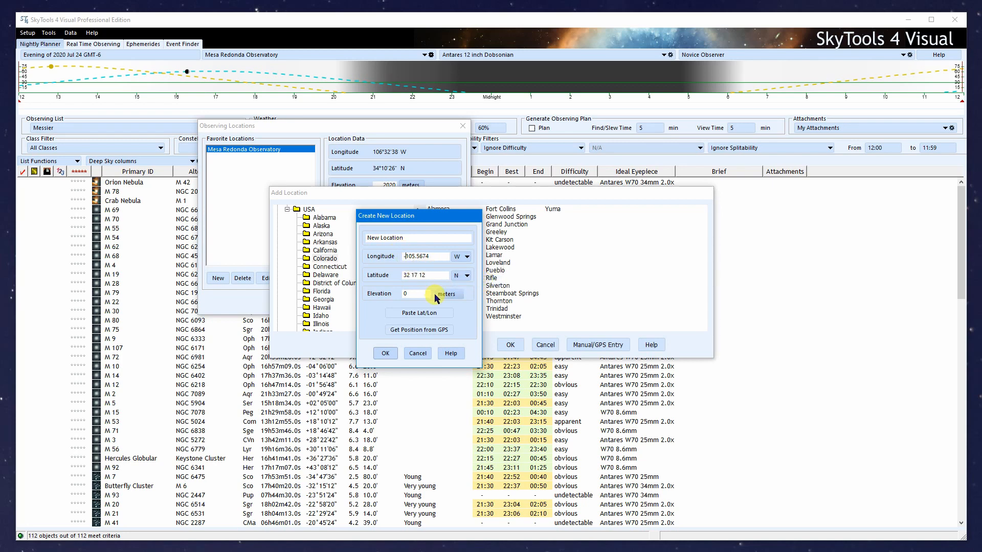
pyautogui.moveTo(461, 313)
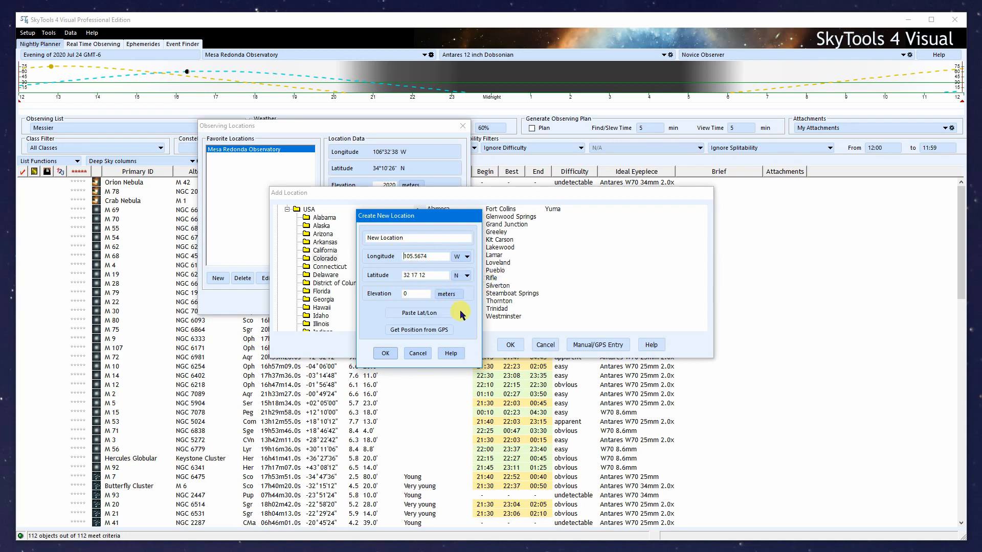
pyautogui.moveTo(459, 258)
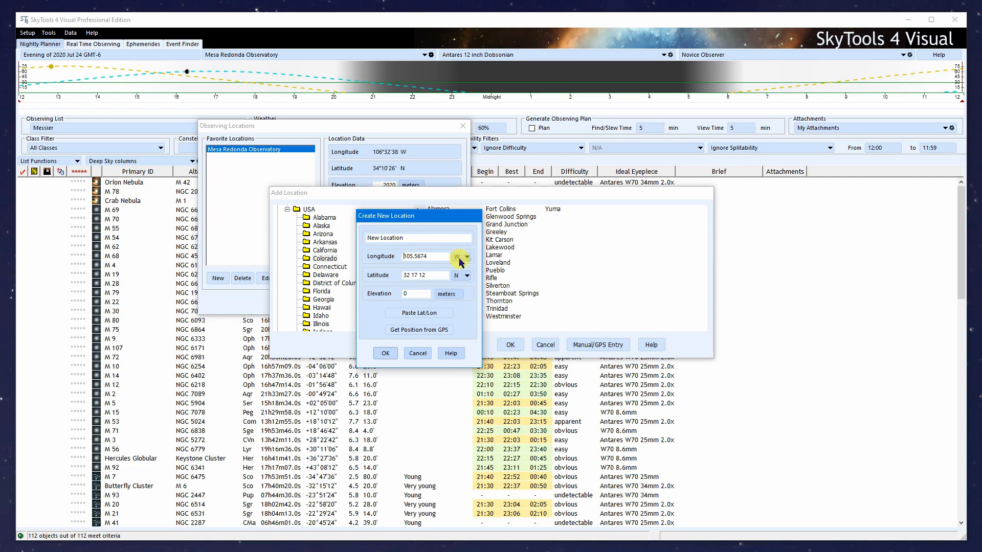
pyautogui.moveTo(450, 269)
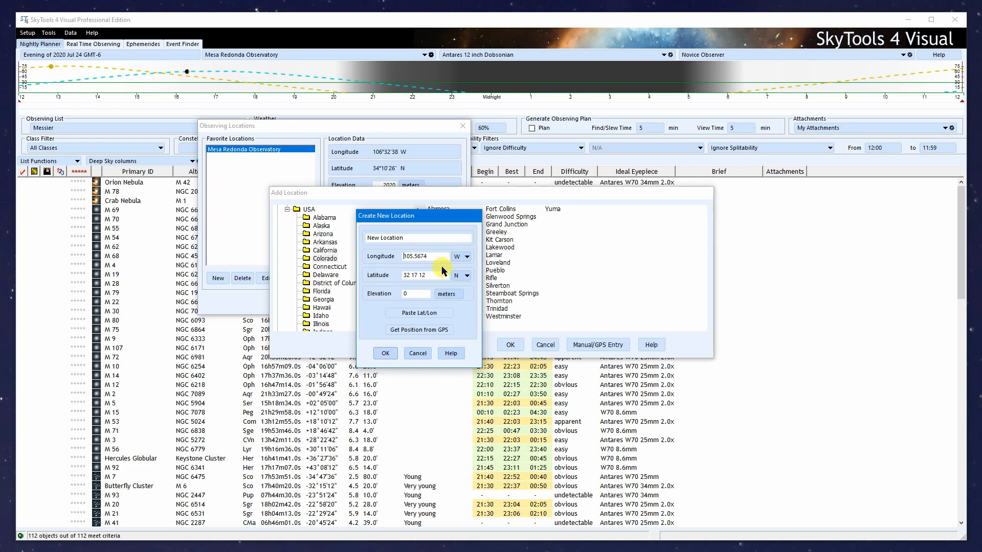
pyautogui.moveTo(303, 548)
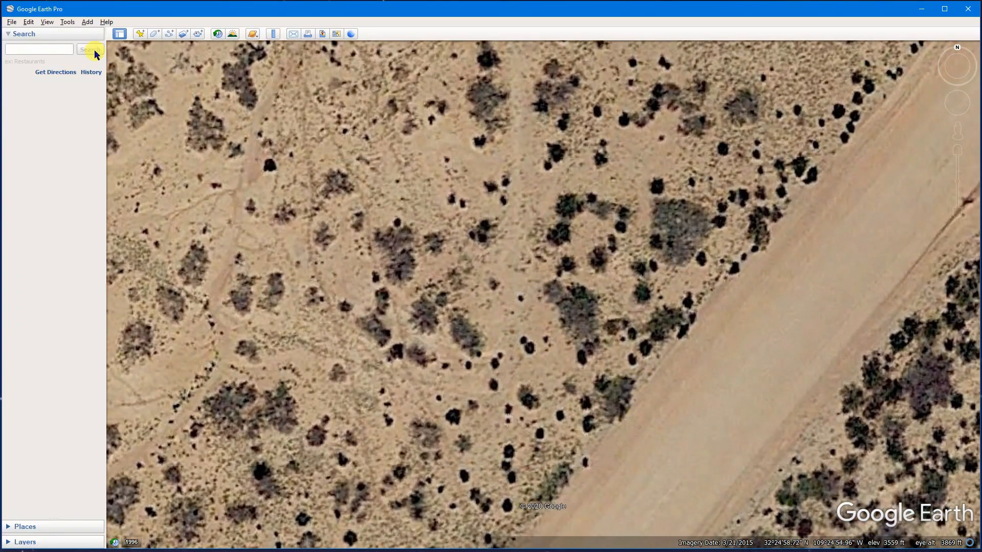
pyautogui.click(29, 21)
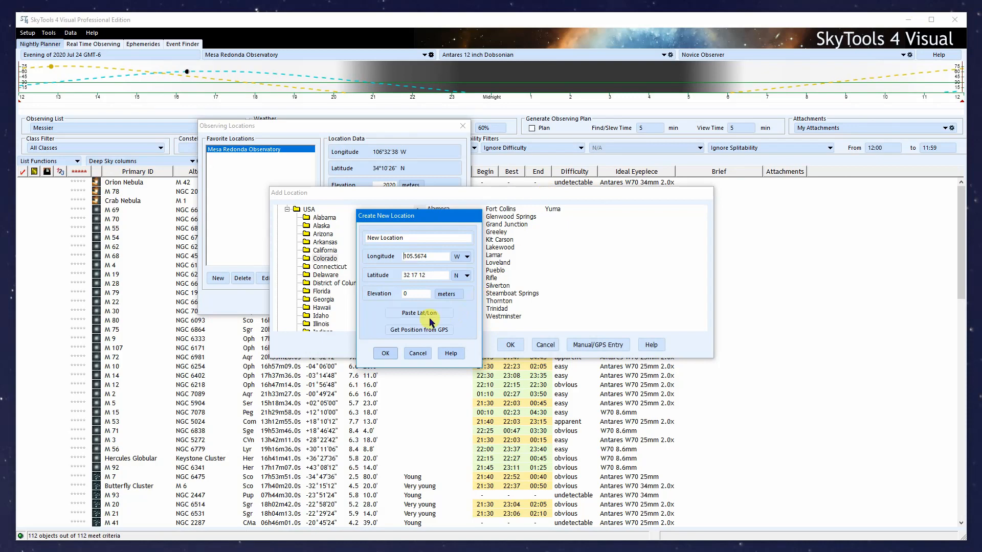
# - Paste the Google Earth coordinates 109°24'52.9" W, 32°24'57.7" N into the form
pyautogui.click(418, 313)
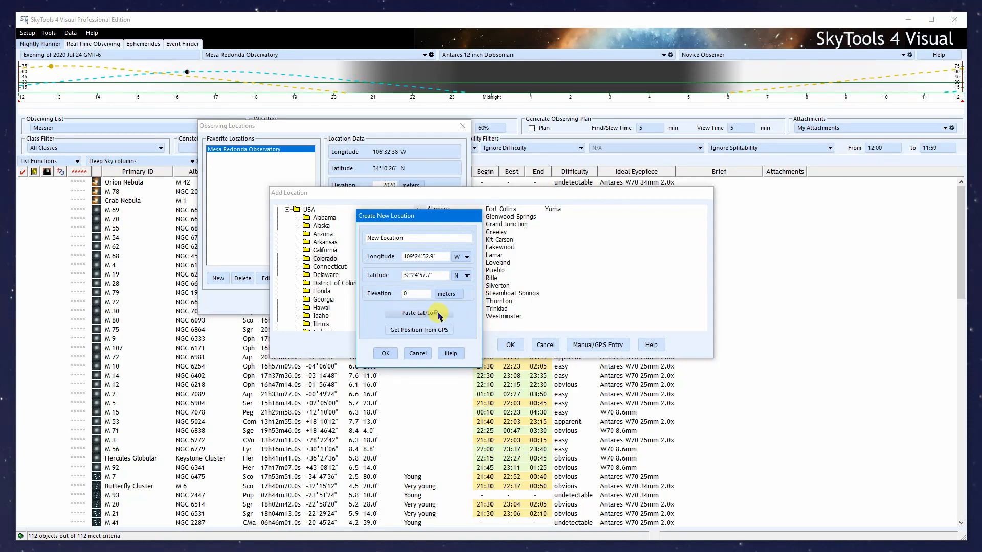
pyautogui.moveTo(473, 325)
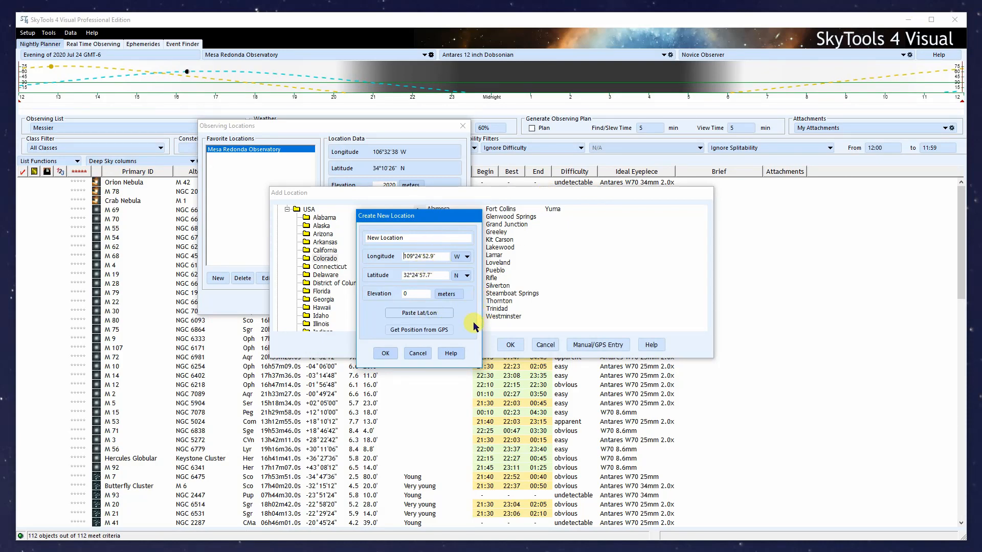
pyautogui.moveTo(345, 480)
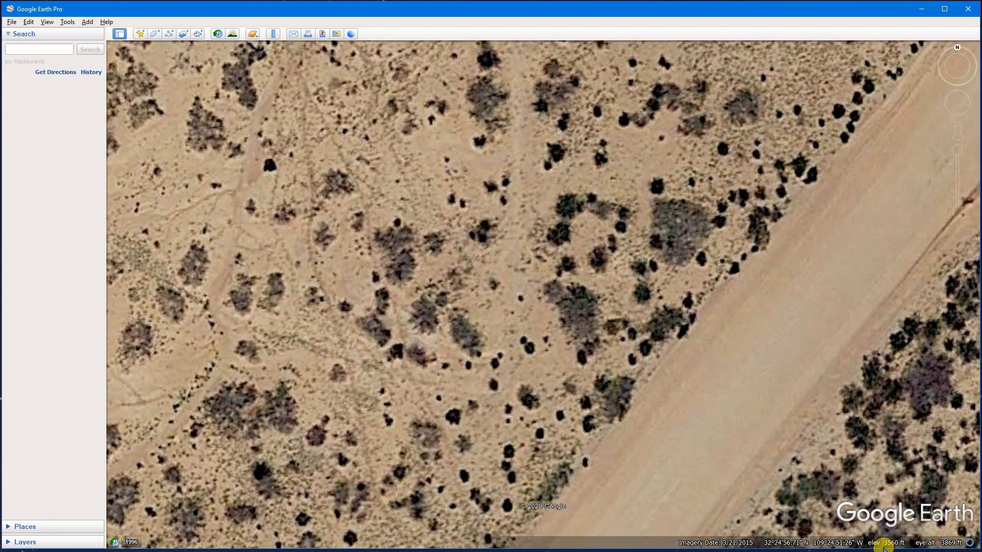
pyautogui.moveTo(891, 548)
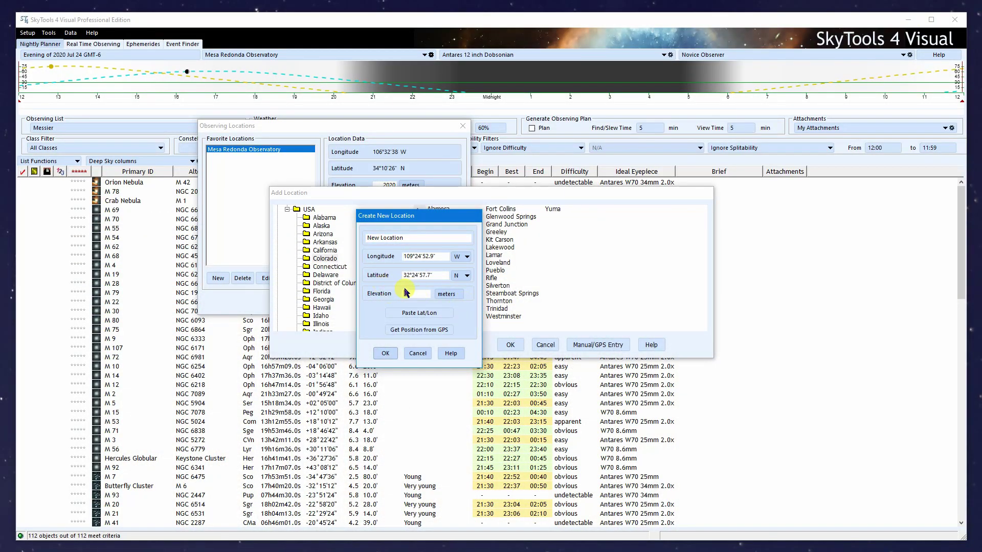
# - Name the location Side of Road with elevation 3560 feet and save it
pyautogui.write('3560')
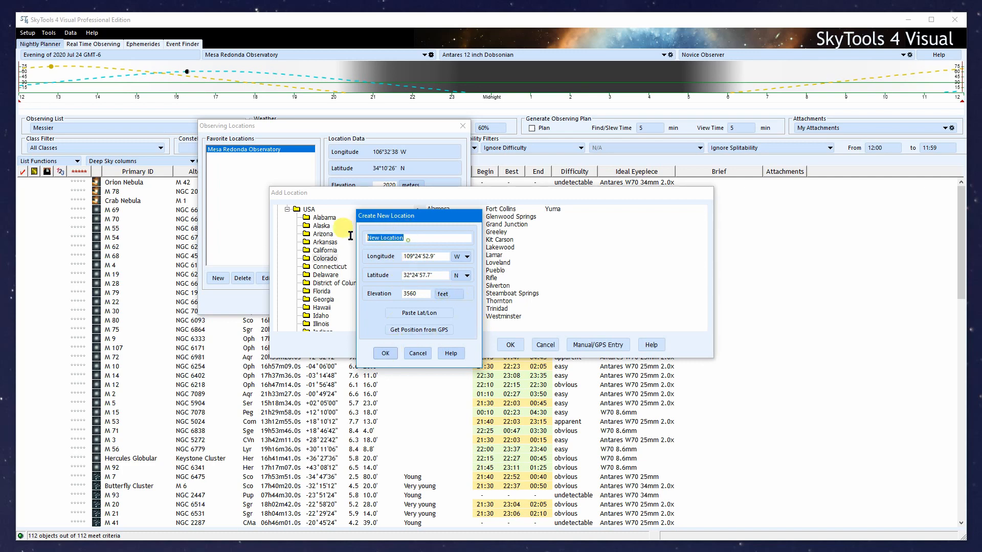
pyautogui.write('Side of Road')
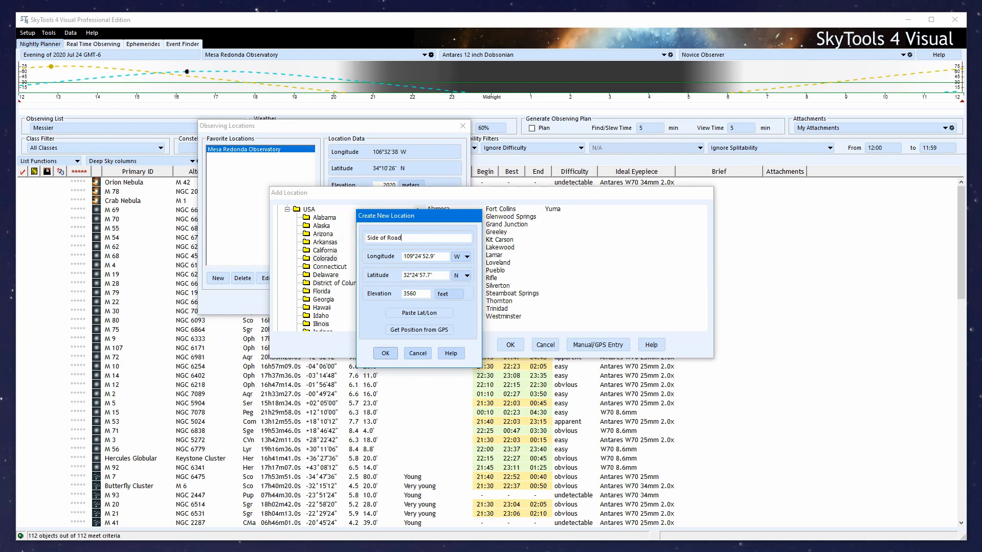
pyautogui.click(385, 353)
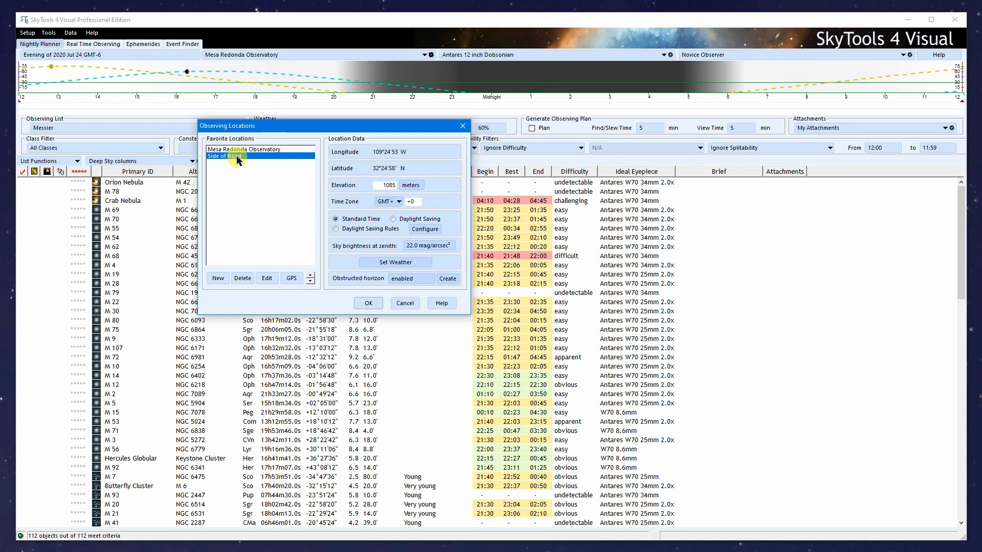
pyautogui.moveTo(267, 278)
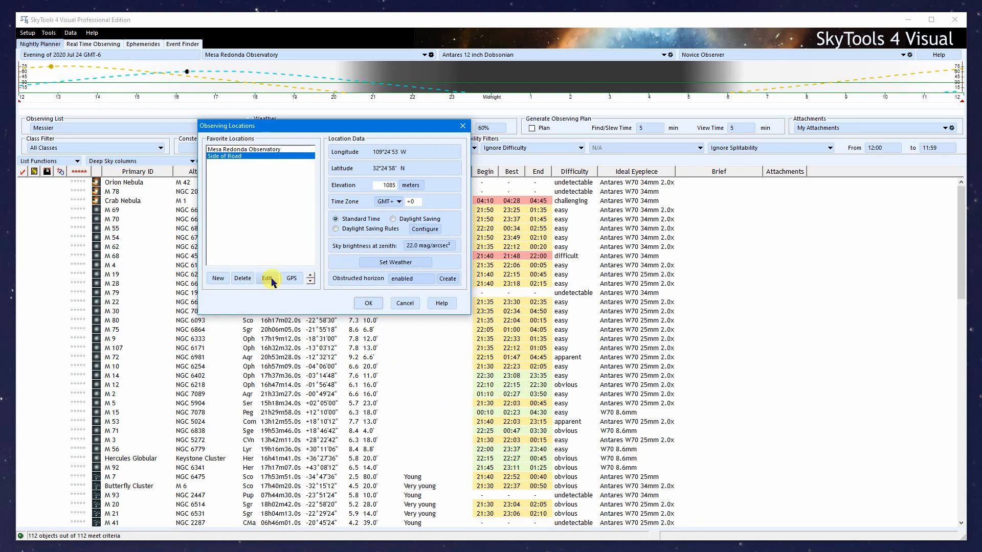
pyautogui.click(269, 278)
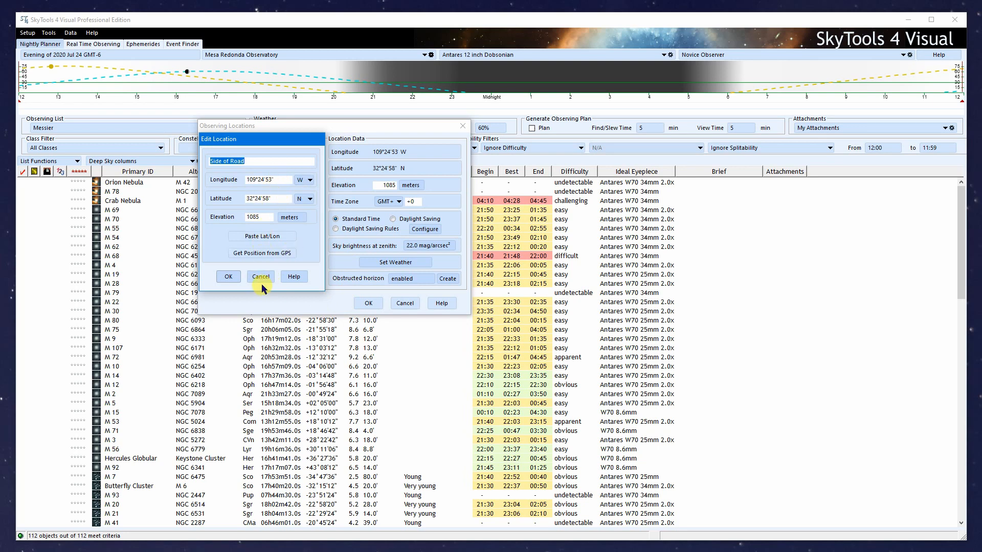
pyautogui.click(259, 276)
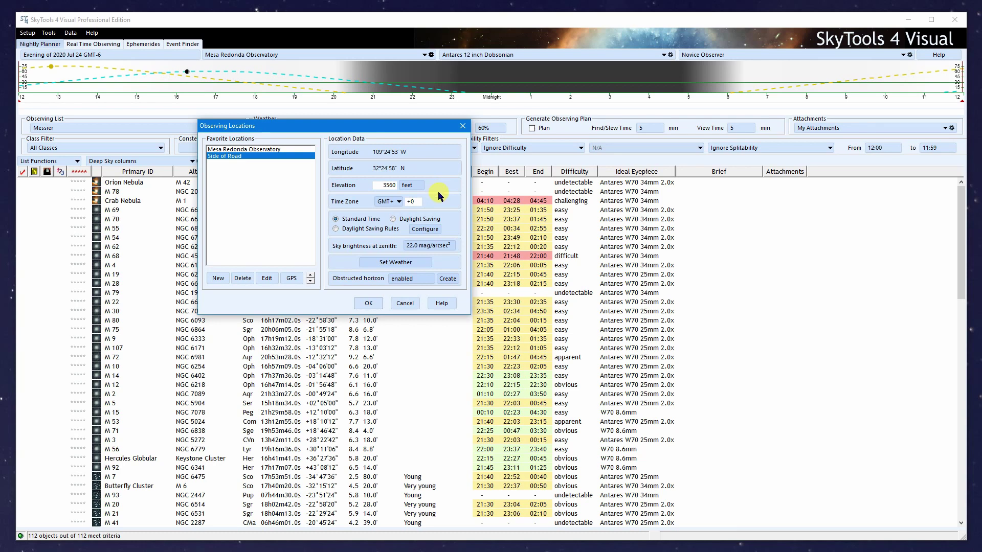
# - Try a plain GMT offset, then choose MST (-7) as the time zone
pyautogui.click(398, 202)
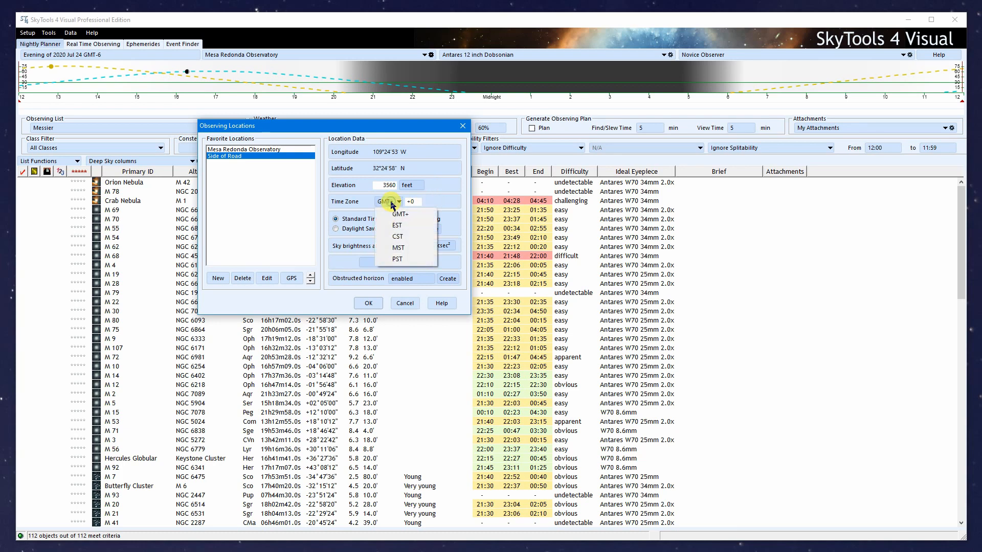
pyautogui.moveTo(396, 236)
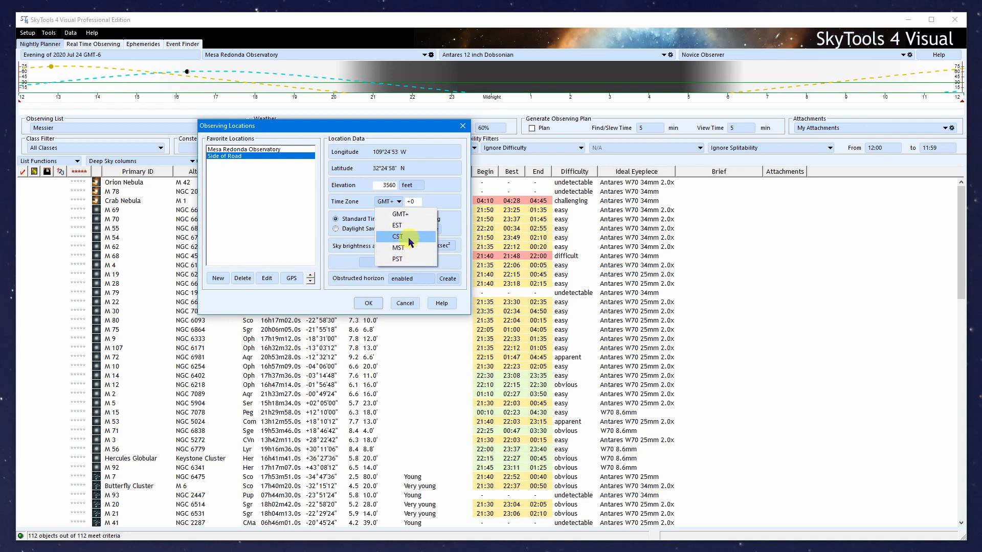
pyautogui.moveTo(406, 213)
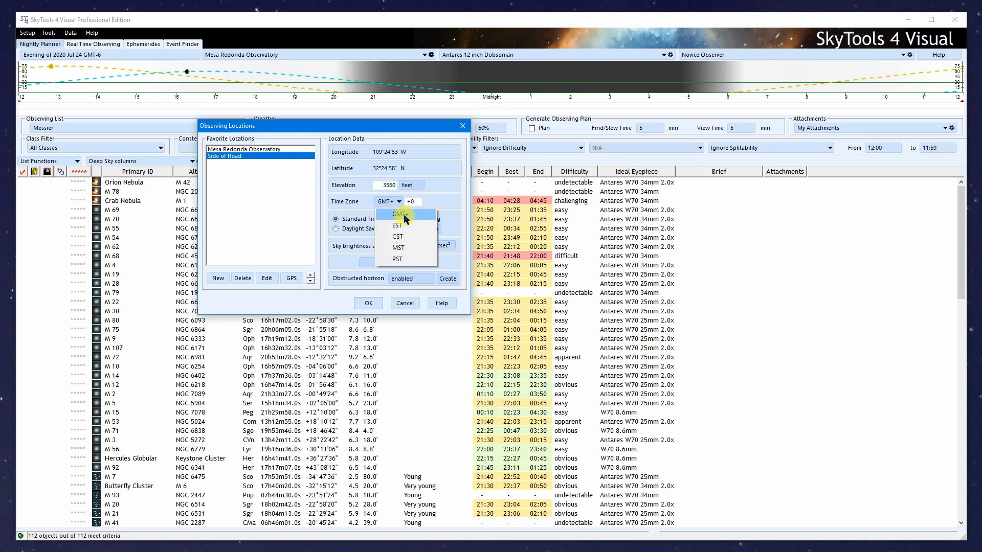
pyautogui.click(400, 214)
pyautogui.write('-12')
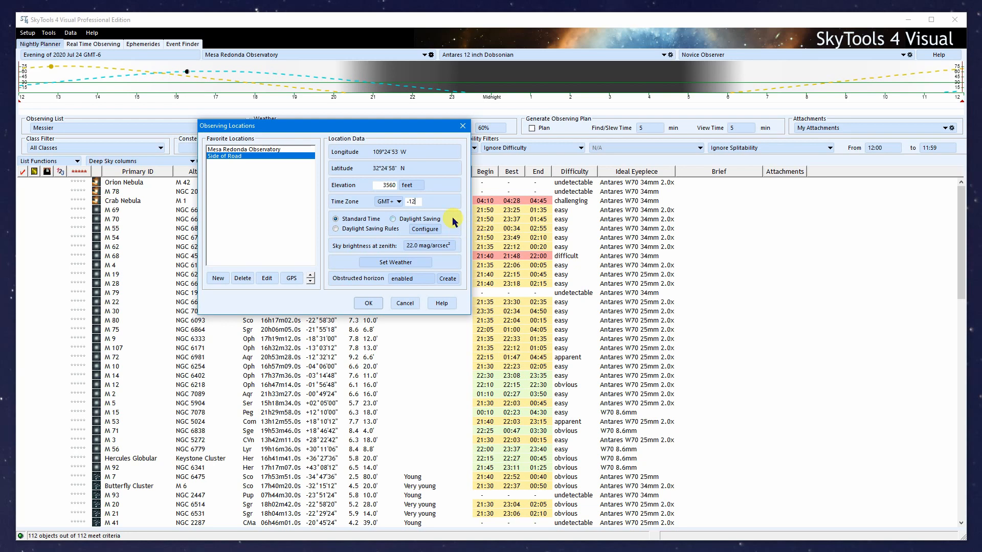
pyautogui.click(397, 201)
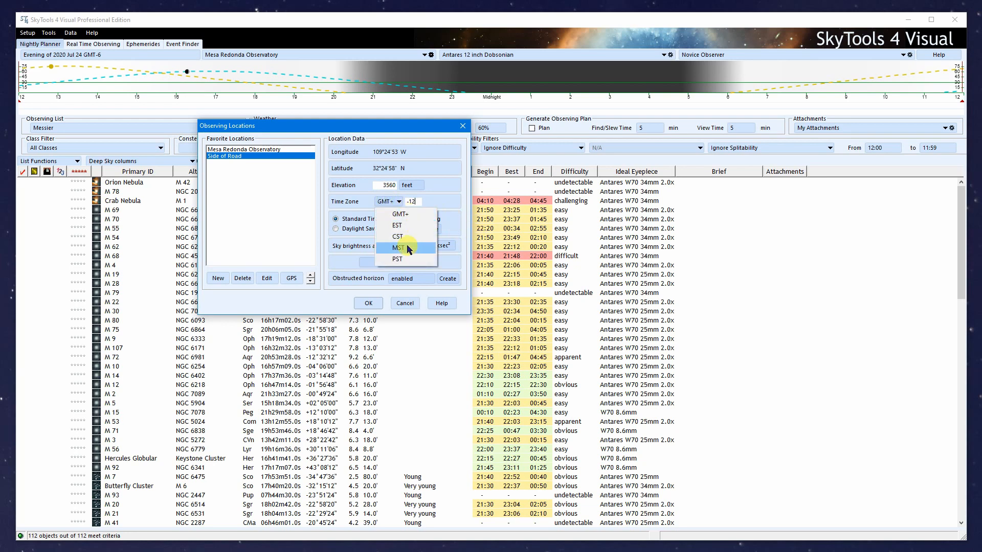
pyautogui.click(397, 247)
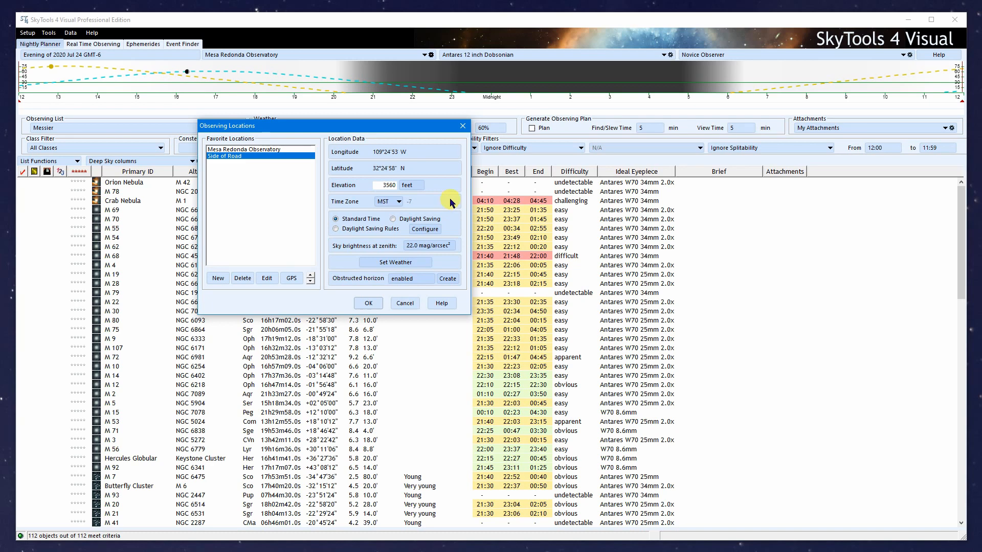
pyautogui.moveTo(362, 240)
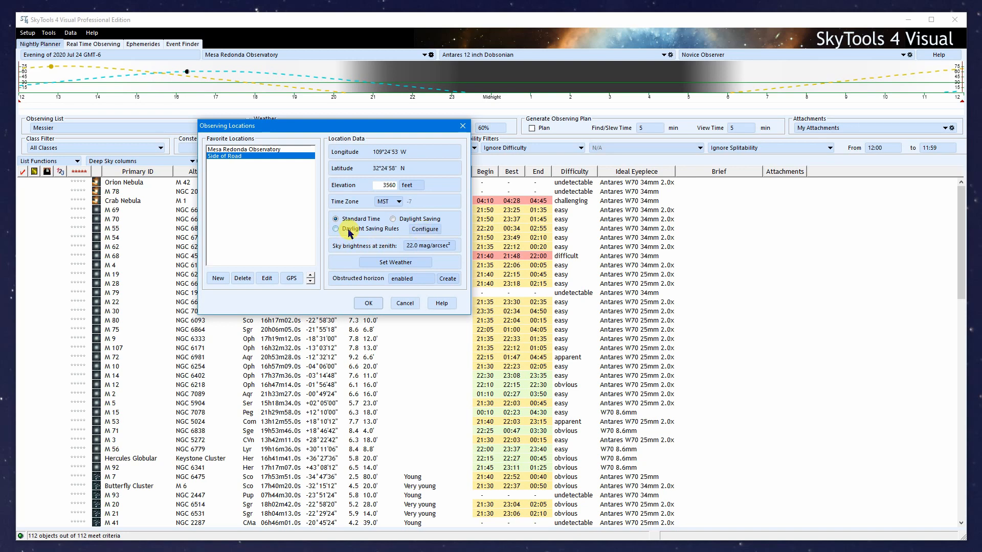
# - Apply US/Canada daylight saving rules, second Sunday of March to first Sunday of November
pyautogui.click(423, 228)
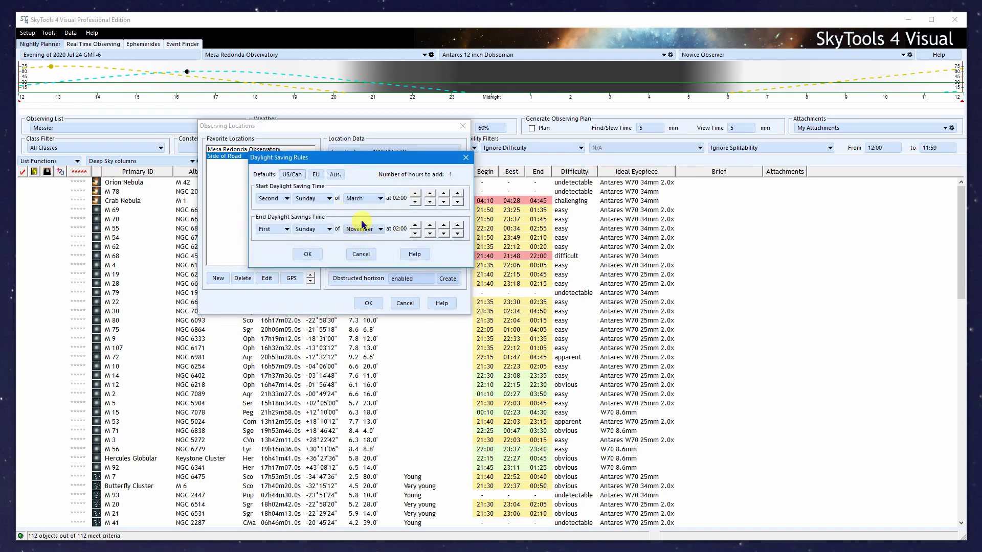
pyautogui.moveTo(389, 261)
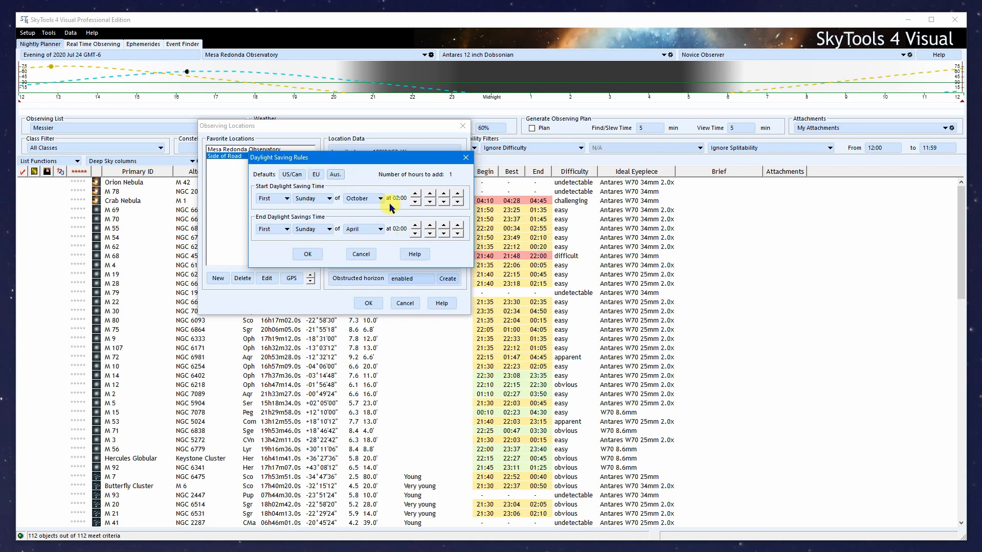
pyautogui.moveTo(364, 174)
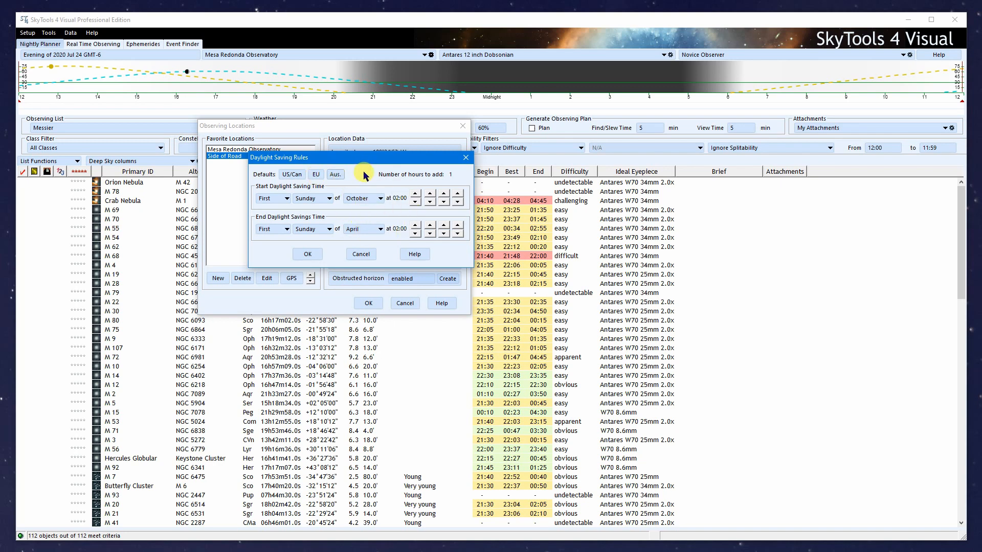
pyautogui.moveTo(270, 205)
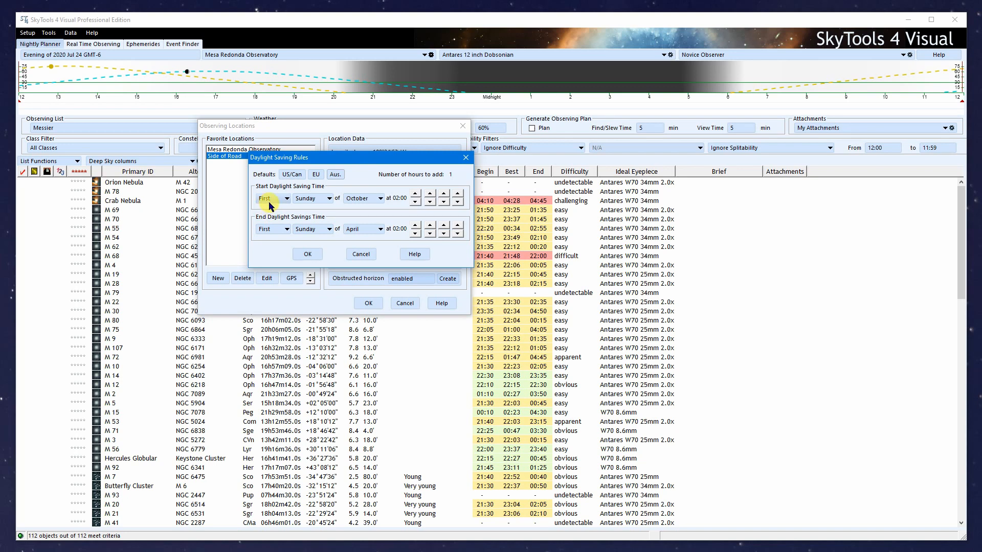
pyautogui.moveTo(375, 210)
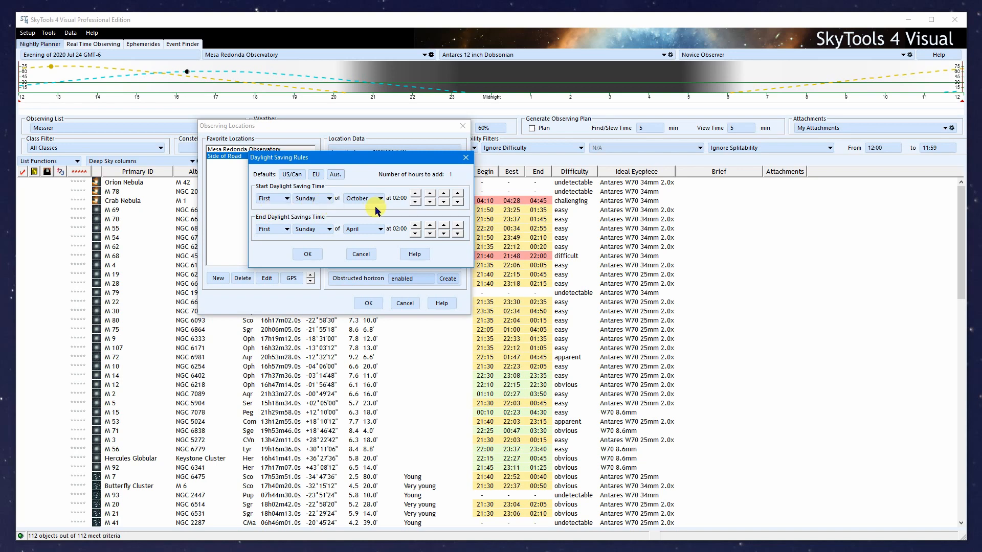
pyautogui.moveTo(391, 211)
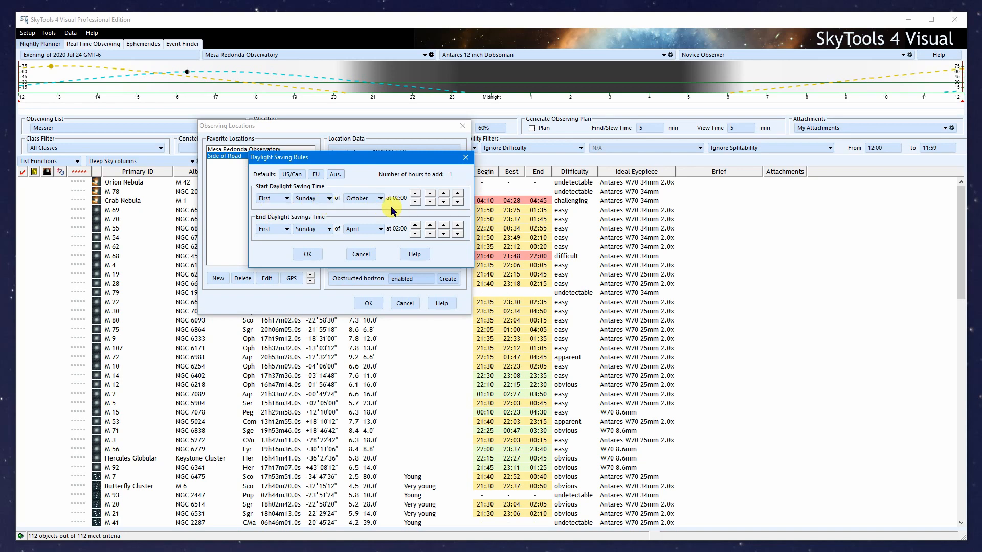
pyautogui.moveTo(396, 224)
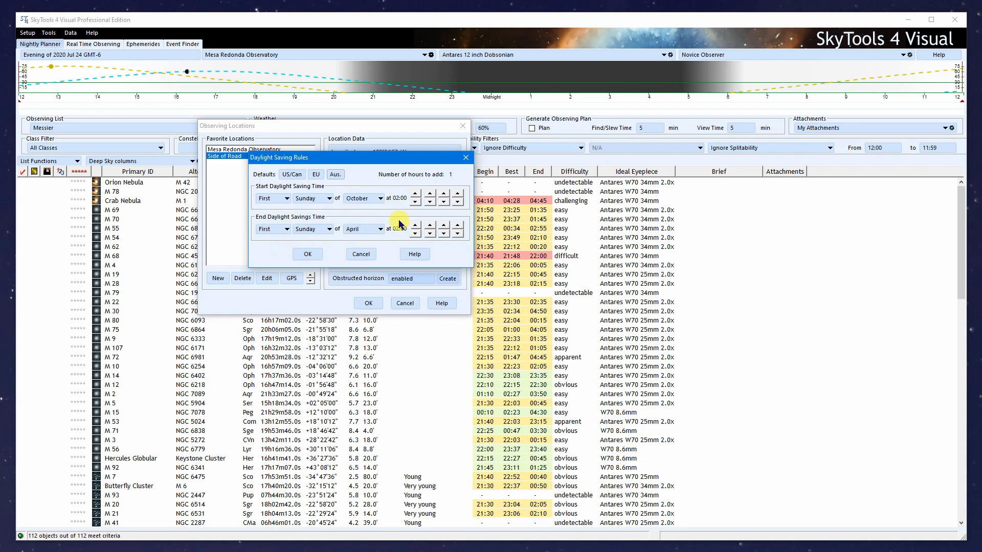
pyautogui.click(428, 194)
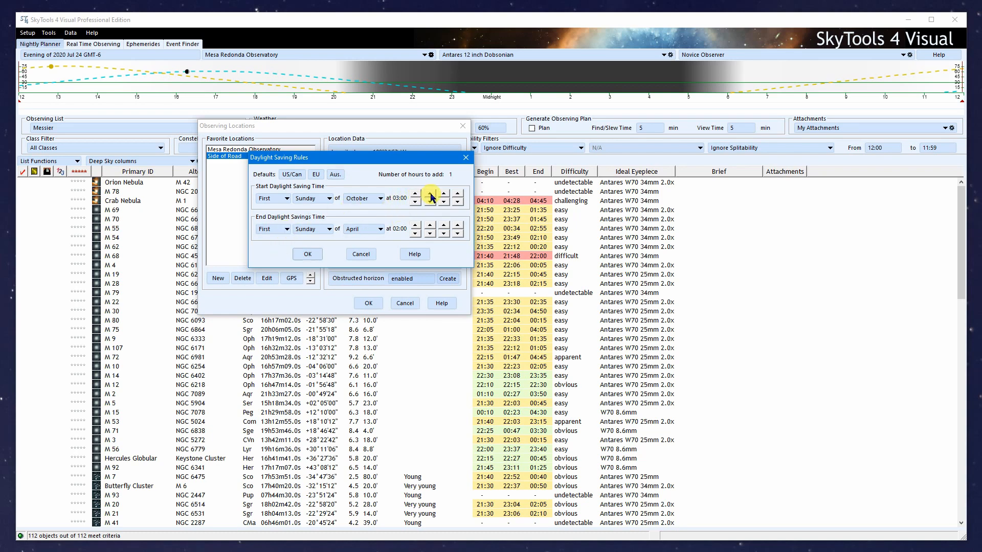
pyautogui.click(414, 201)
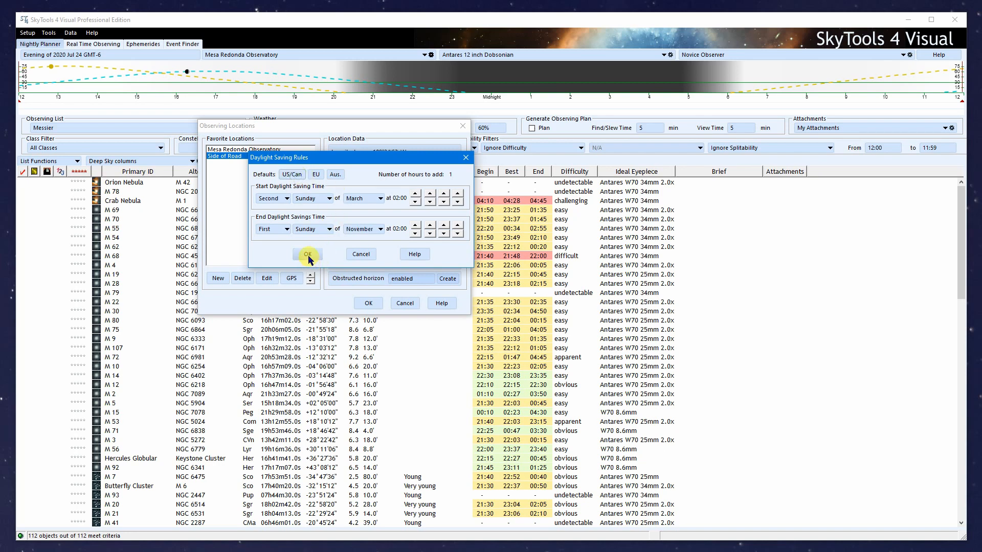
pyautogui.click(307, 255)
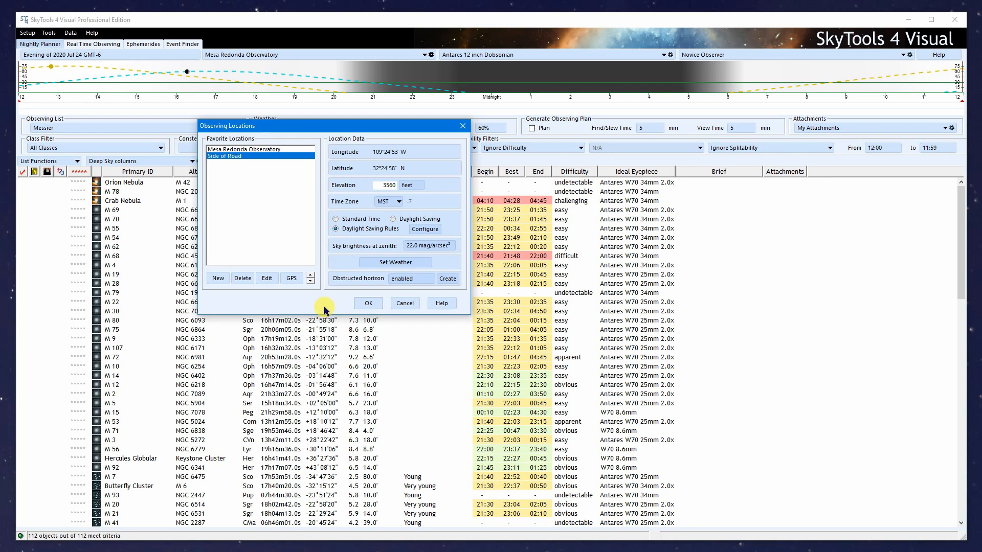
pyautogui.moveTo(464, 263)
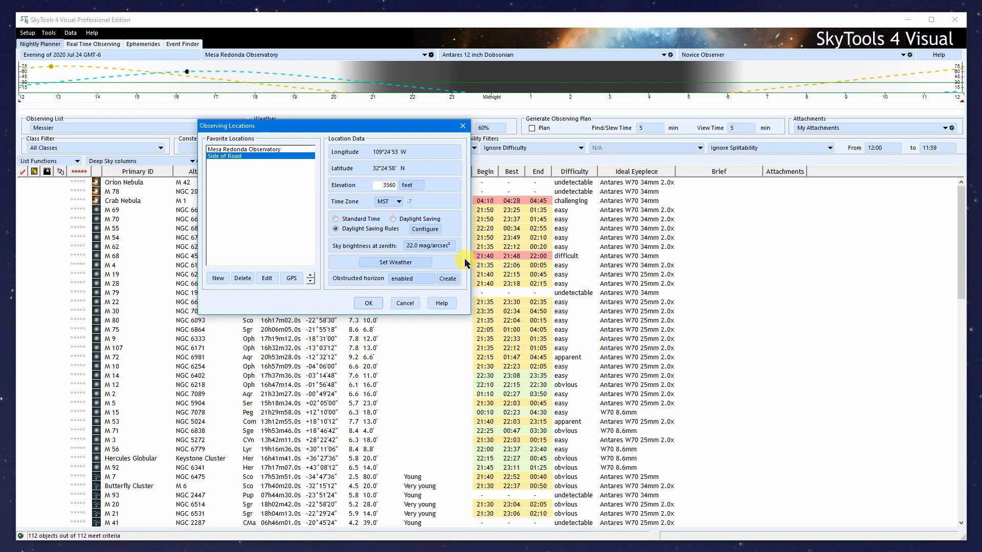
pyautogui.moveTo(435, 250)
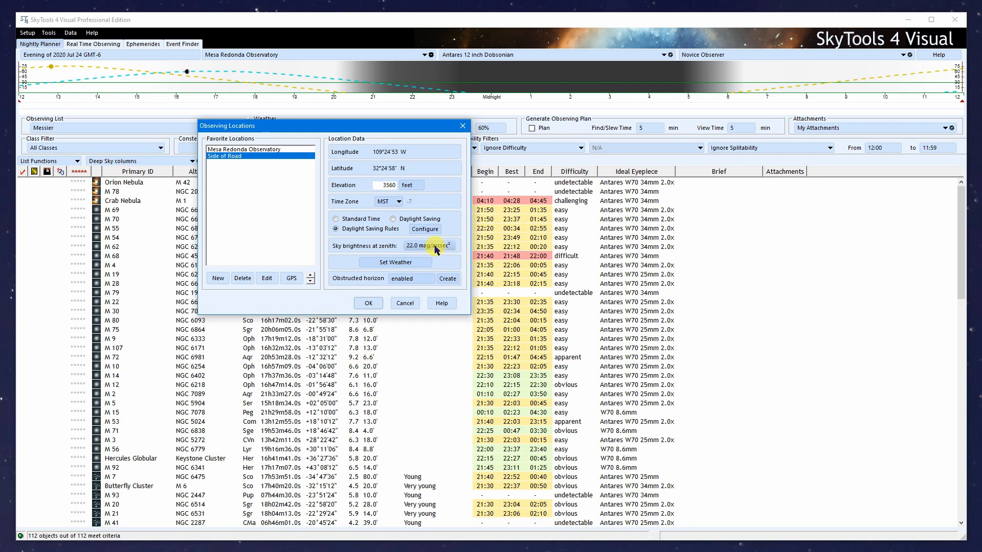
pyautogui.click(428, 245)
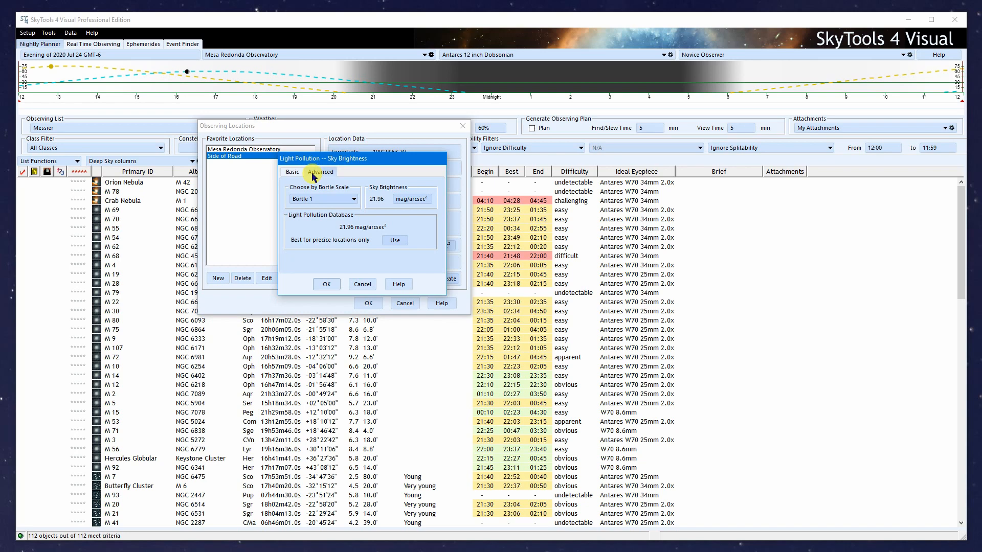
# - View sky brightness as faintest naked-eye star and try the Country location setting
pyautogui.click(289, 171)
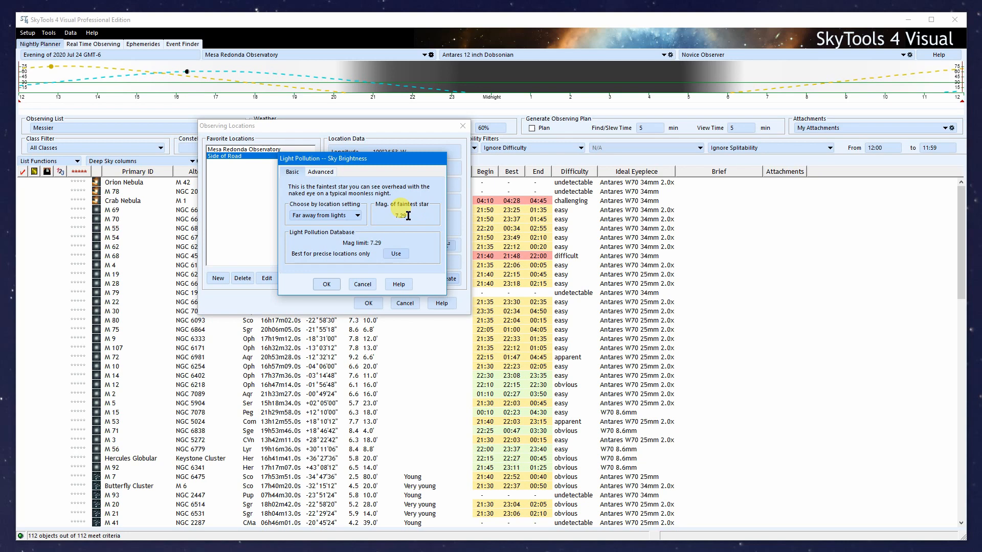
pyautogui.moveTo(336, 219)
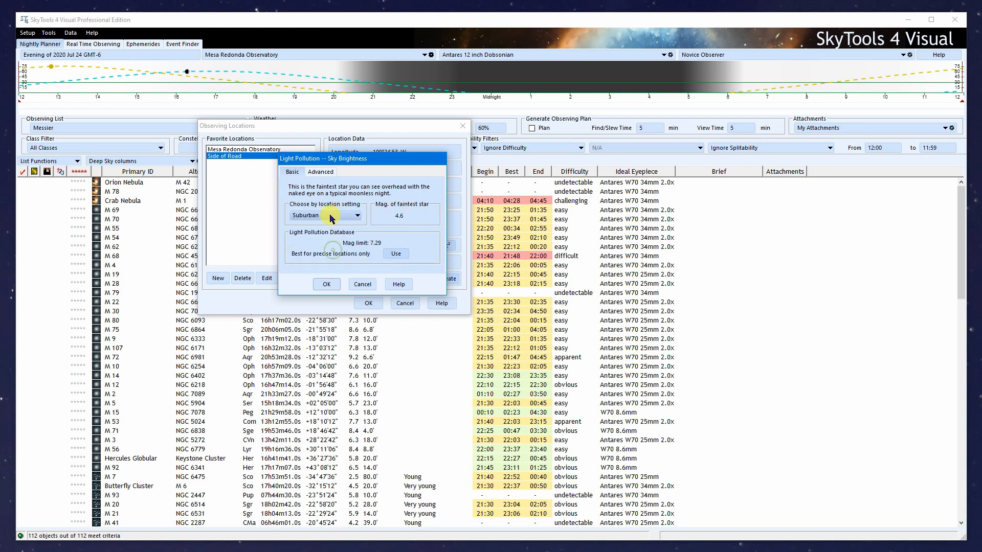
pyautogui.click(325, 215)
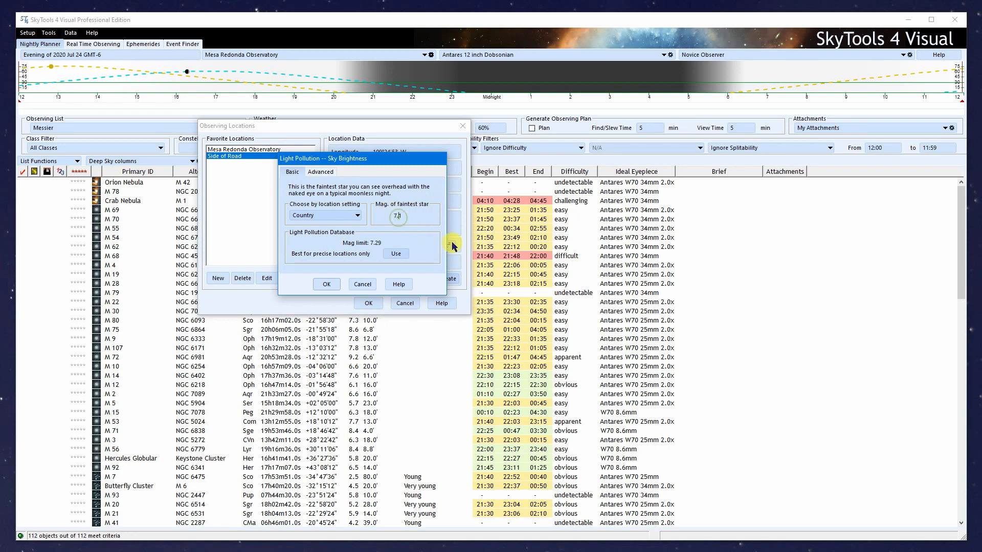
pyautogui.moveTo(344, 255)
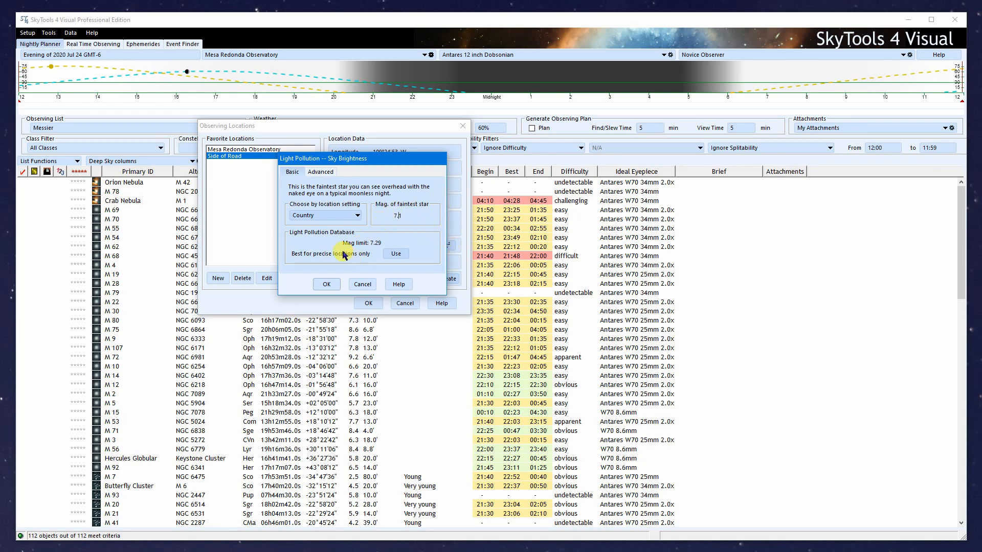
pyautogui.moveTo(354, 256)
pyautogui.write('29')
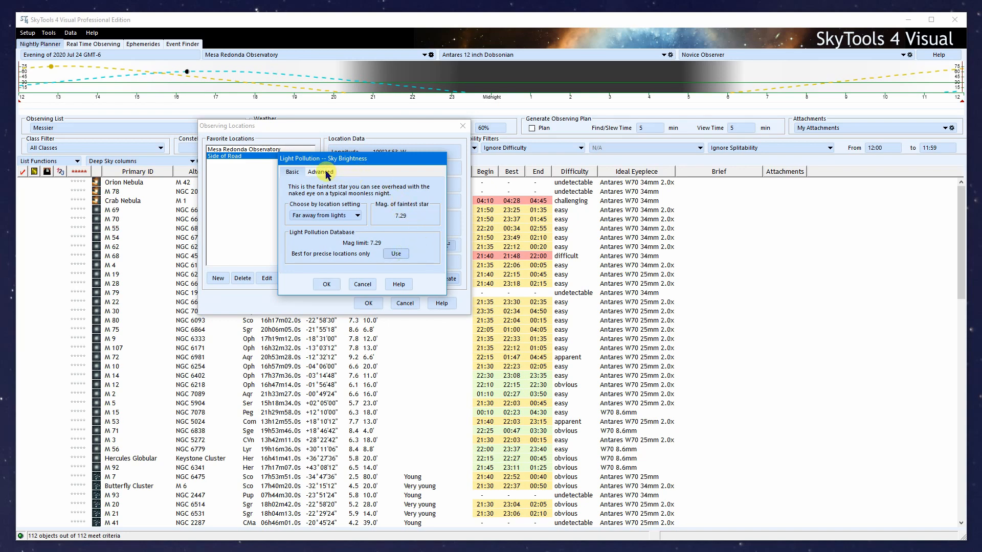
# - Set a Bortle 1 sky of 21.96 mag/arcsec² and confirm the light pollution settings
pyautogui.click(320, 172)
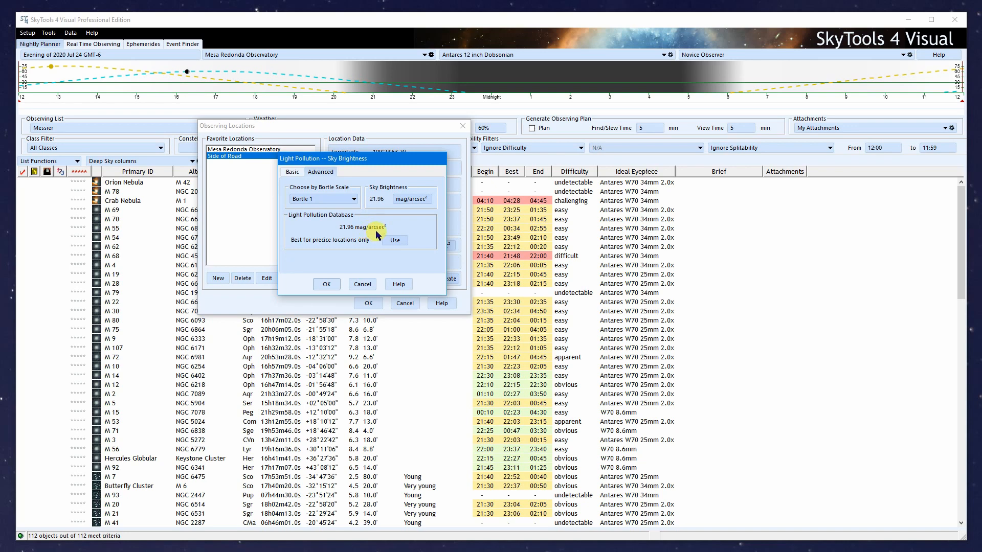
pyautogui.click(353, 198)
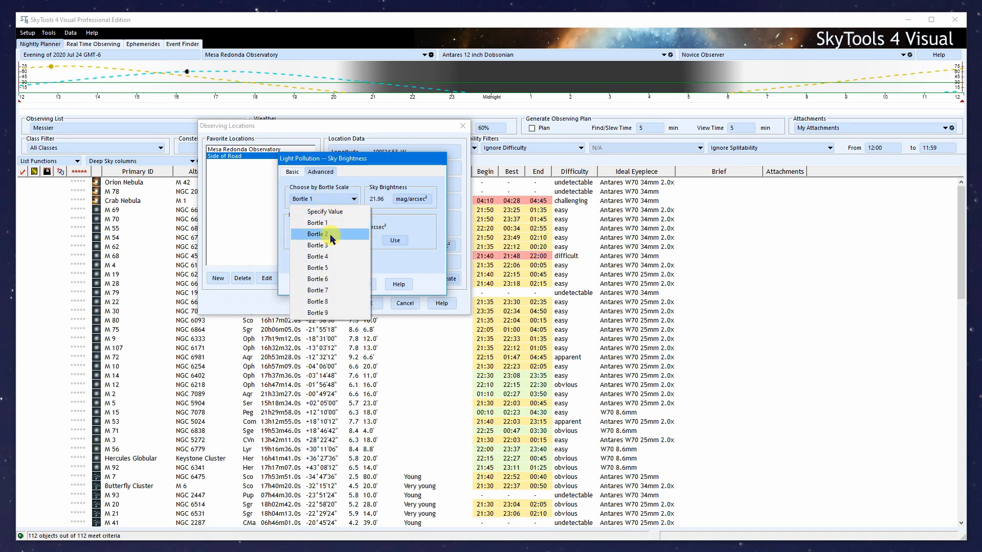
pyautogui.click(316, 222)
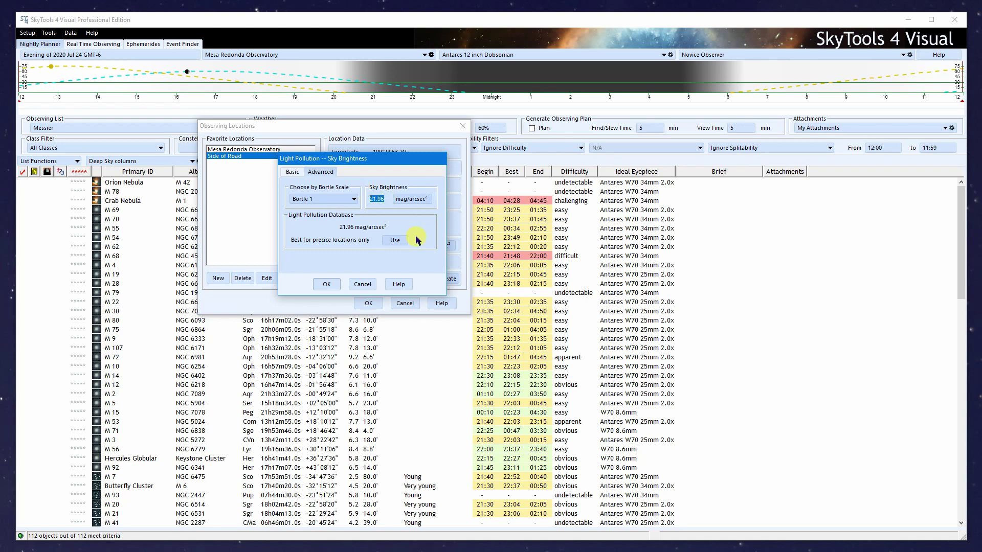
pyautogui.moveTo(422, 201)
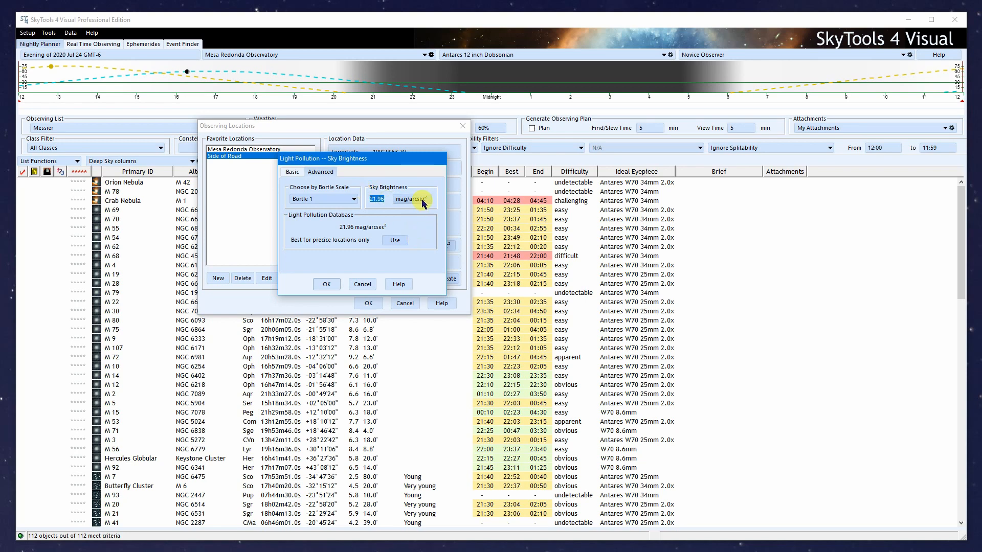
pyautogui.moveTo(412, 217)
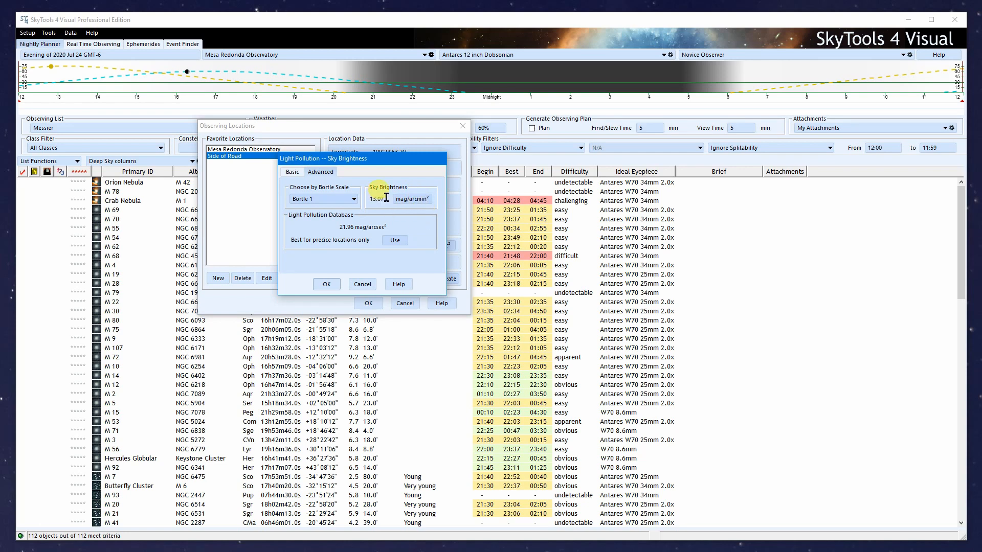
pyautogui.tripleClick(376, 198)
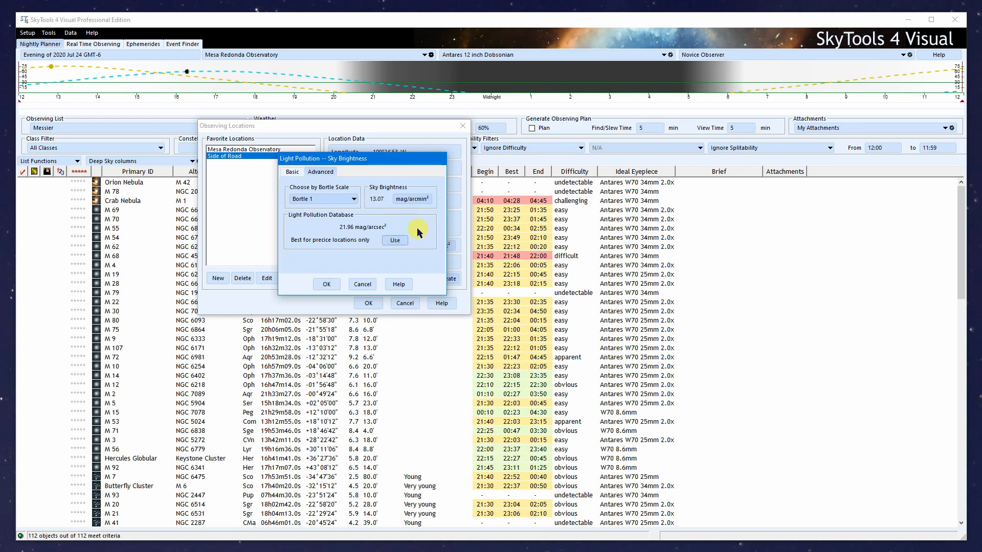
pyautogui.moveTo(365, 232)
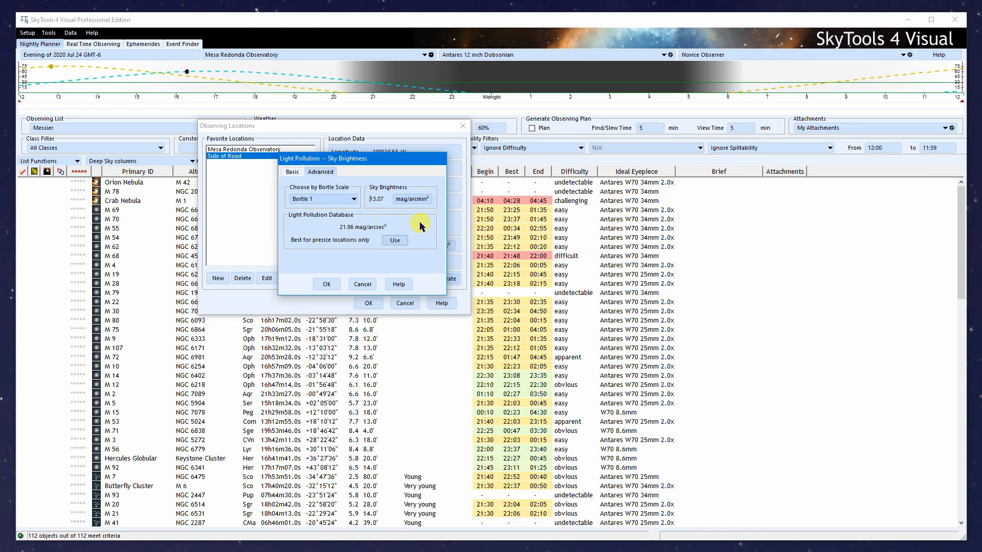
pyautogui.click(395, 240)
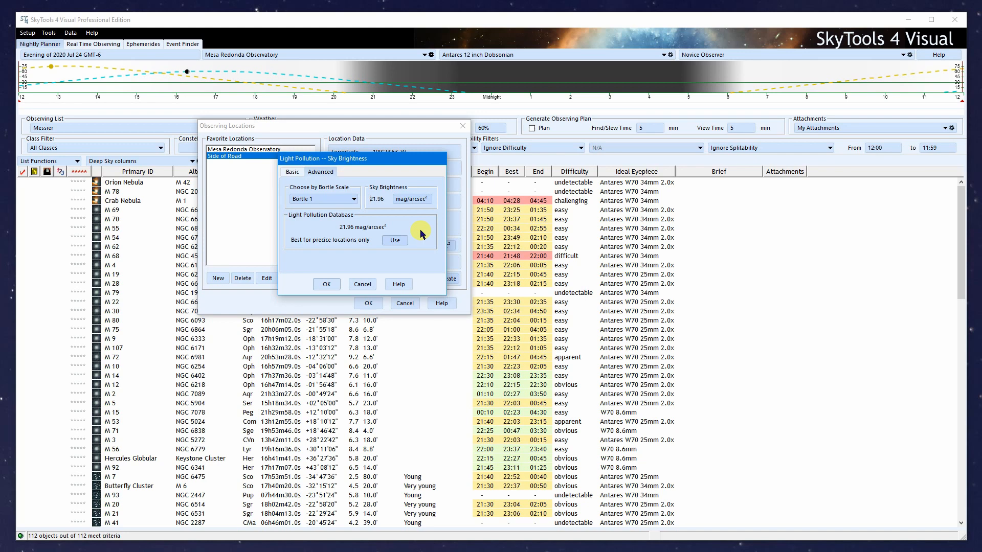
pyautogui.moveTo(411, 231)
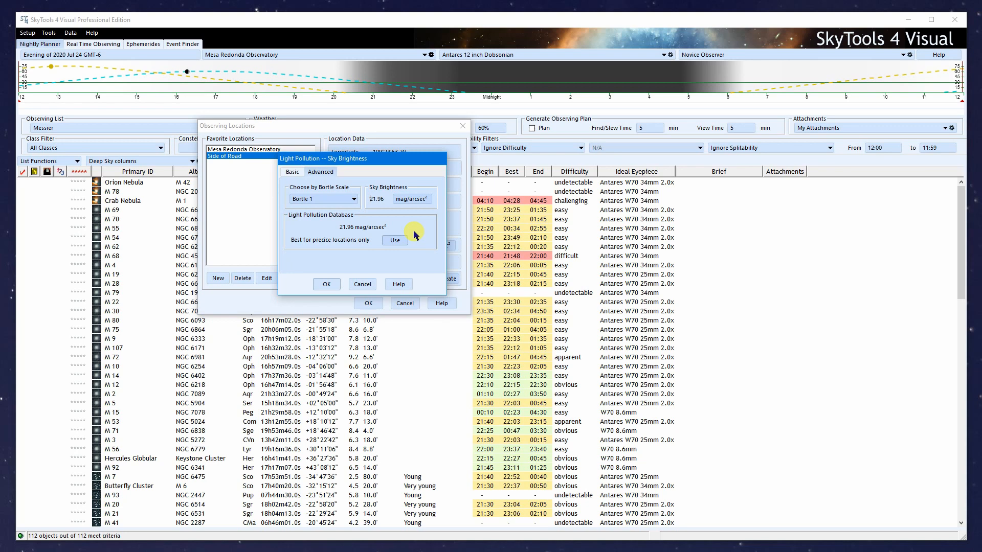
pyautogui.moveTo(366, 219)
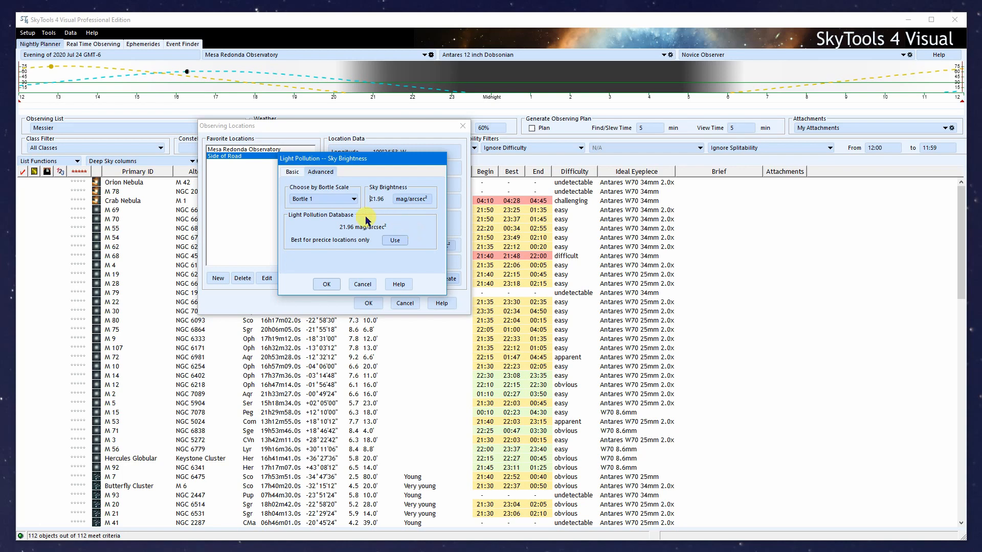
pyautogui.moveTo(370, 240)
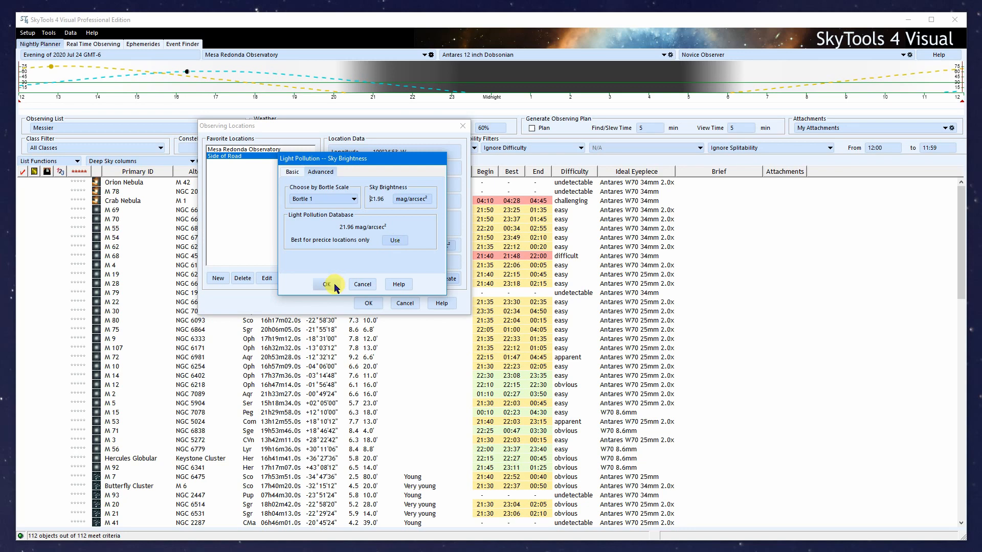
pyautogui.click(325, 283)
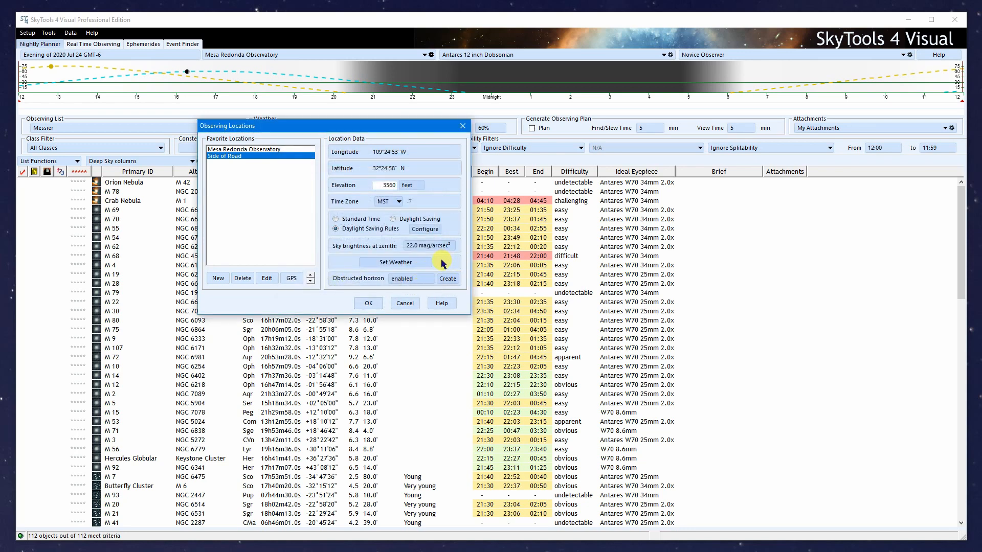
# - Set nighttime weather to 50 °F air temperature and 30% relative humidity
pyautogui.click(395, 262)
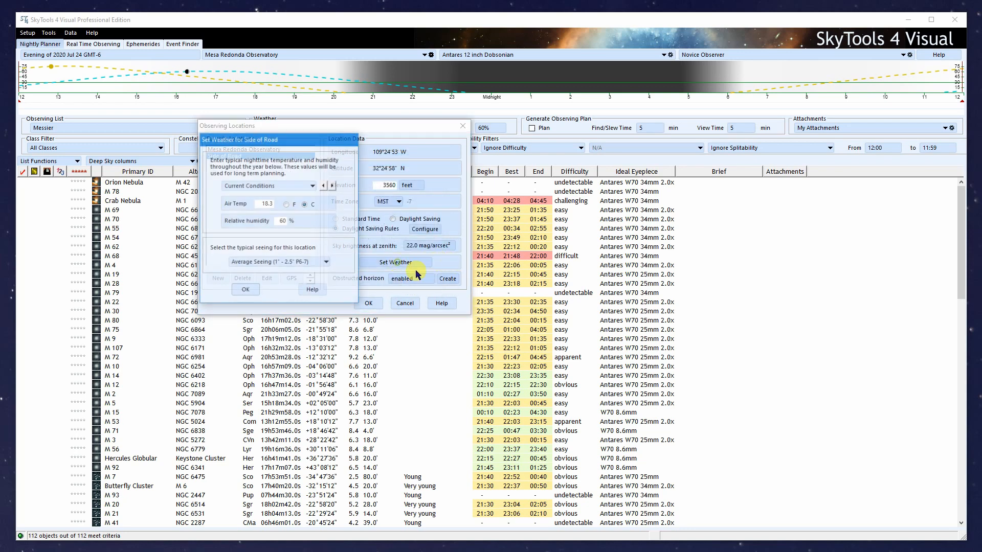
pyautogui.click(396, 263)
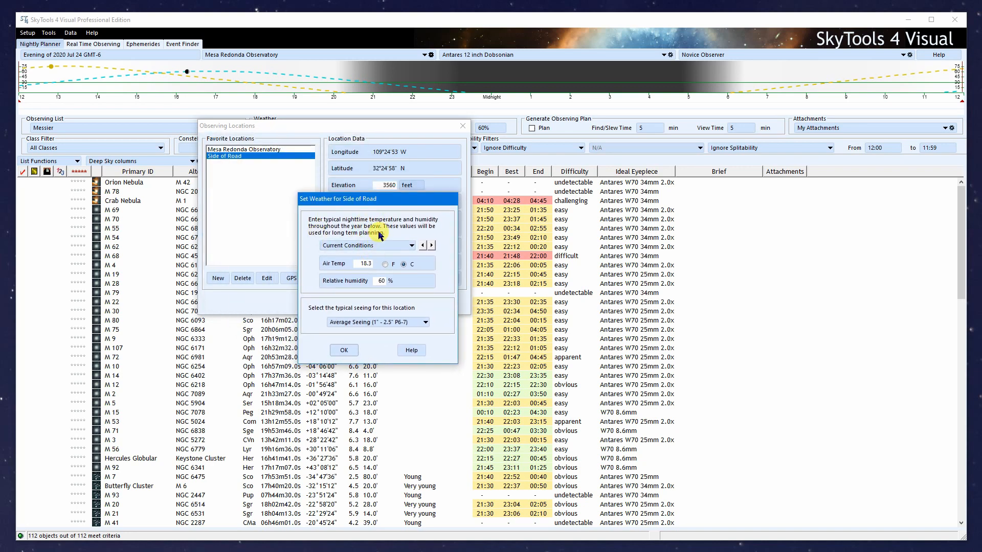
pyautogui.moveTo(401, 295)
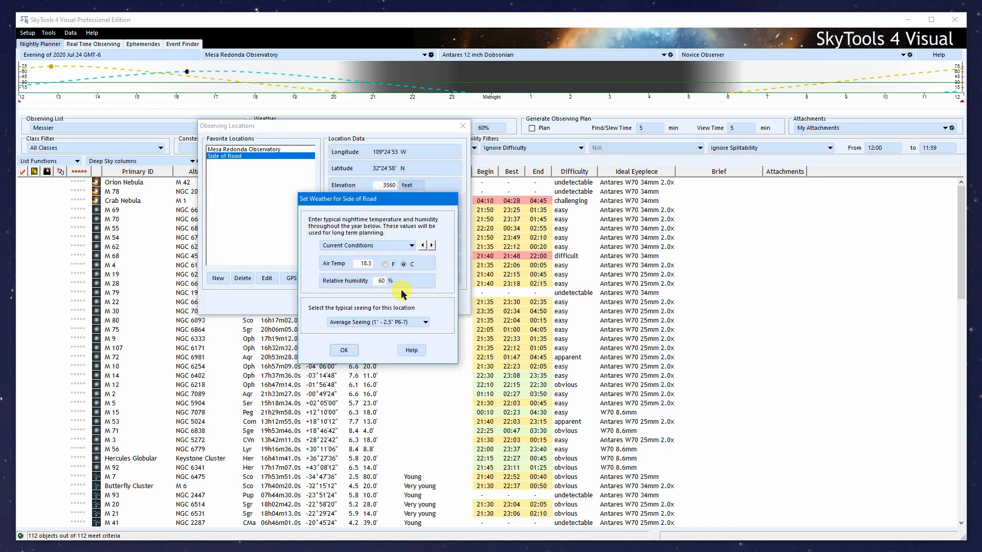
pyautogui.moveTo(397, 290)
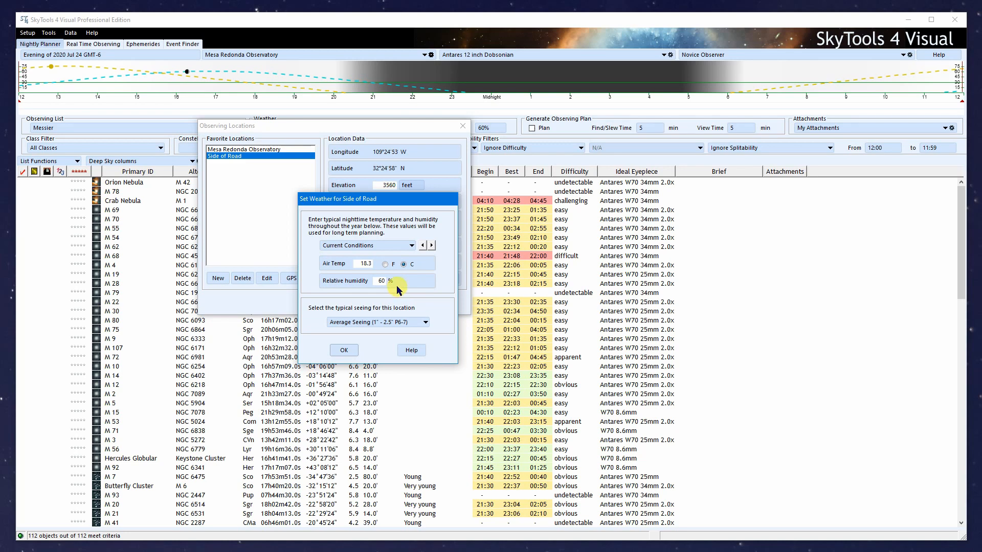
pyautogui.click(387, 263)
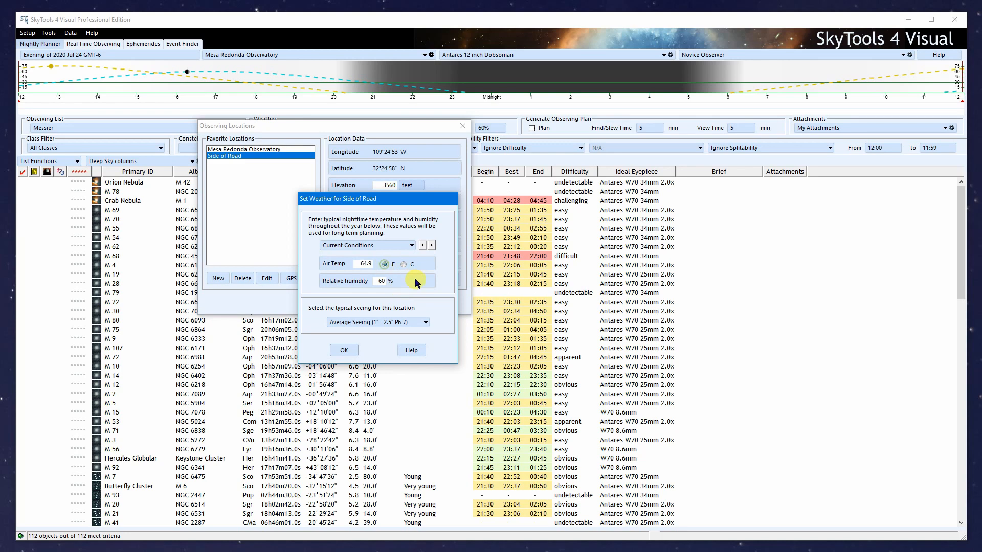
pyautogui.tripleClick(366, 263)
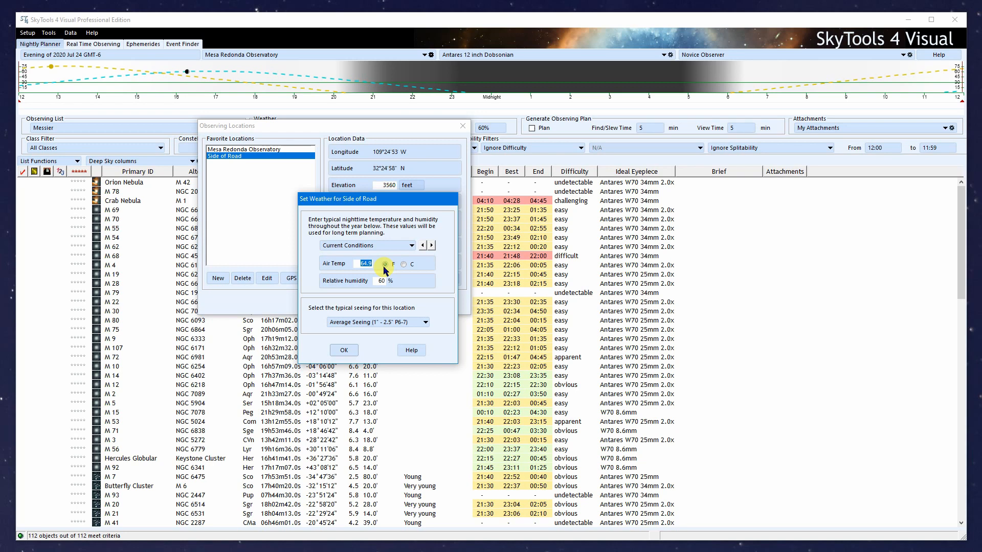
pyautogui.write('50.0')
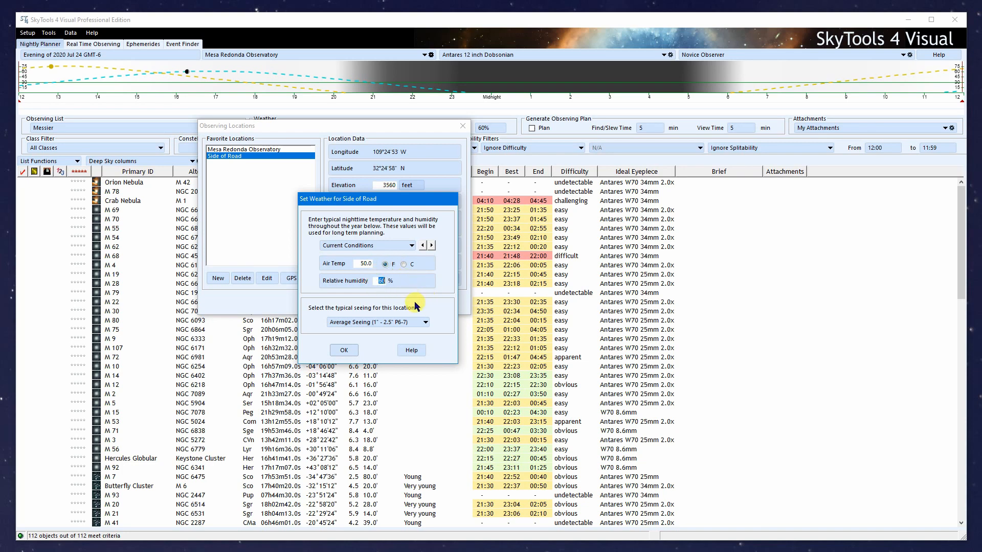
pyautogui.write('30')
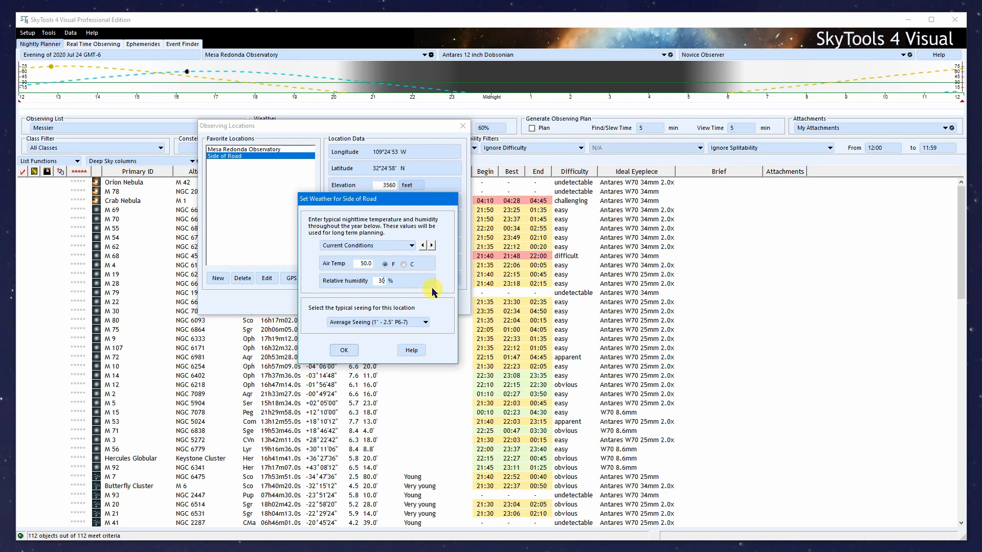
pyautogui.moveTo(439, 283)
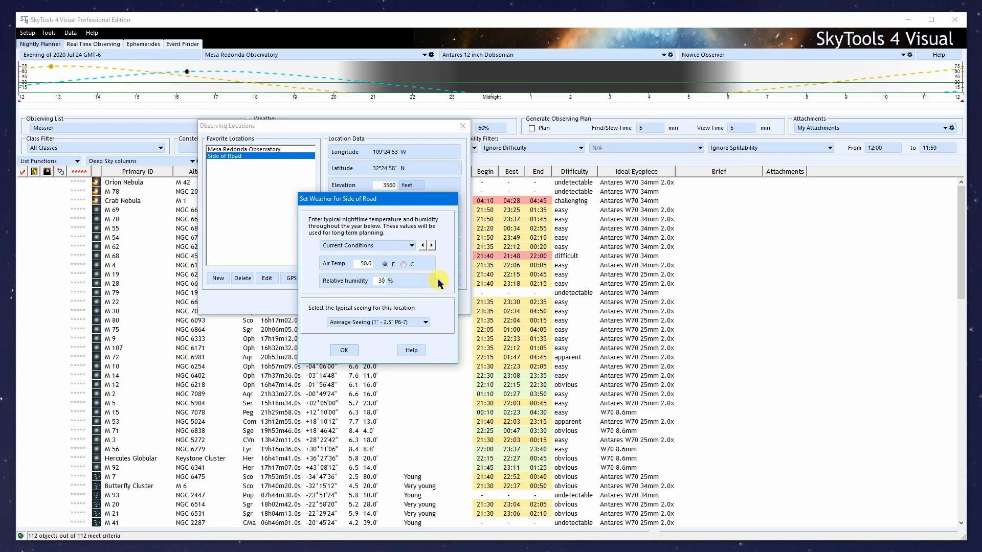
# - Give January a typical night of 35 °F and 20% relative humidity
pyautogui.click(422, 245)
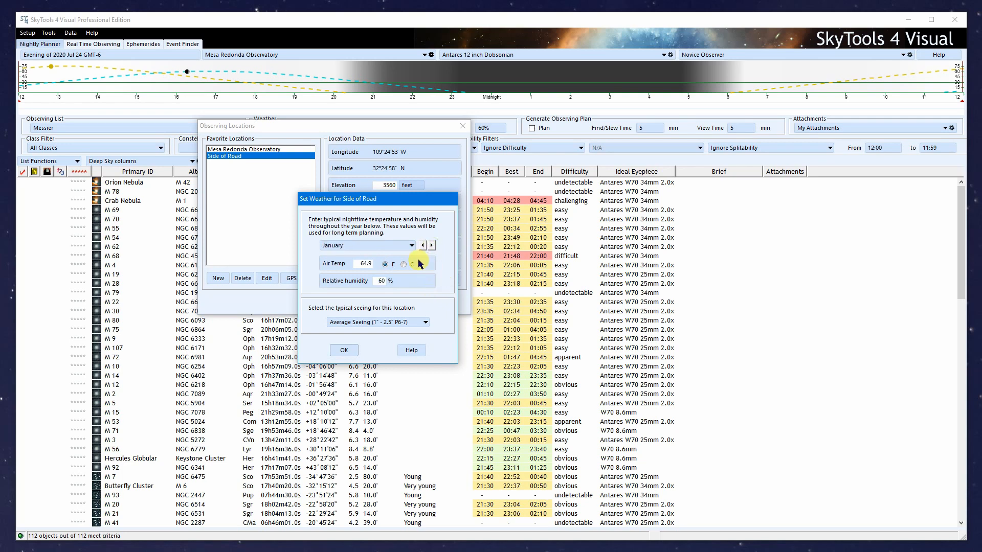
pyautogui.moveTo(424, 287)
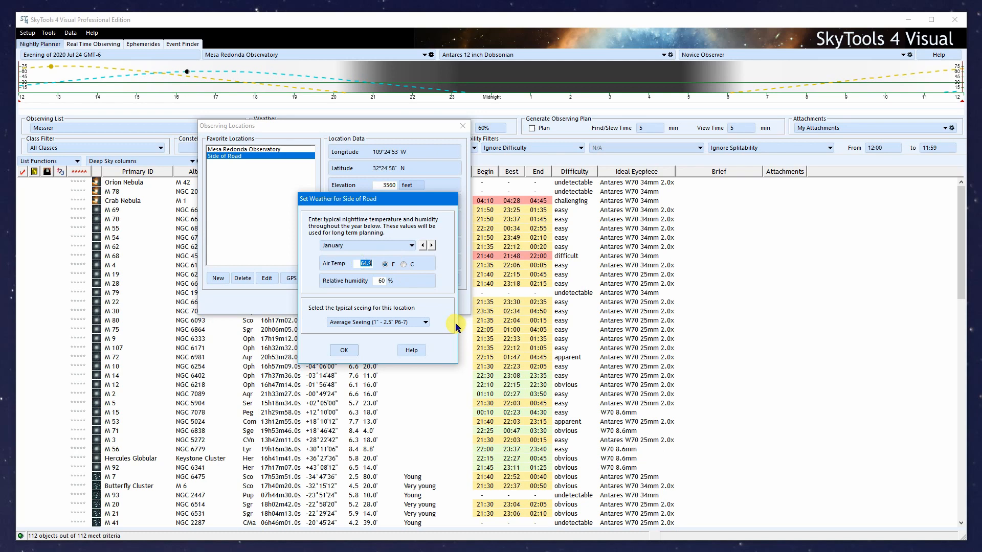
pyautogui.write('35')
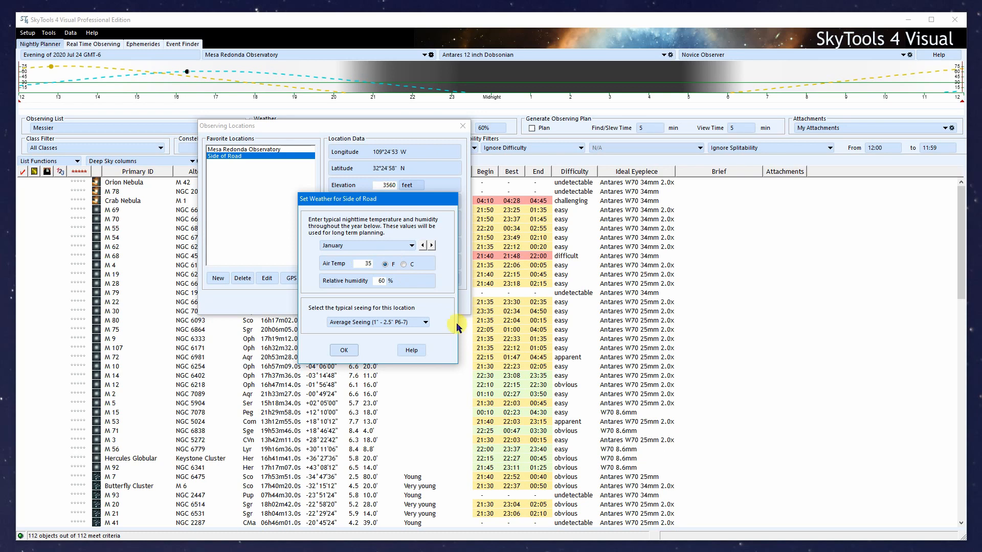
pyautogui.tripleClick(380, 280)
pyautogui.write('20')
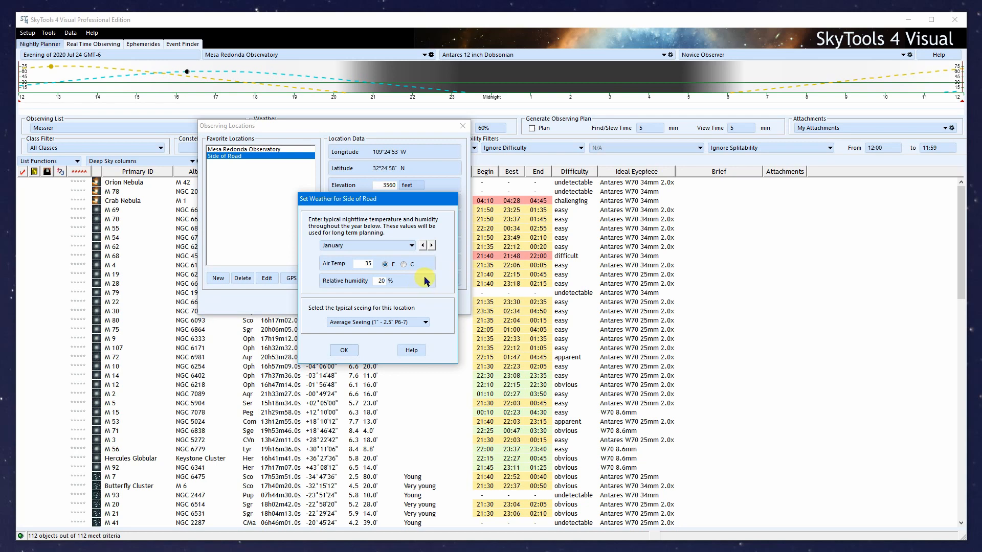
# - Give February a typical night of 40 °F and 30% relative humidity
pyautogui.click(430, 244)
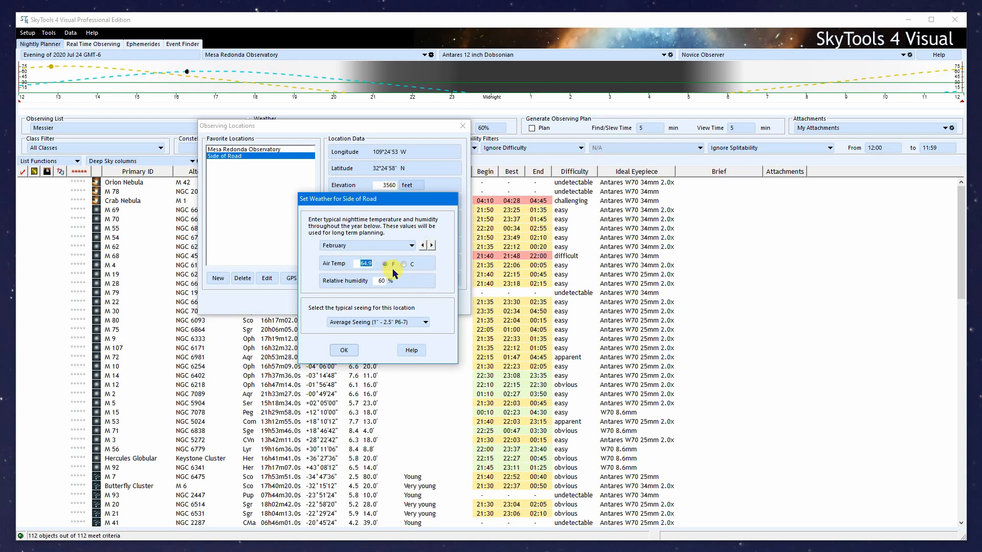
pyautogui.write('40')
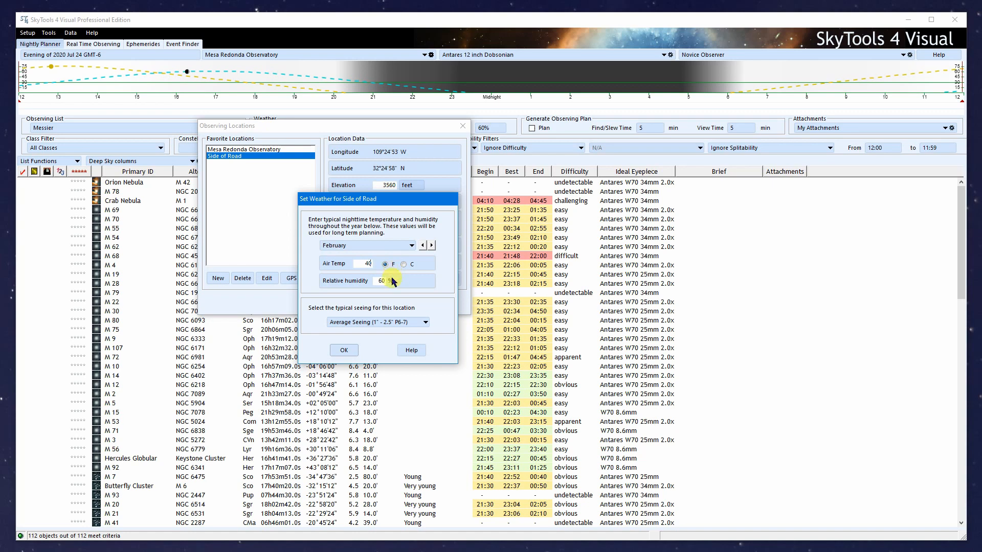
pyautogui.write('30')
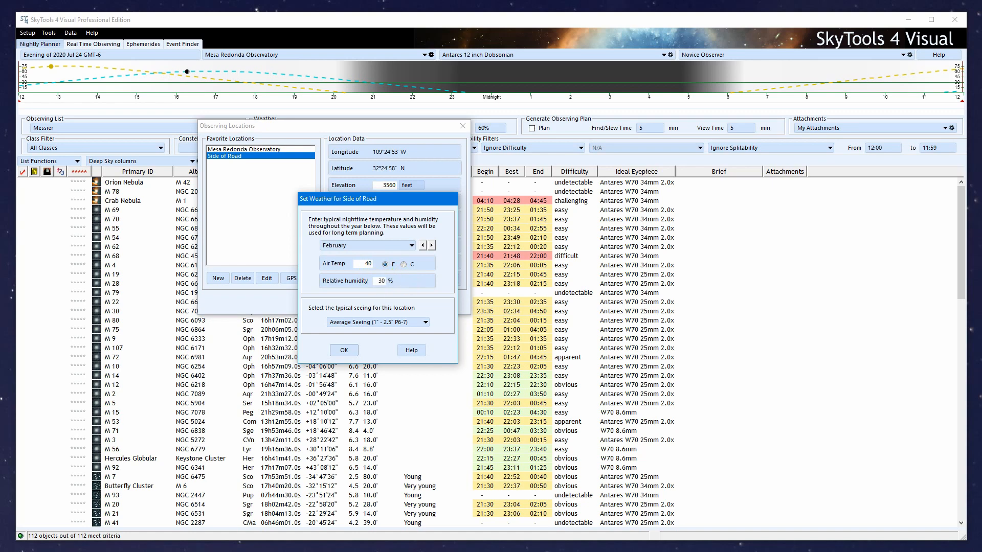
pyautogui.moveTo(428, 293)
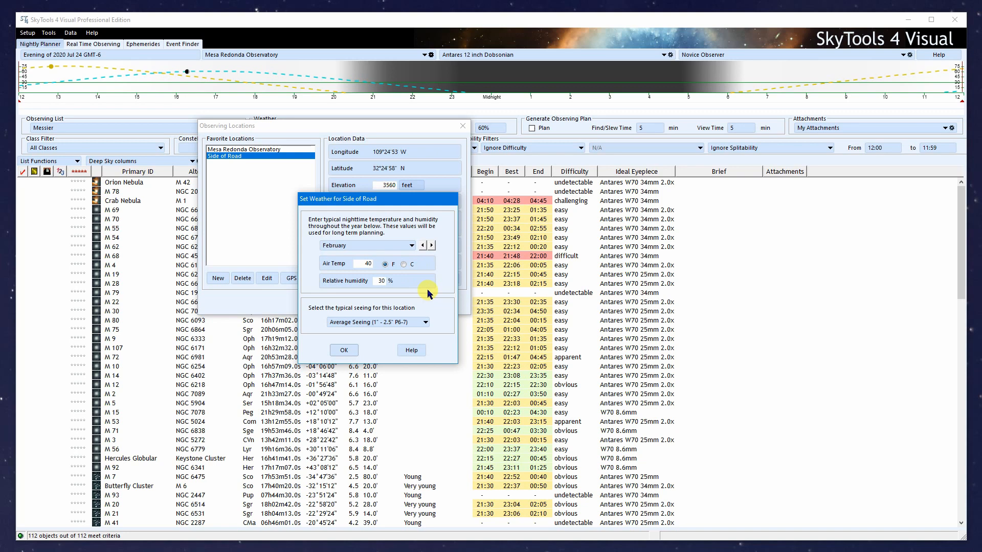
pyautogui.moveTo(424, 287)
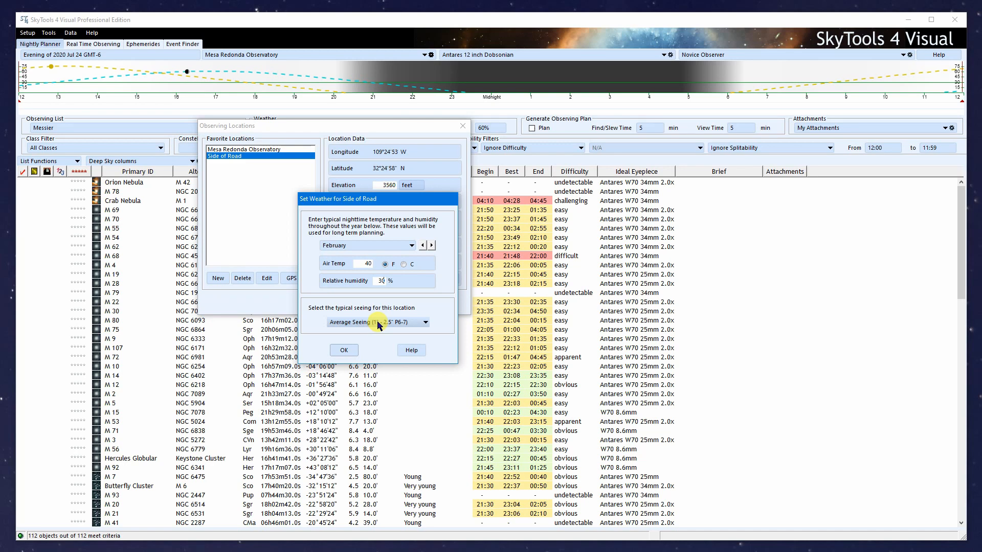
# - Set typical seeing to Good Seeing (0.4"–1" P8-9) and confirm the weather settings
pyautogui.click(425, 322)
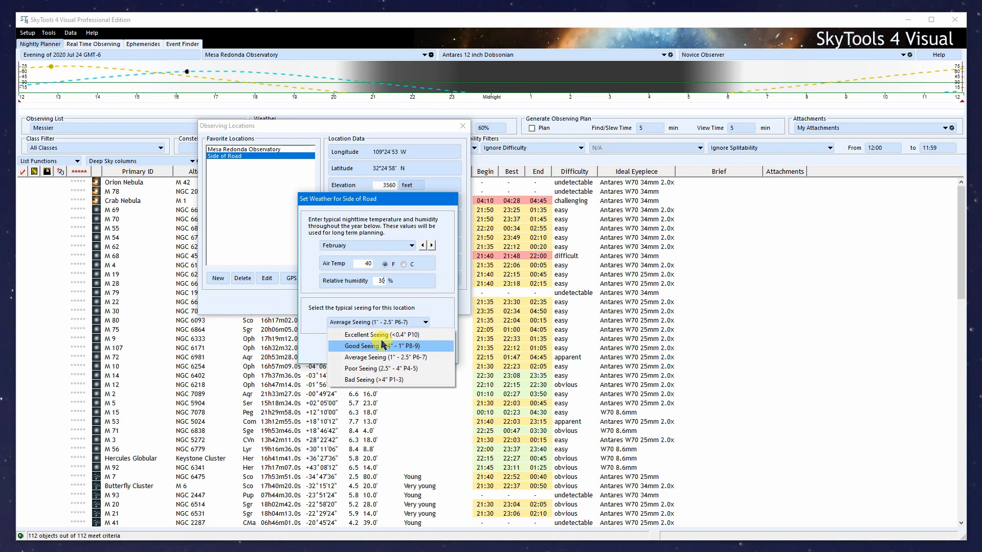
pyautogui.click(376, 345)
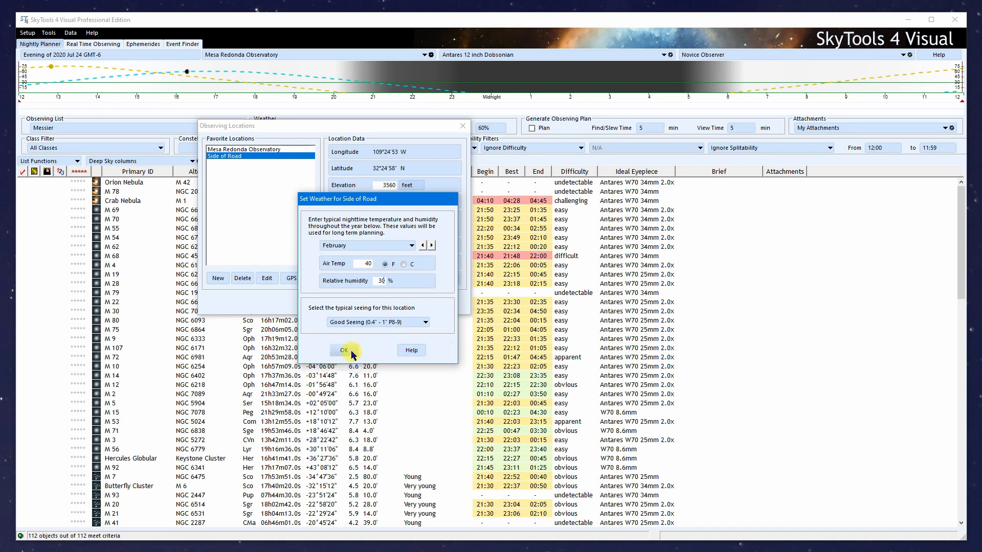
pyautogui.click(344, 350)
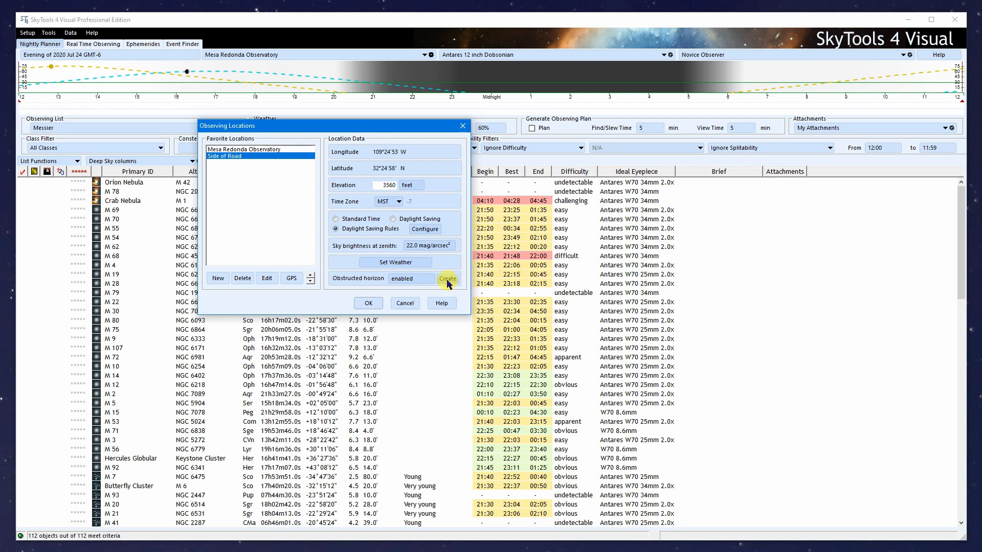
# - Start creating an obstructed horizon for Side of Road, with horizon file 30d.txt named
pyautogui.click(447, 279)
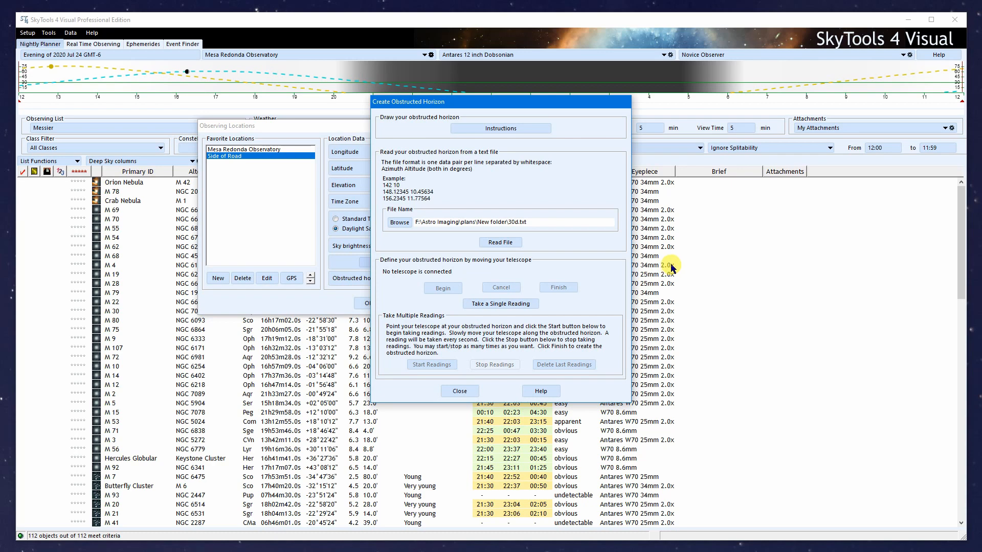
pyautogui.moveTo(706, 246)
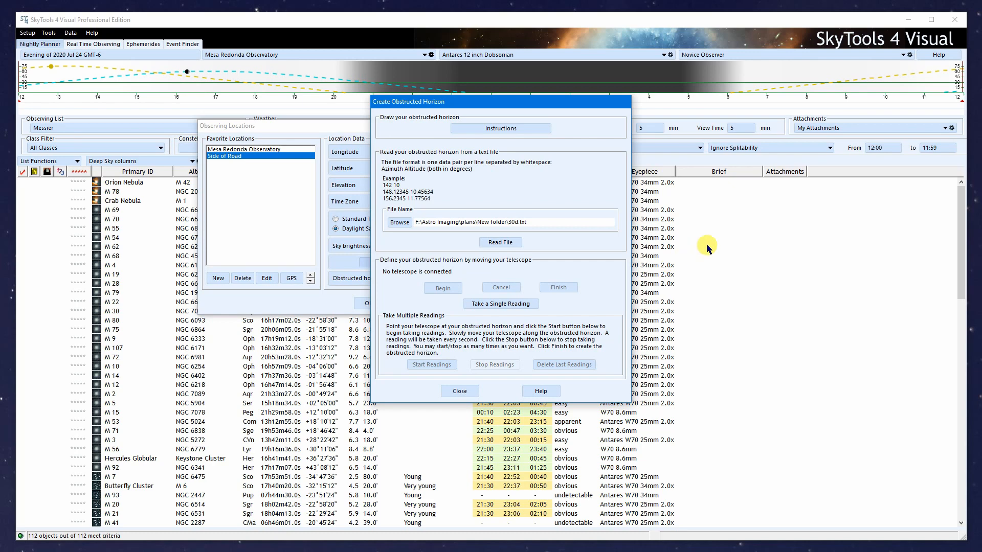
pyautogui.moveTo(570, 159)
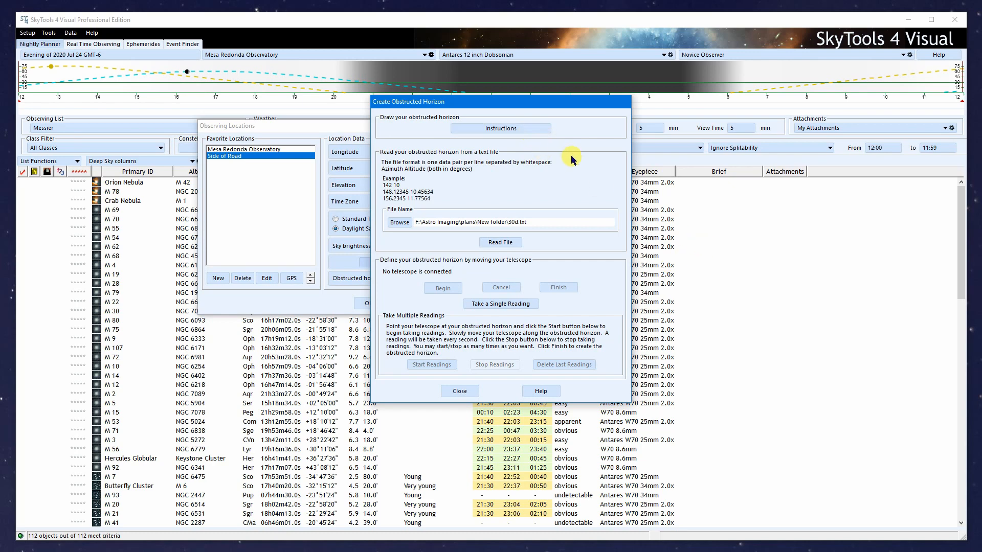
pyautogui.moveTo(571, 175)
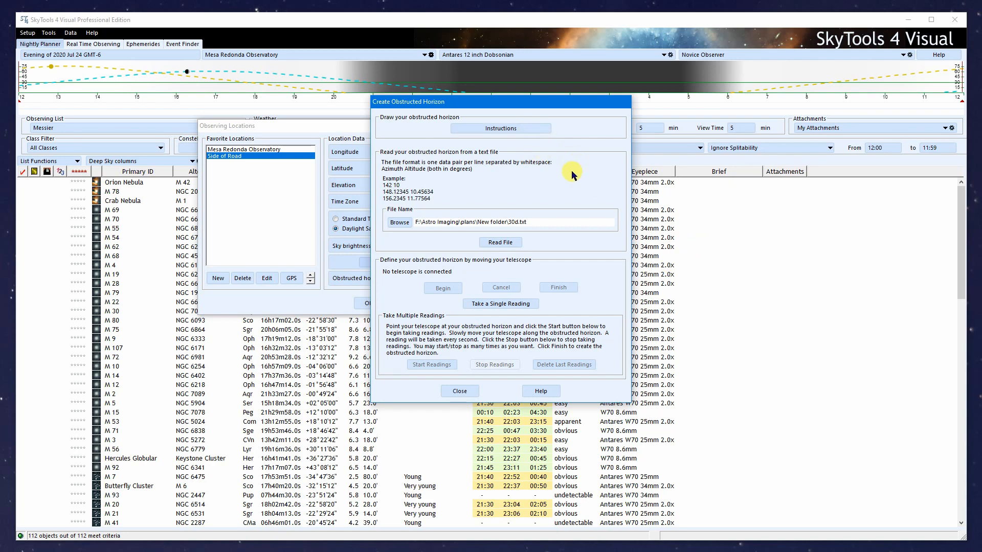
pyautogui.moveTo(557, 186)
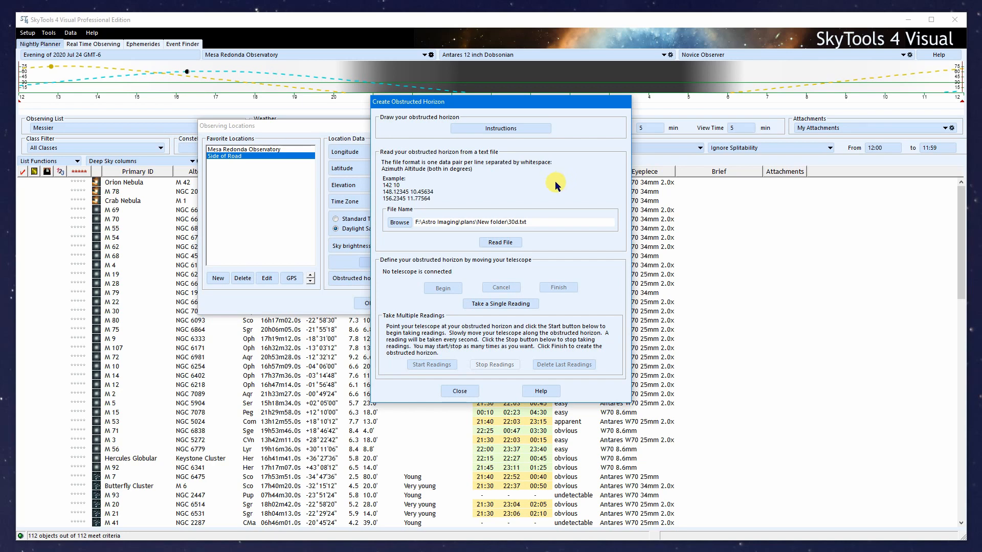
pyautogui.moveTo(533, 274)
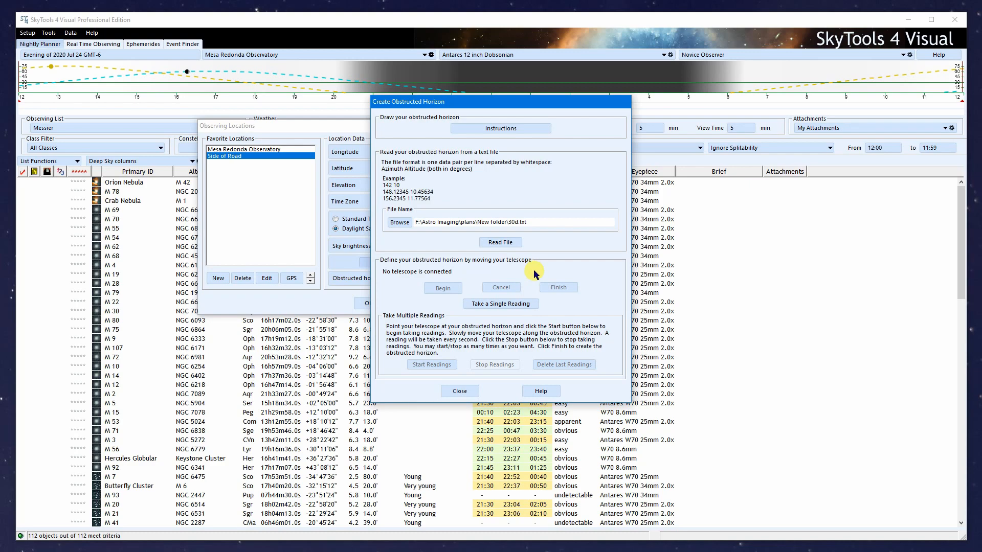
pyautogui.click(540, 390)
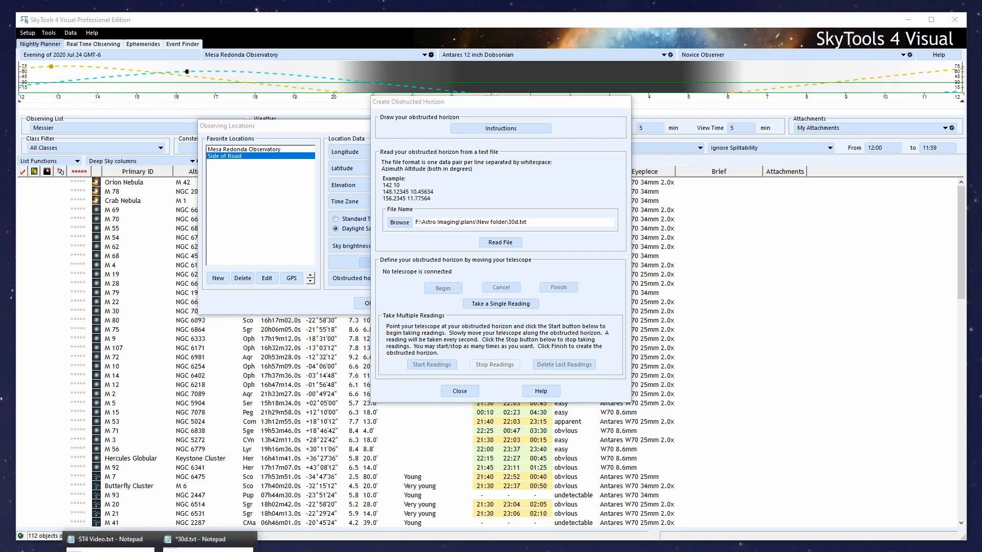
# - Fill 30d.txt in Notepad with two horizon lines: 0 30 and 360 30
pyautogui.click(195, 539)
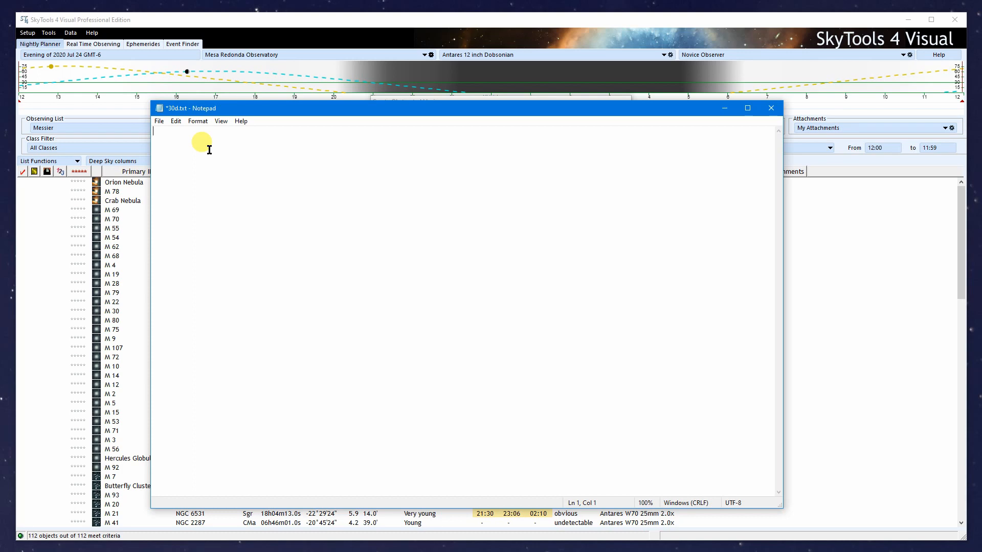
pyautogui.write('0')
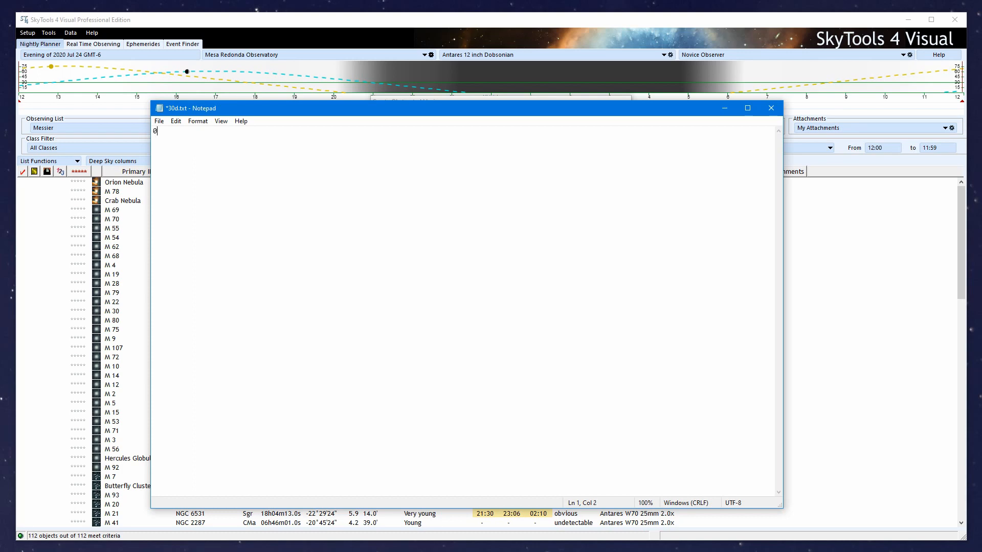
pyautogui.write('30')
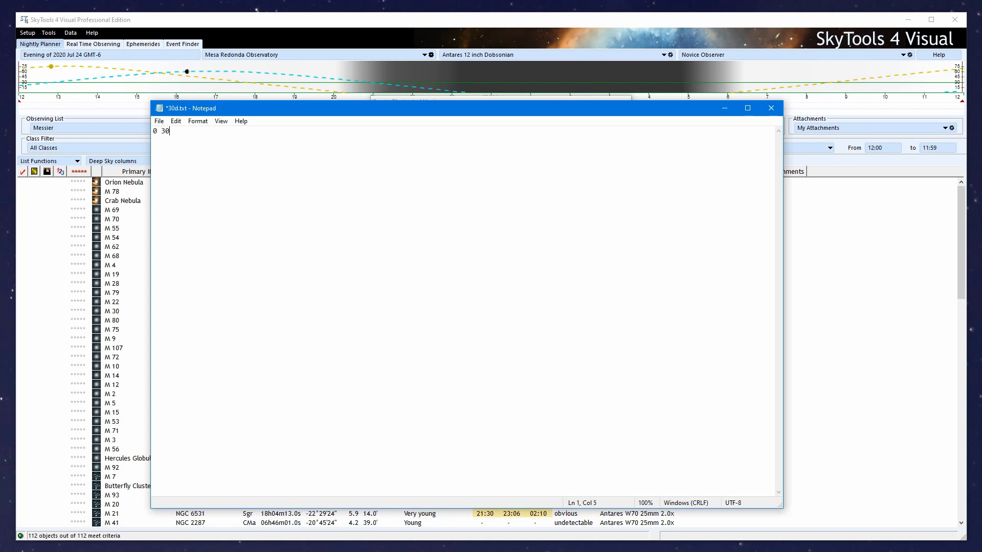
pyautogui.press('Return')
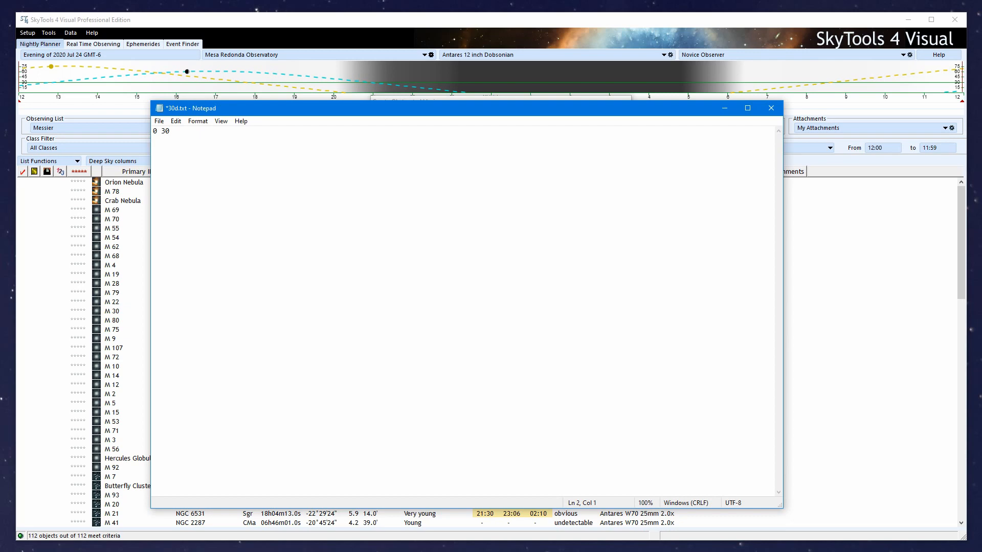
pyautogui.write('360 3')
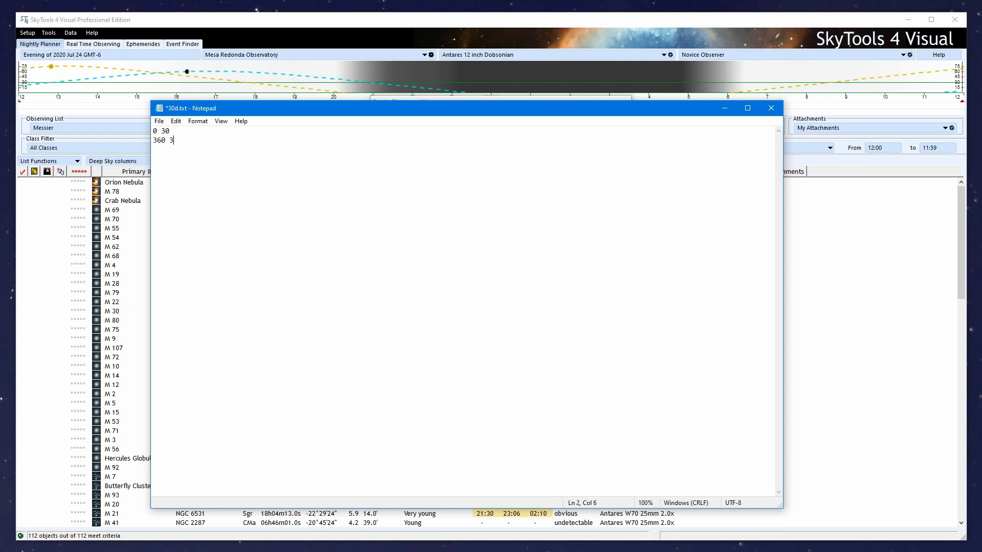
pyautogui.write('0')
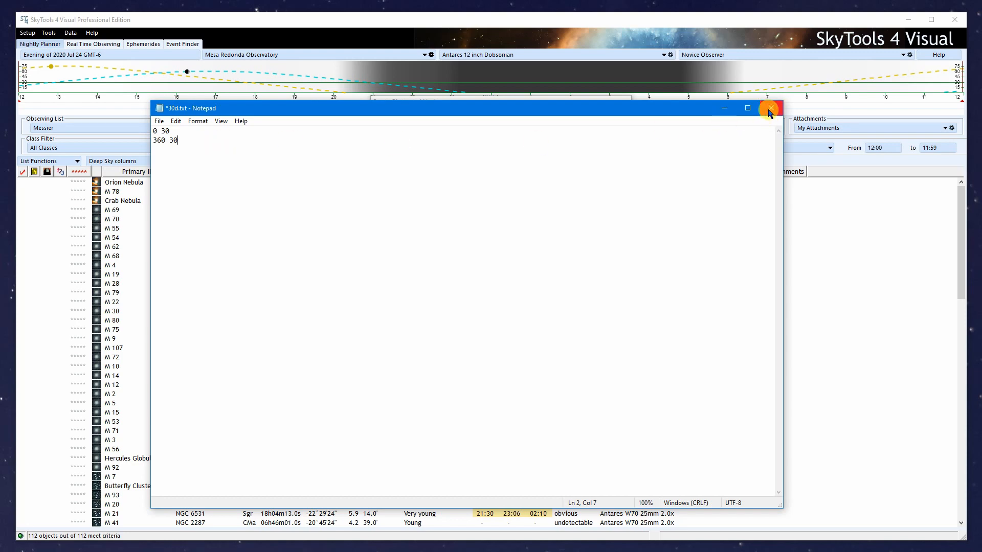
# - Close Notepad and read 30d.txt as the obstructed horizon, replacing the existing one
pyautogui.click(769, 107)
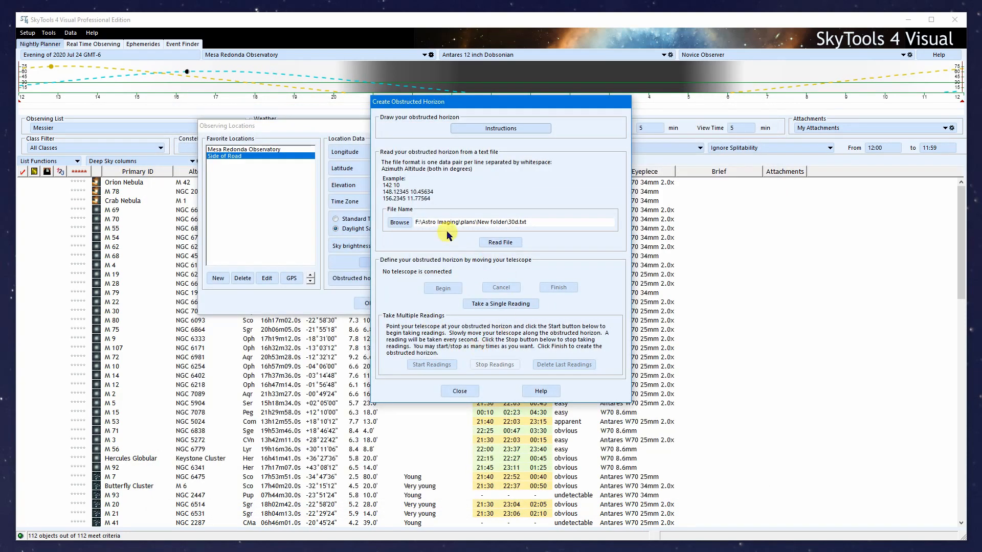
pyautogui.click(398, 222)
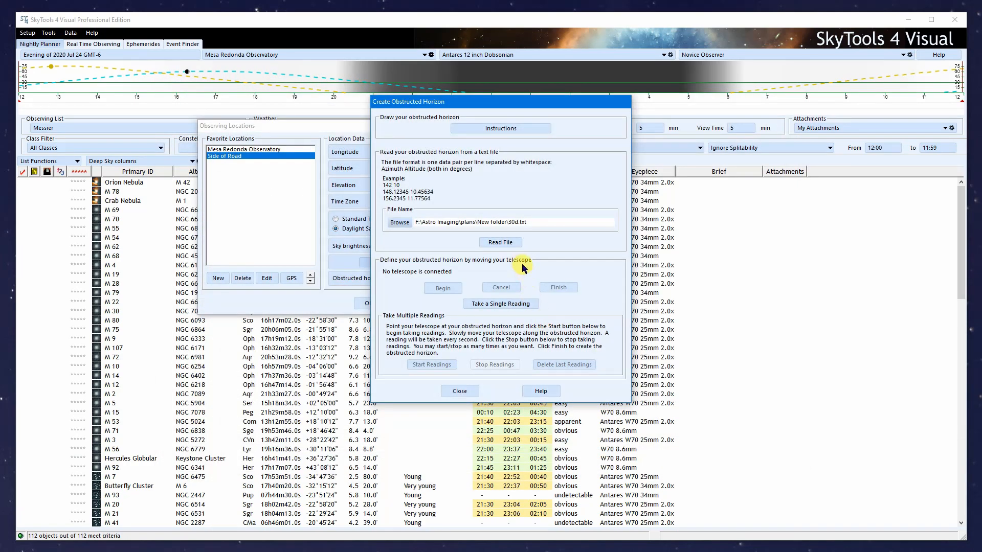
pyautogui.click(500, 242)
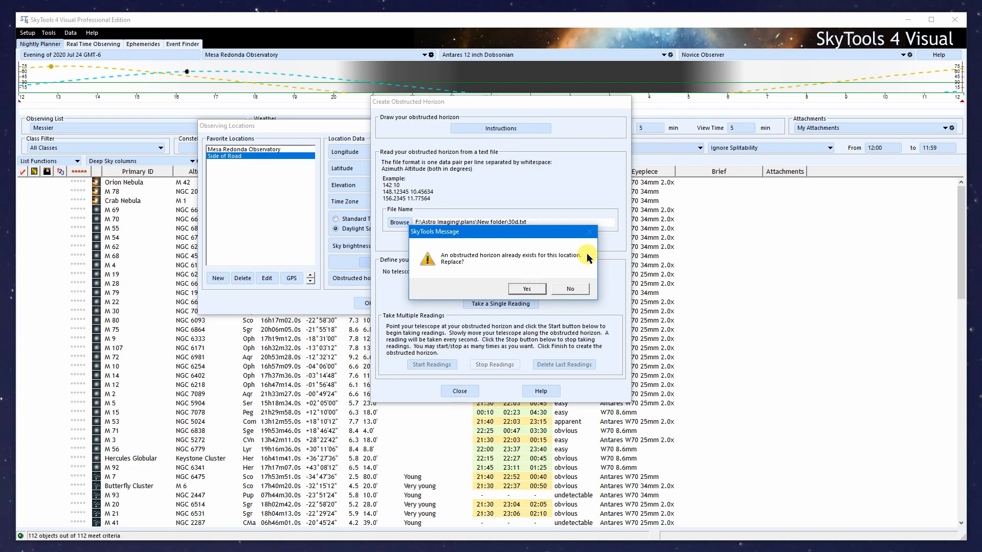
pyautogui.click(526, 289)
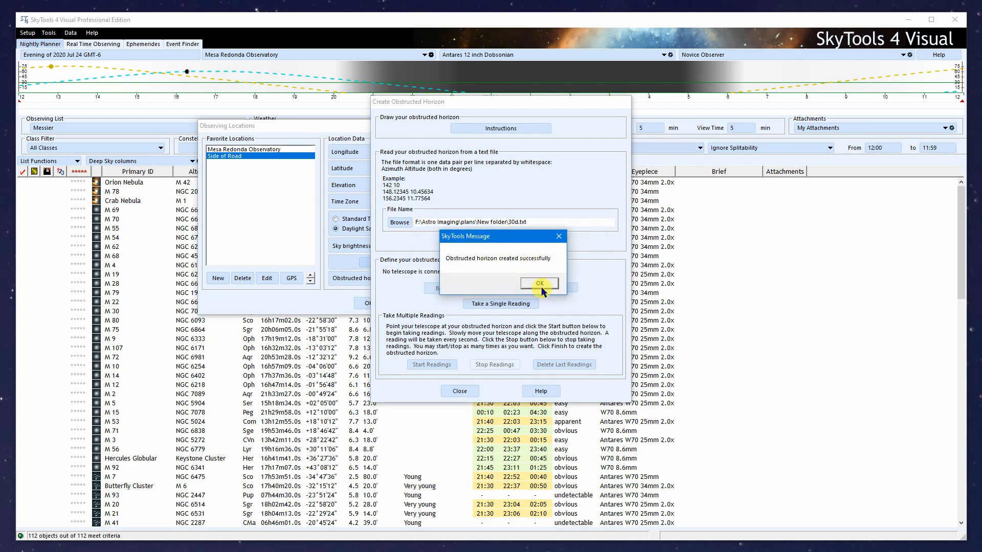
pyautogui.click(539, 283)
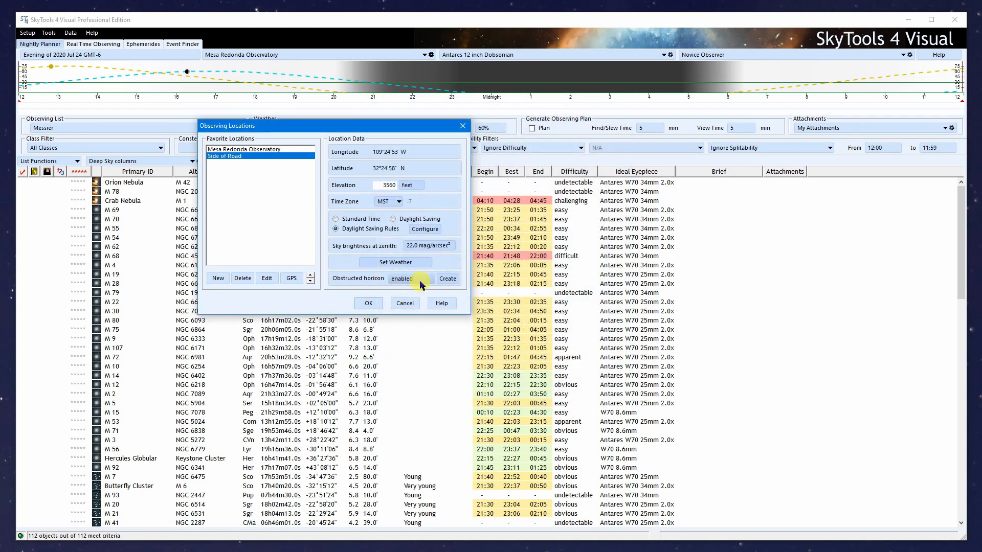
# - Leave the obstructed horizon enabled and save Side of Road as the planner's observing location
pyautogui.click(406, 278)
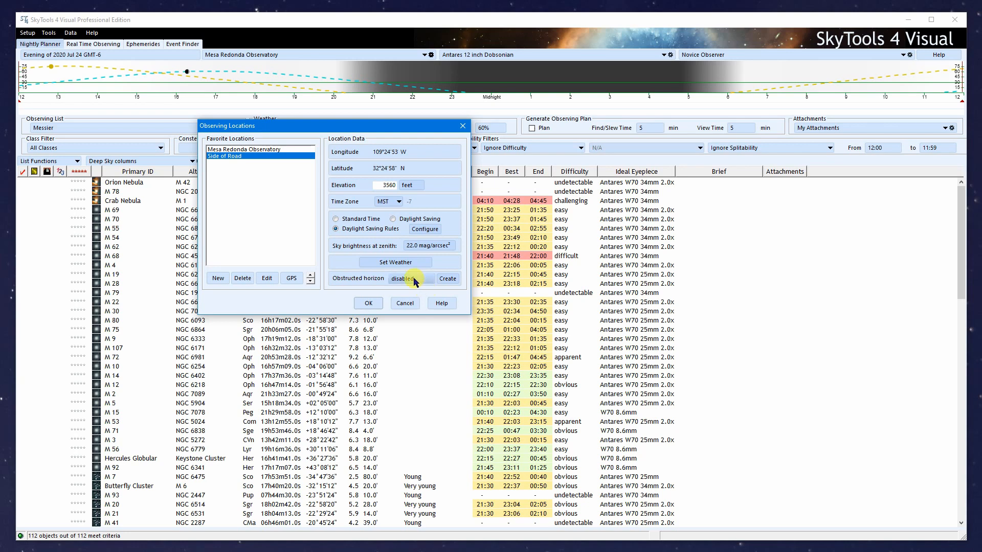
pyautogui.click(407, 279)
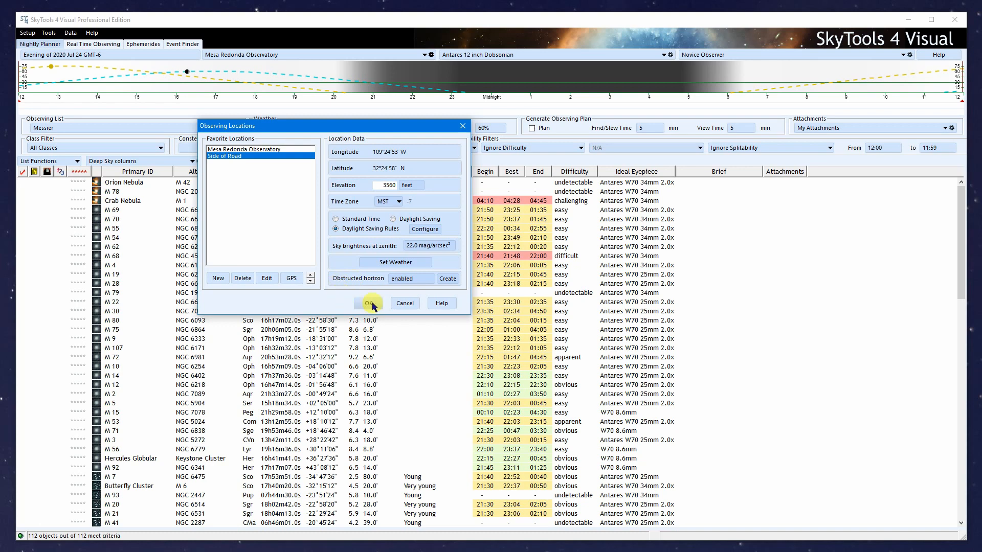
pyautogui.click(369, 302)
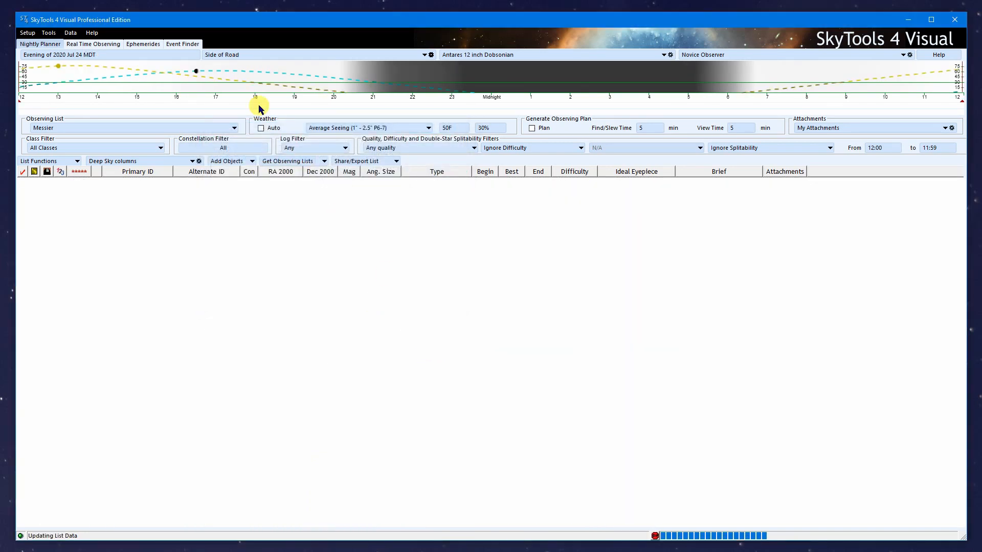
pyautogui.moveTo(268, 150)
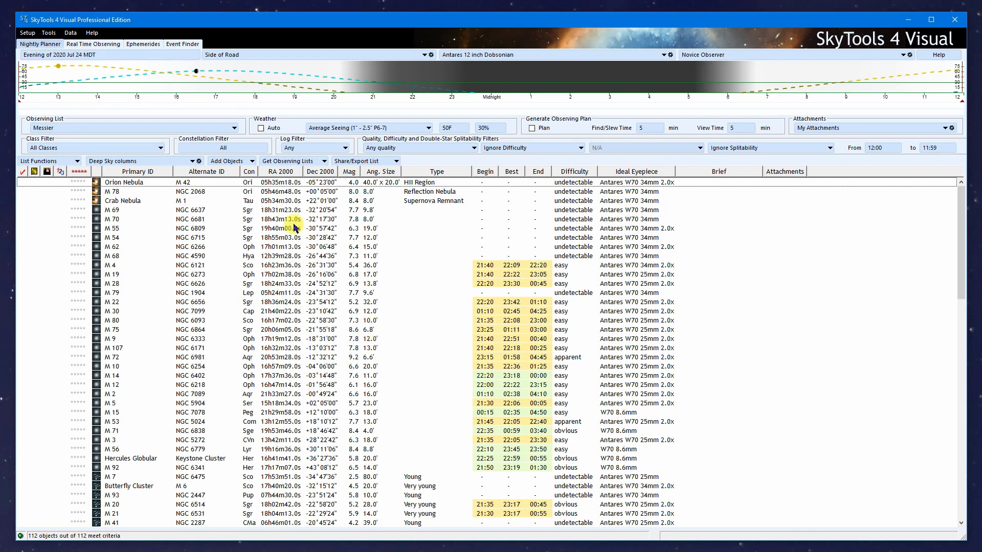
pyautogui.moveTo(47, 71)
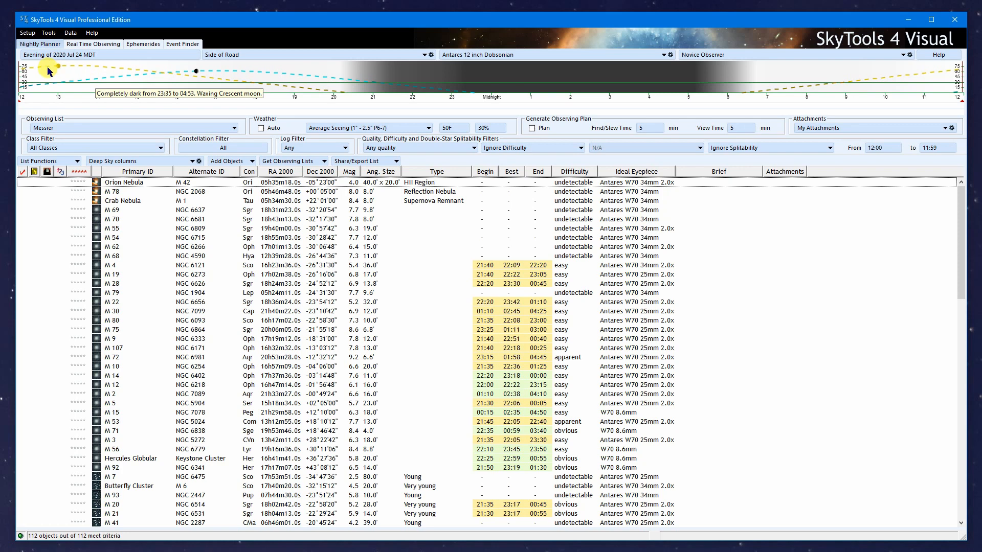
pyautogui.moveTo(143, 71)
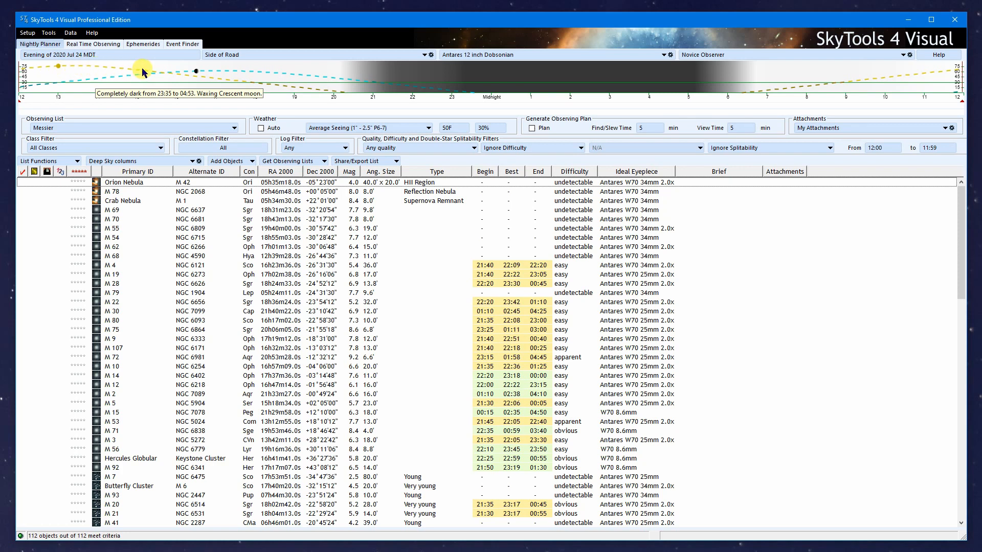
pyautogui.moveTo(253, 85)
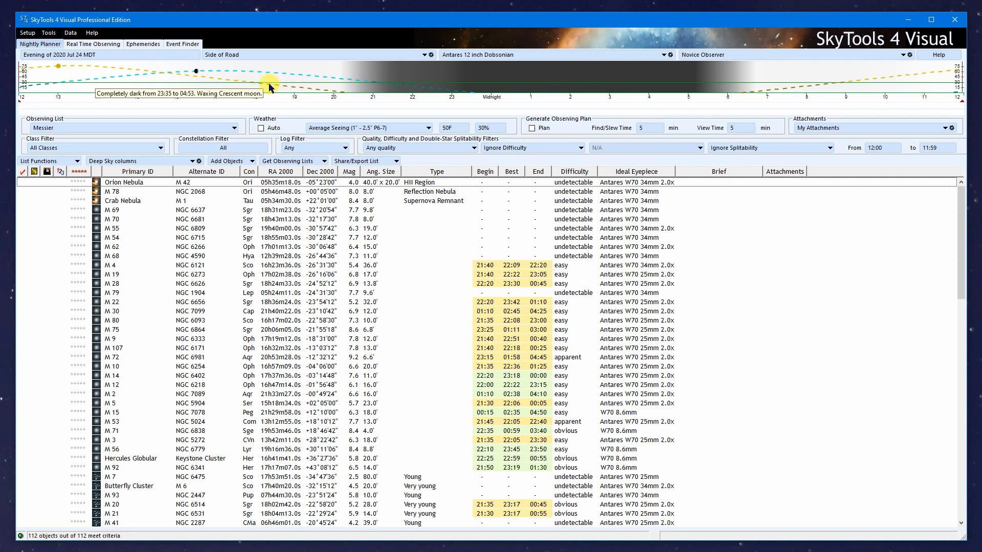
pyautogui.moveTo(27, 85)
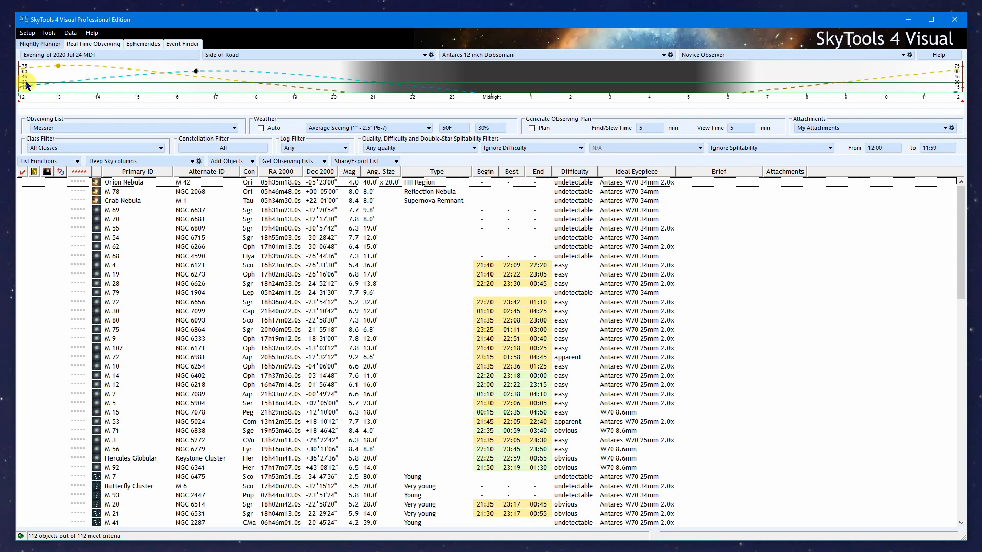
pyautogui.moveTo(374, 86)
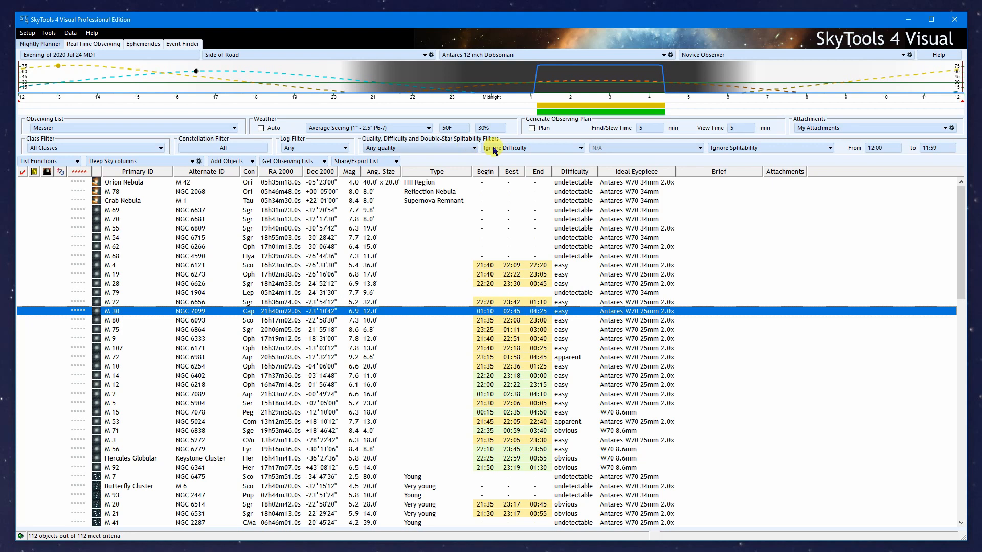
pyautogui.moveTo(682, 81)
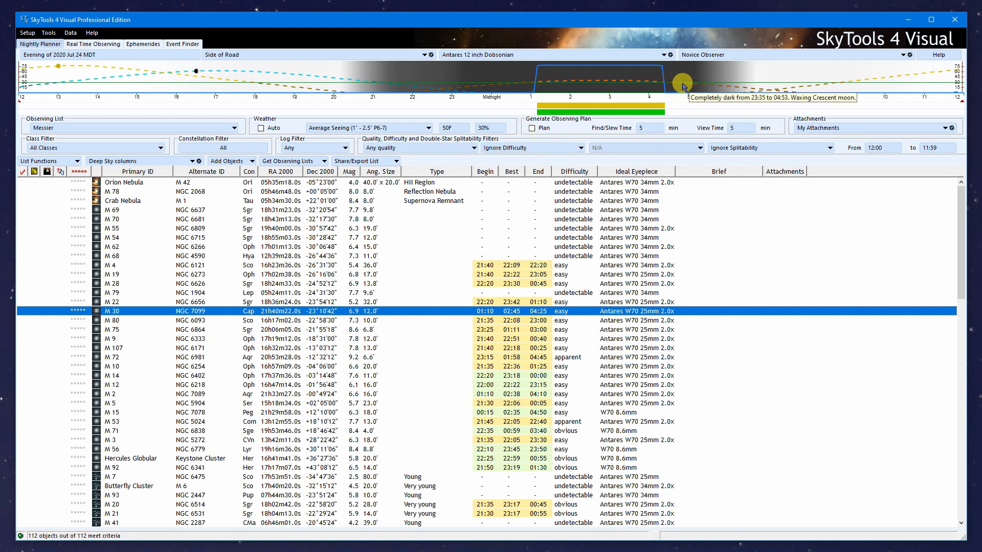
pyautogui.moveTo(271, 289)
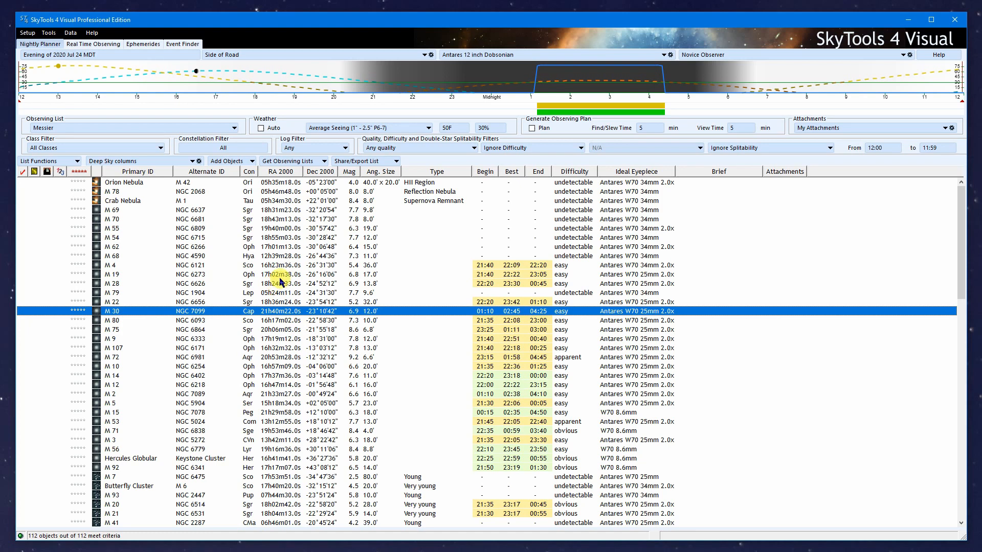
pyautogui.moveTo(501, 69)
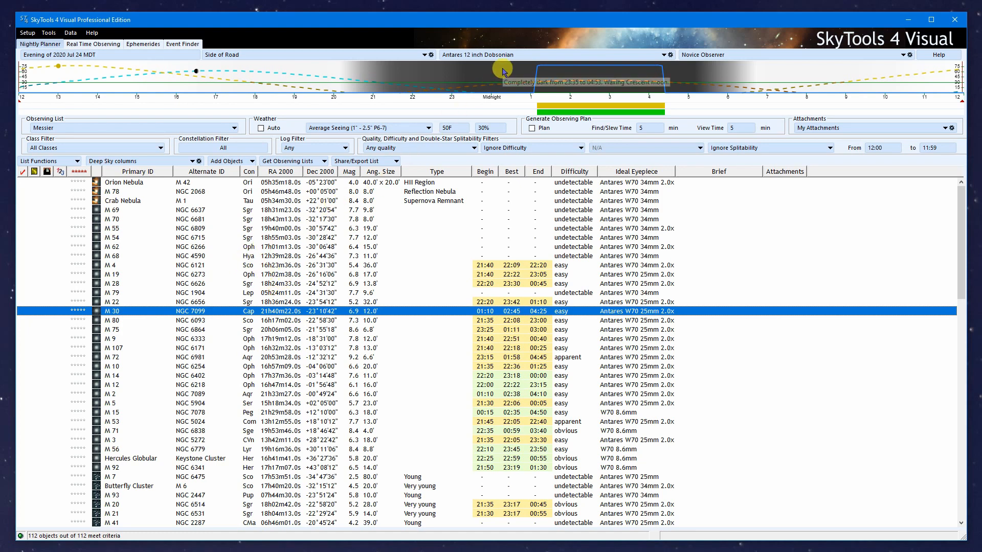
pyautogui.moveTo(771, 71)
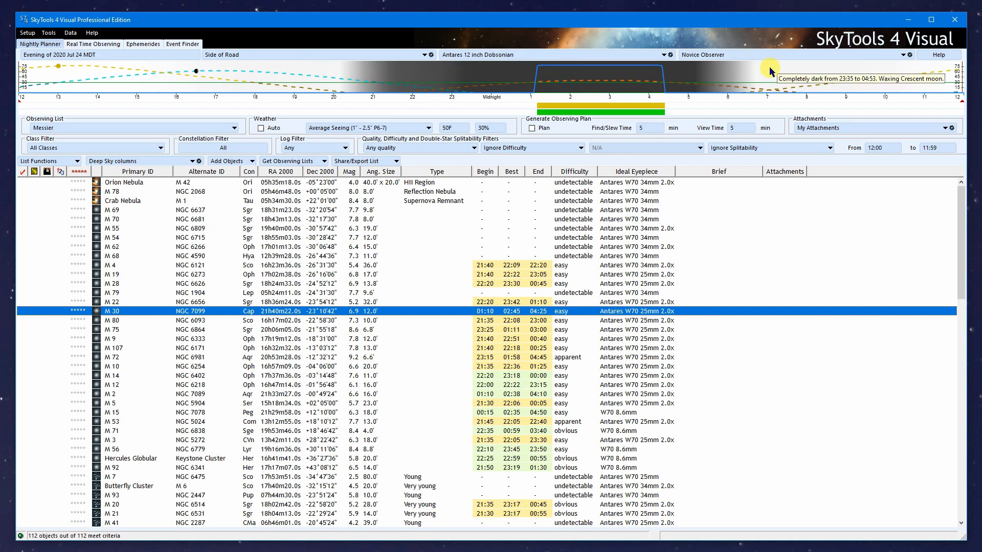
pyautogui.moveTo(269, 79)
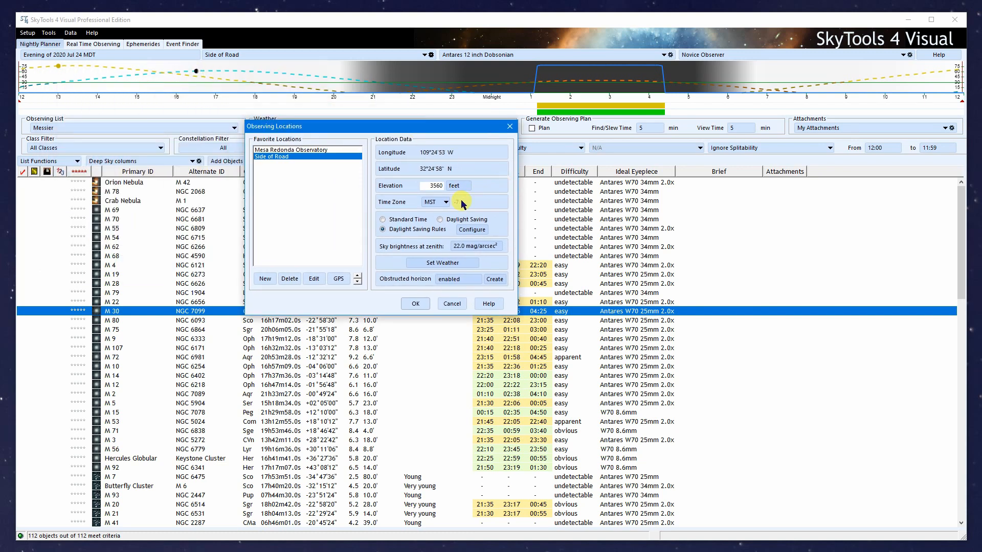
# - Change Side of Road's time zone to a GMT offset and apply it to the planner
pyautogui.click(445, 201)
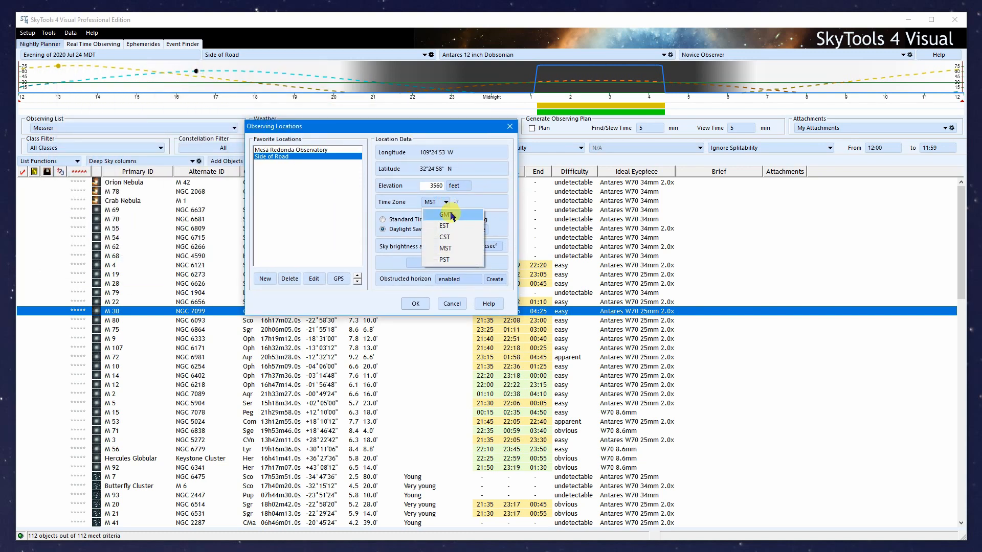
pyautogui.click(443, 215)
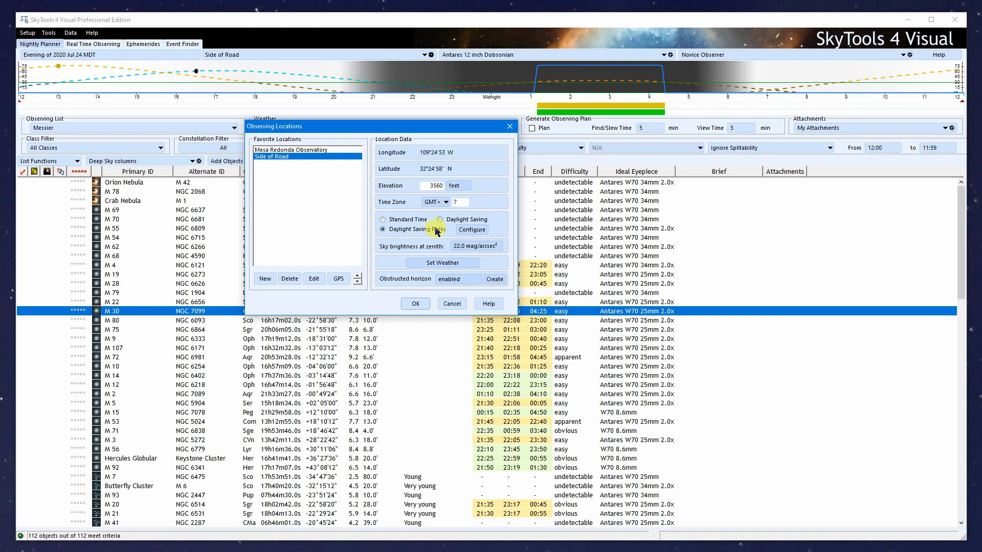
pyautogui.click(414, 303)
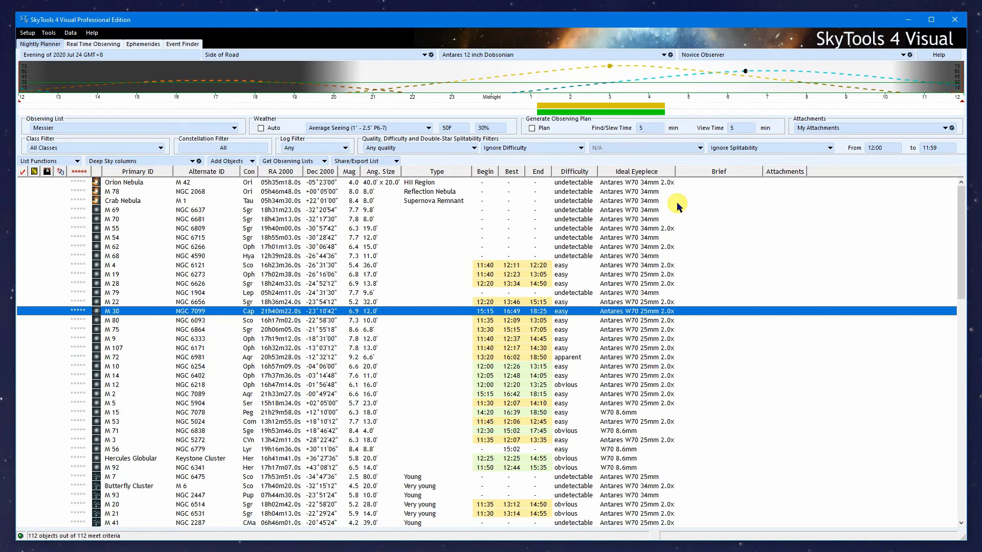
pyautogui.moveTo(523, 79)
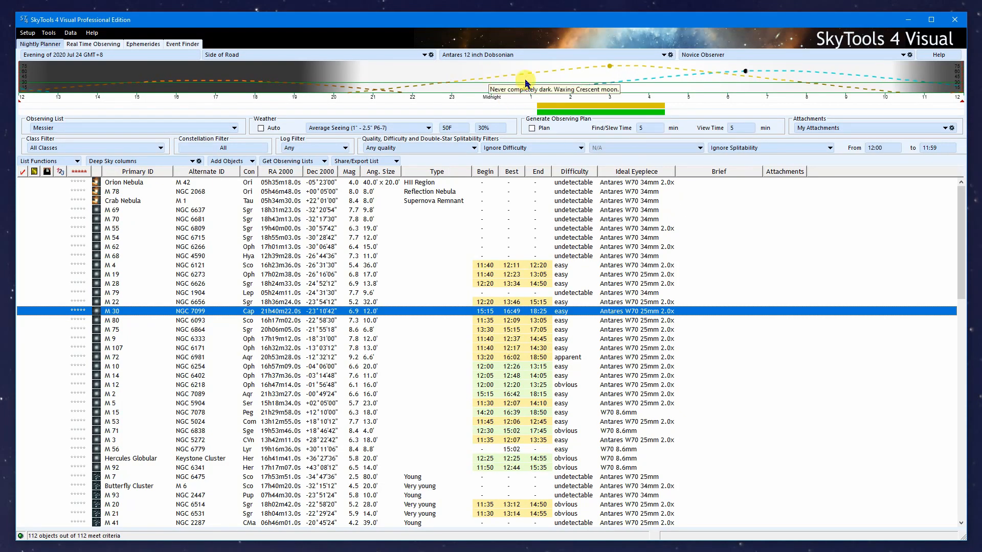
pyautogui.moveTo(553, 79)
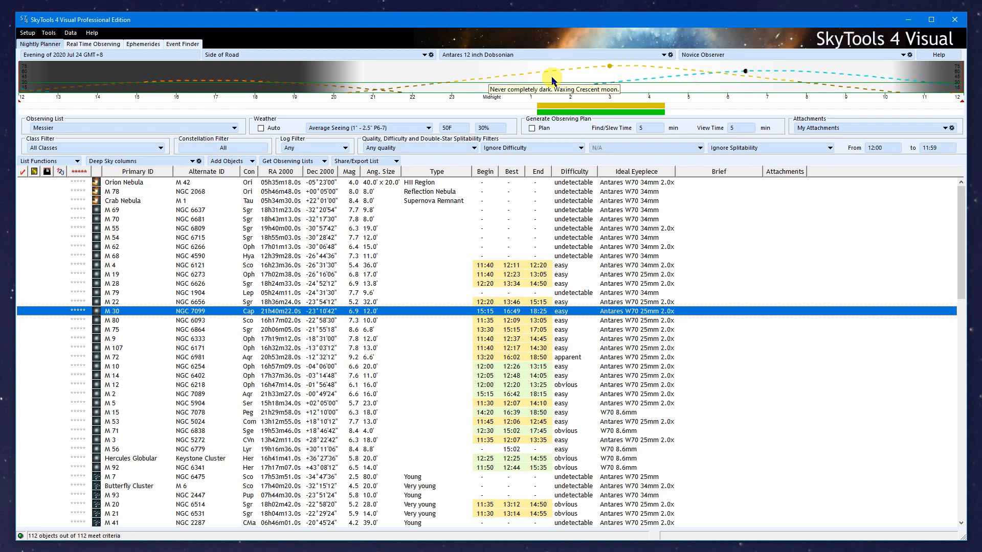
pyautogui.moveTo(490, 284)
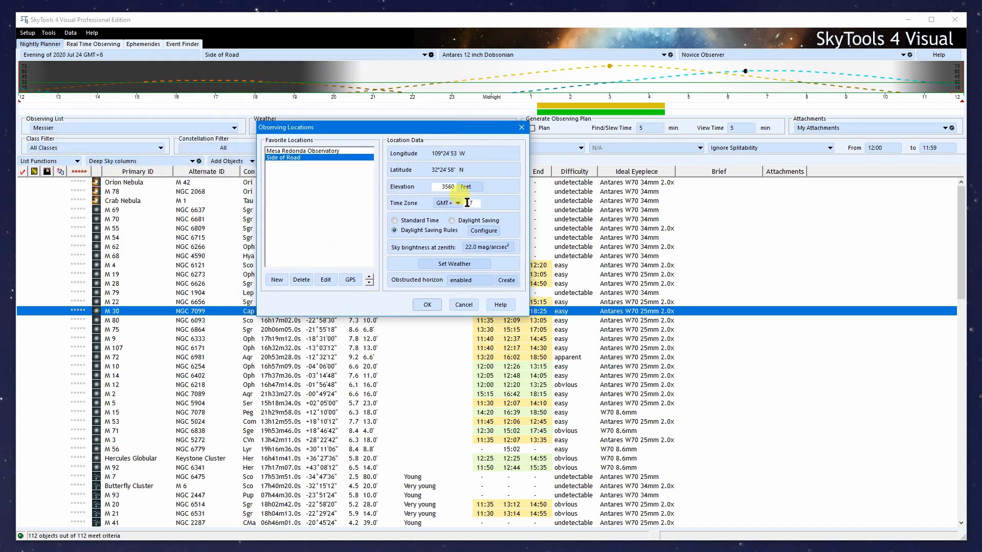
# - Return Side of Road's time zone to MST and apply the location settings
pyautogui.click(455, 202)
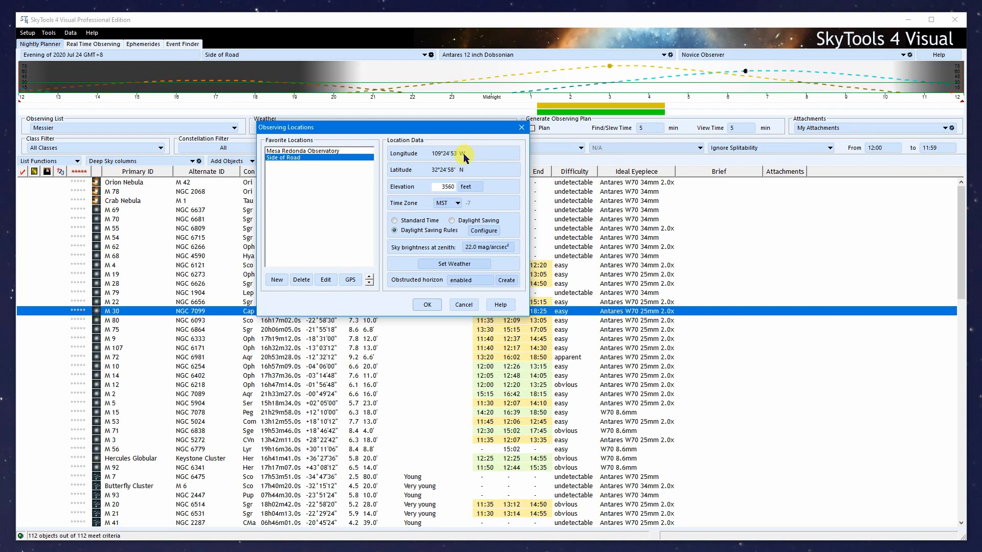
pyautogui.moveTo(431, 161)
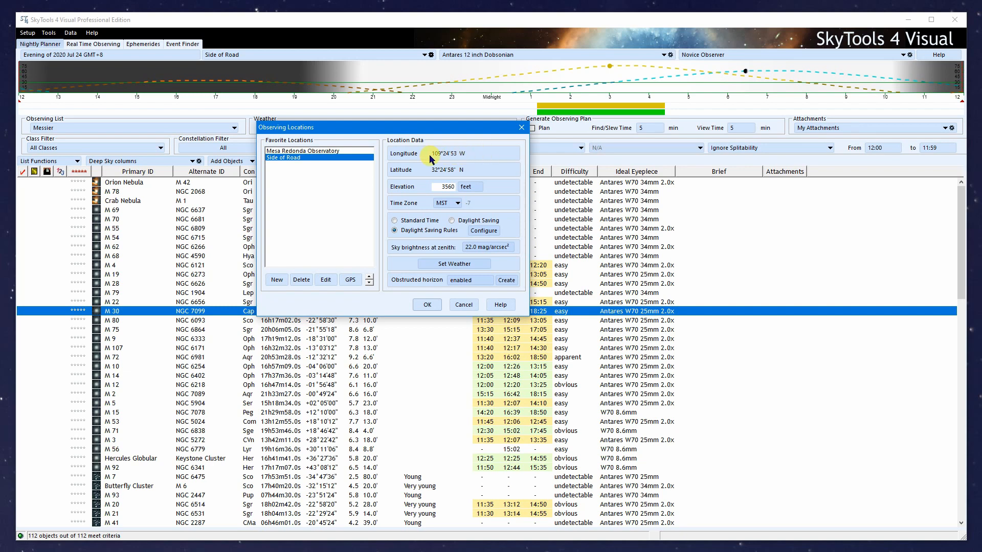
pyautogui.moveTo(489, 164)
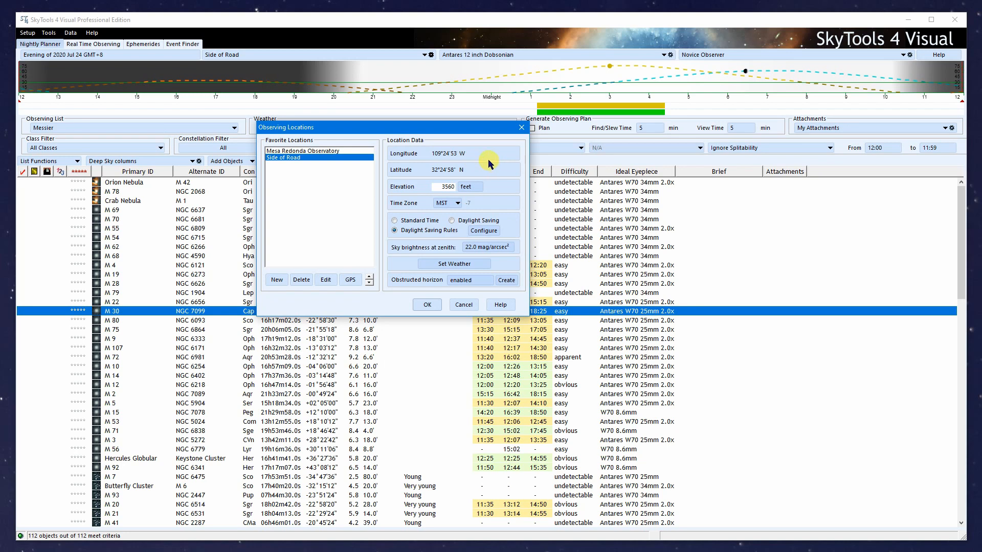
pyautogui.moveTo(445, 155)
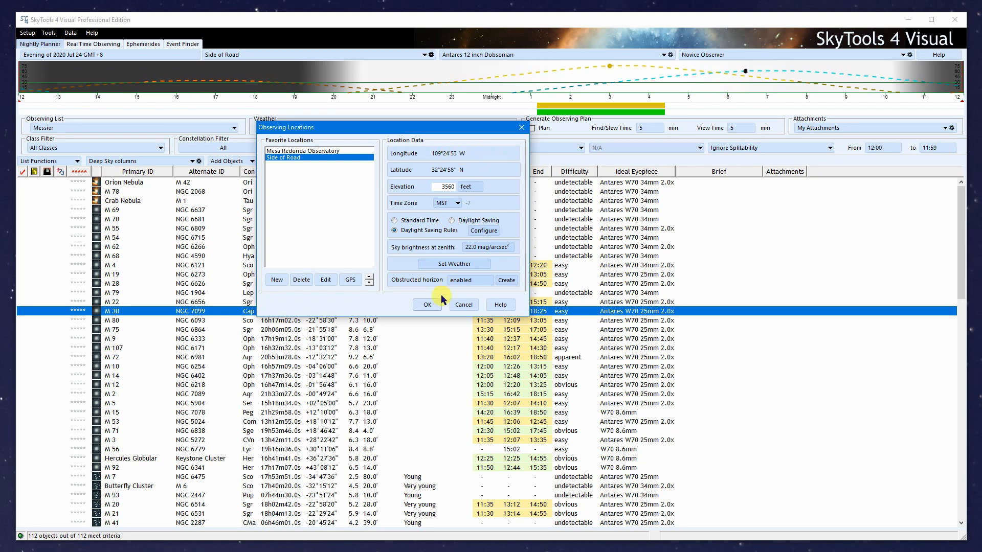
pyautogui.click(426, 305)
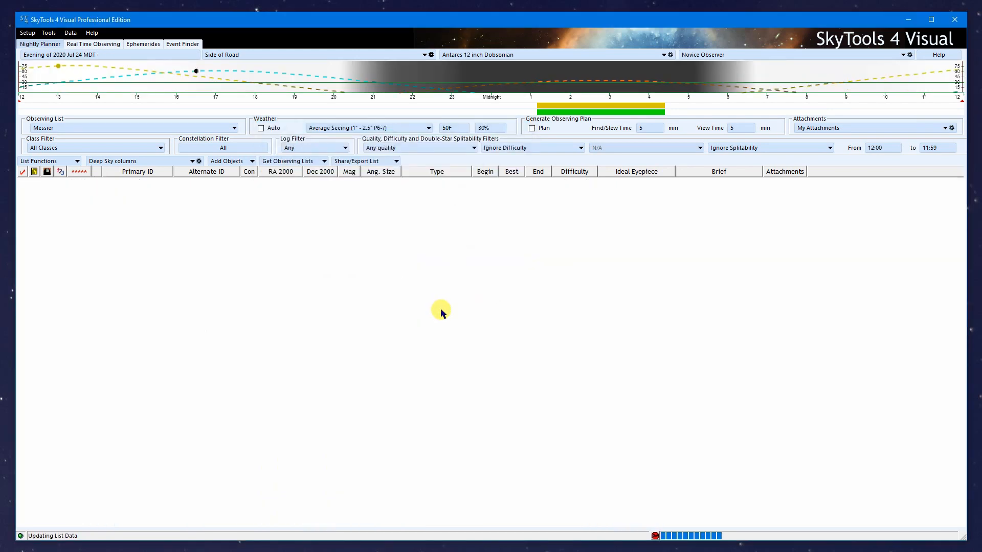
pyautogui.moveTo(535, 69)
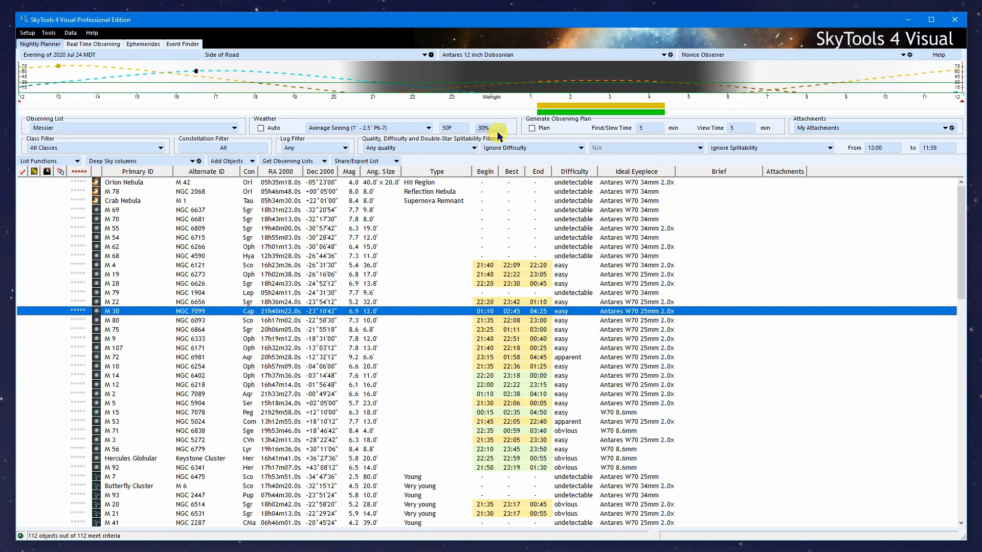
pyautogui.moveTo(525, 71)
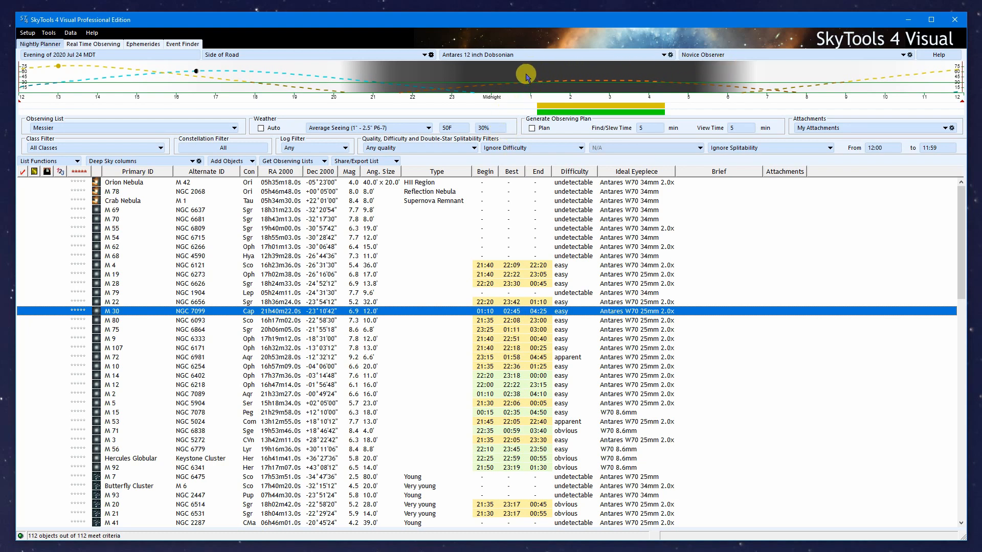
pyautogui.moveTo(528, 74)
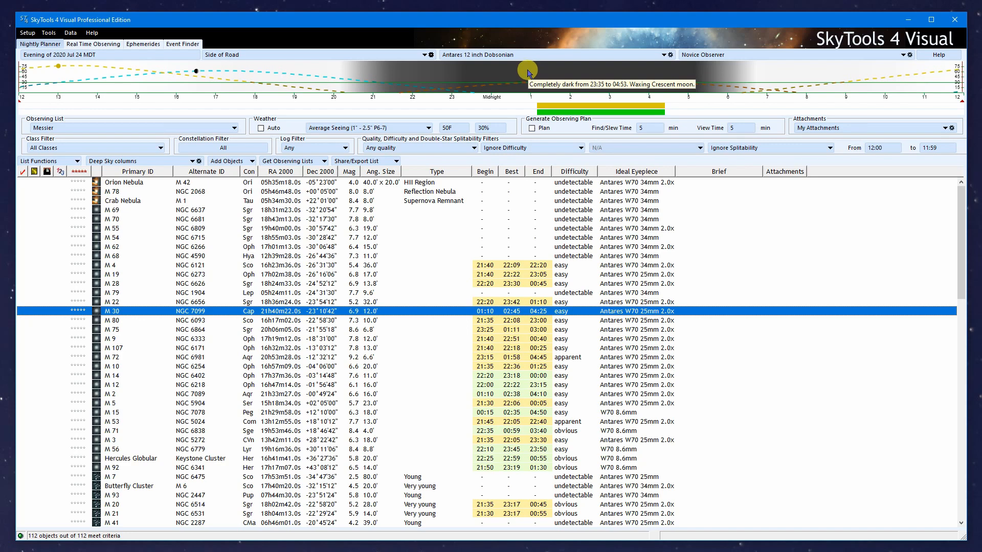
pyautogui.moveTo(559, 100)
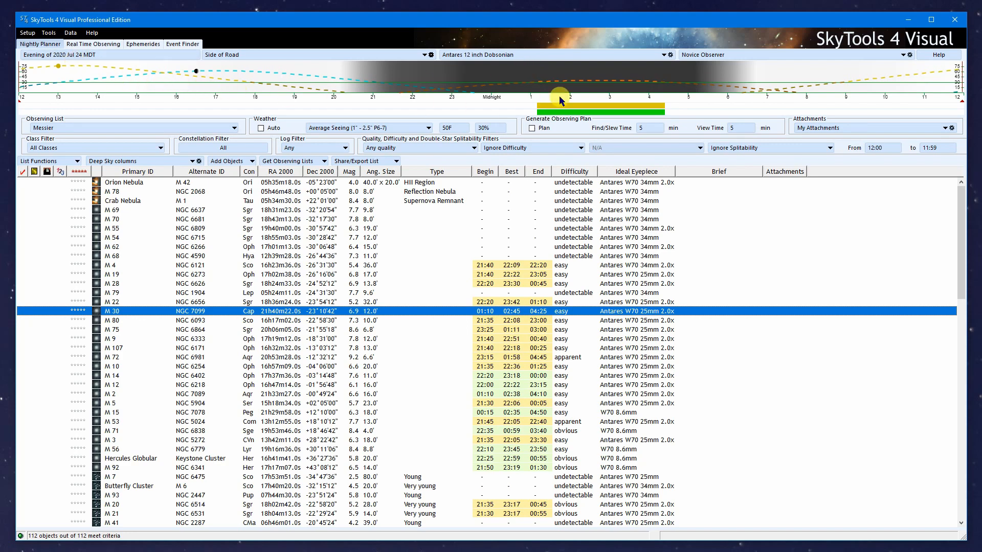
pyautogui.moveTo(537, 71)
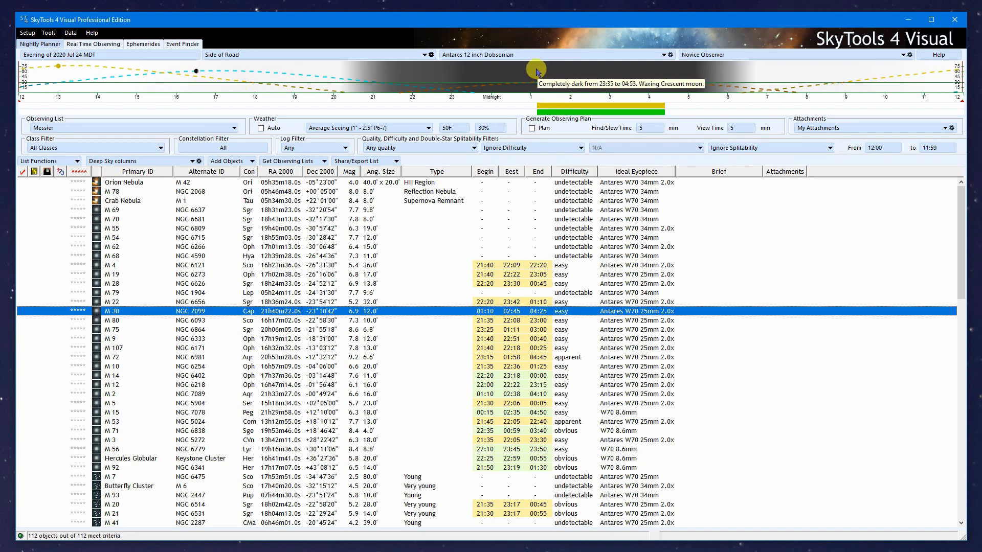